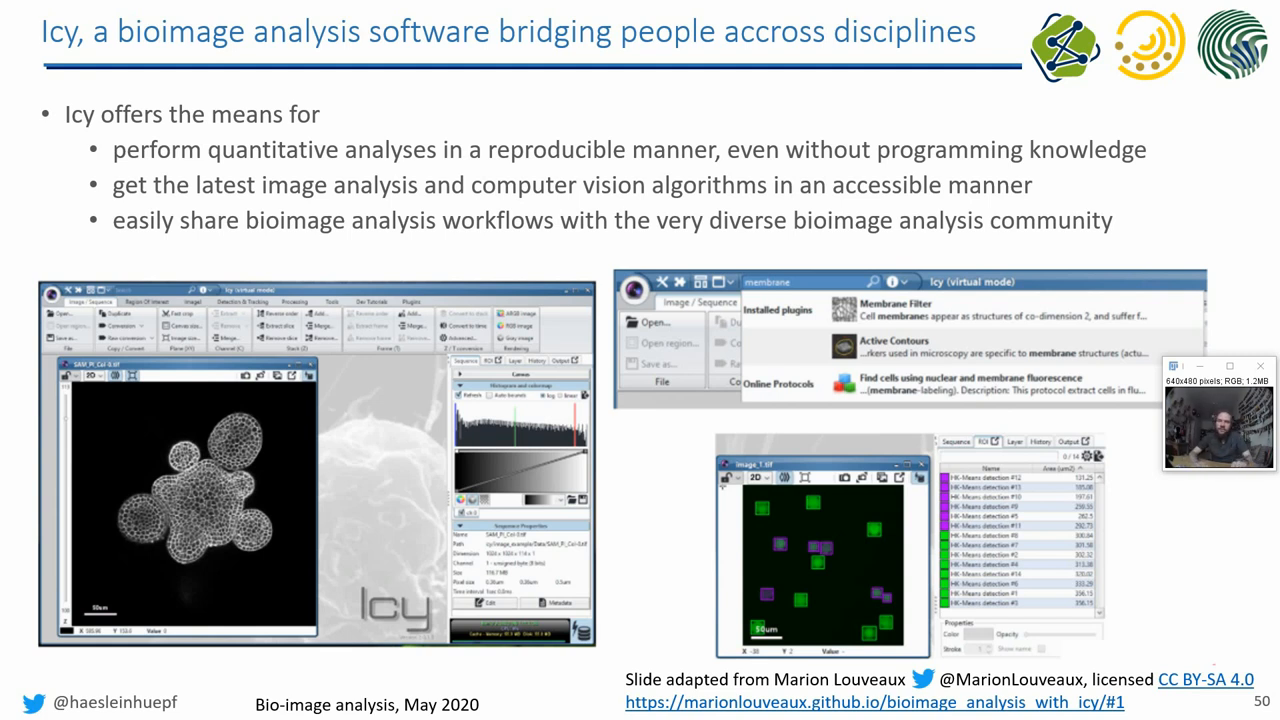
mouse_move(500, 330)
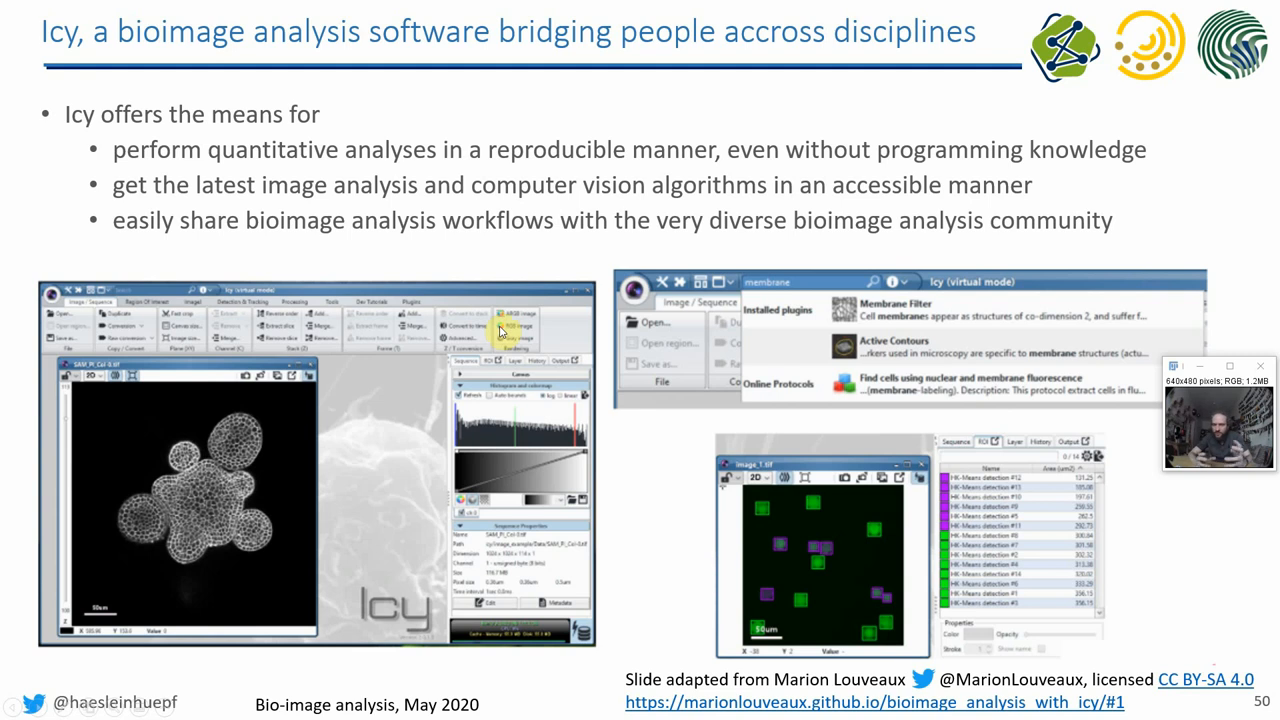
mouse_move(155, 293)
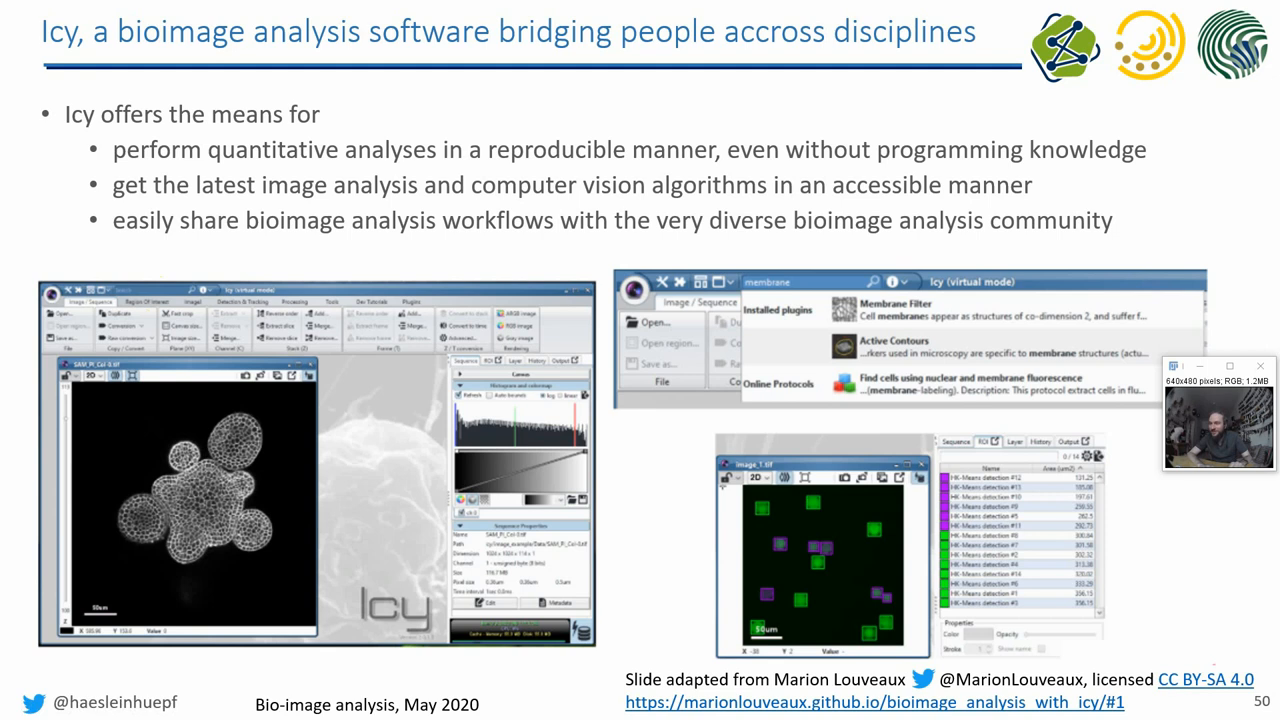
mouse_move(970, 308)
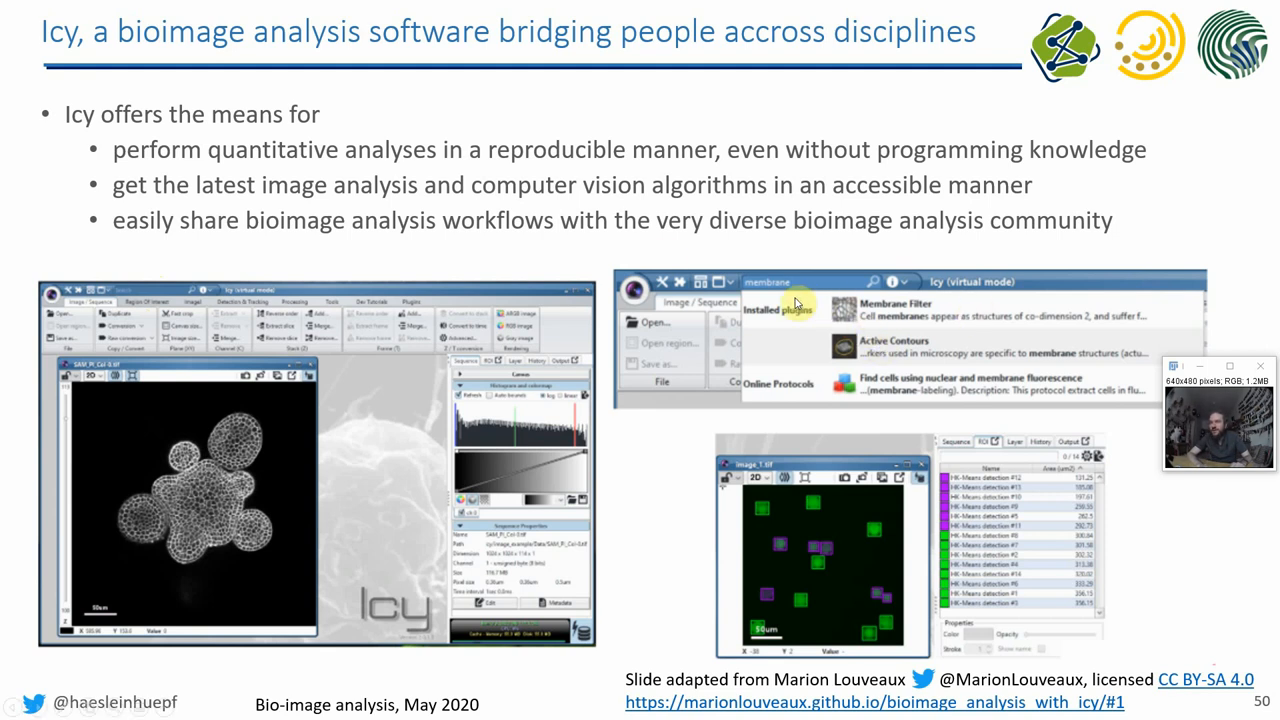
mouse_move(857, 370)
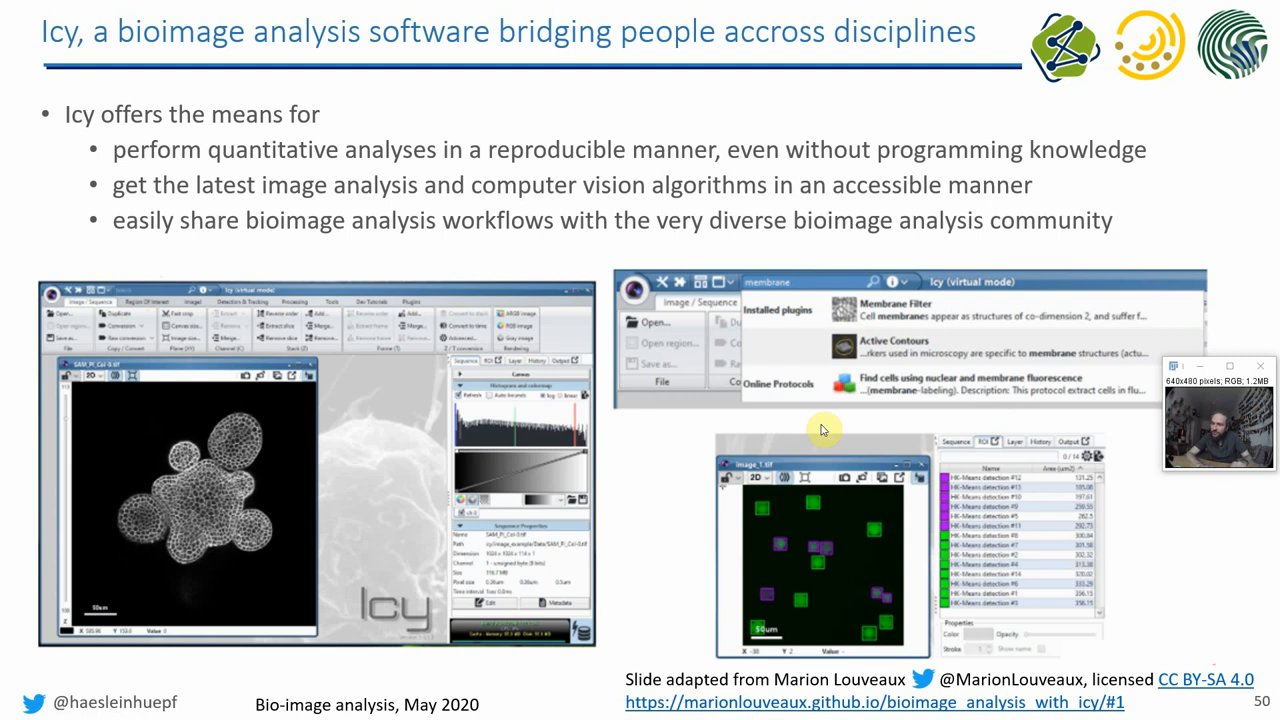
mouse_move(1240, 221)
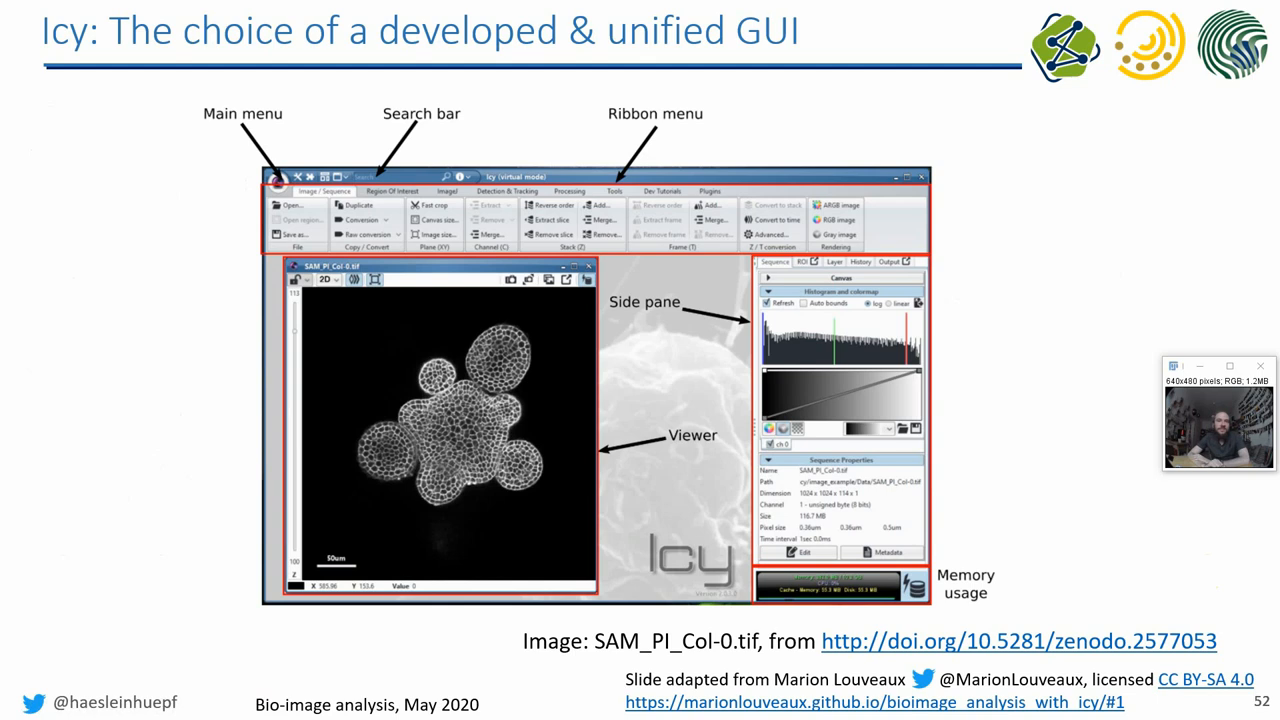
mouse_move(434, 129)
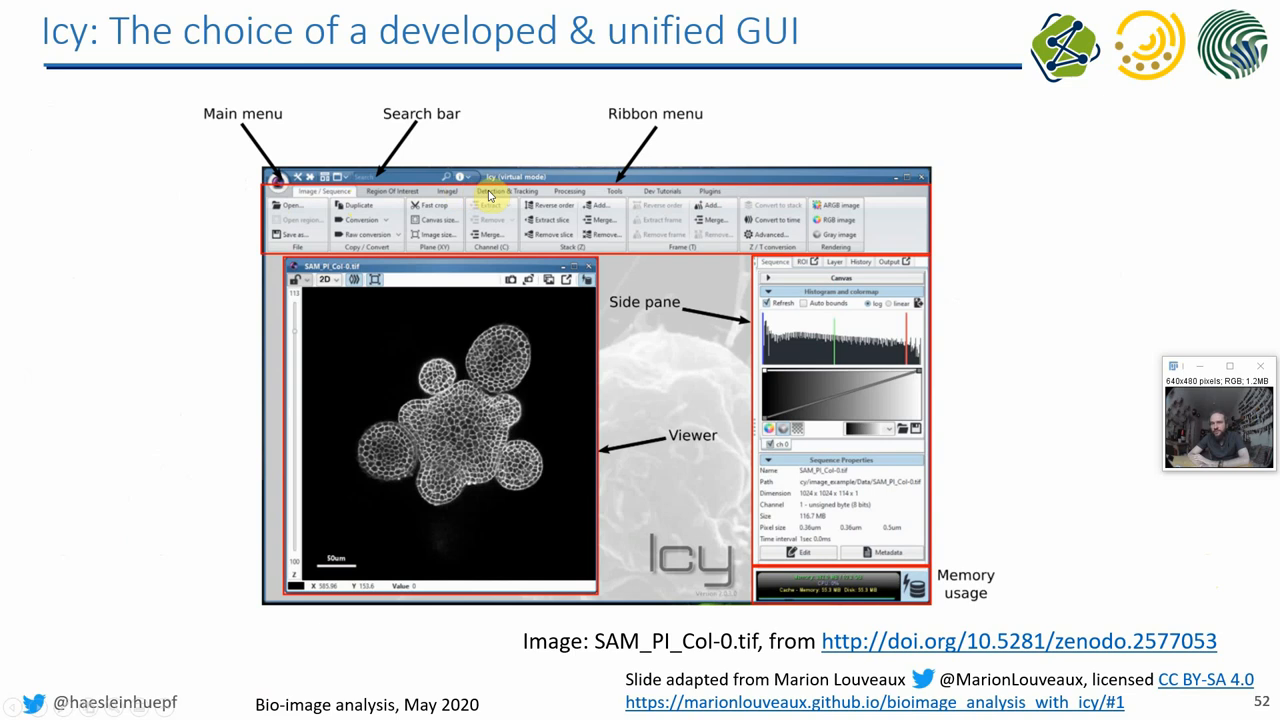
mouse_move(720, 186)
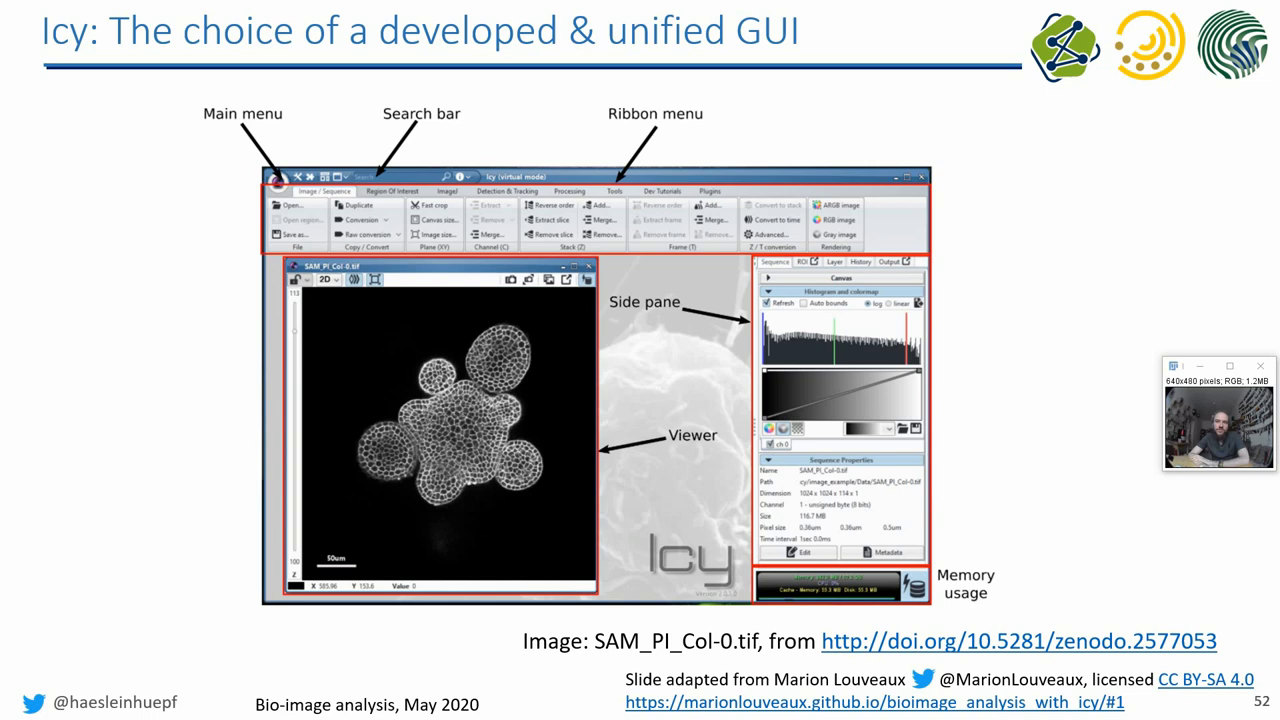
mouse_move(44, 435)
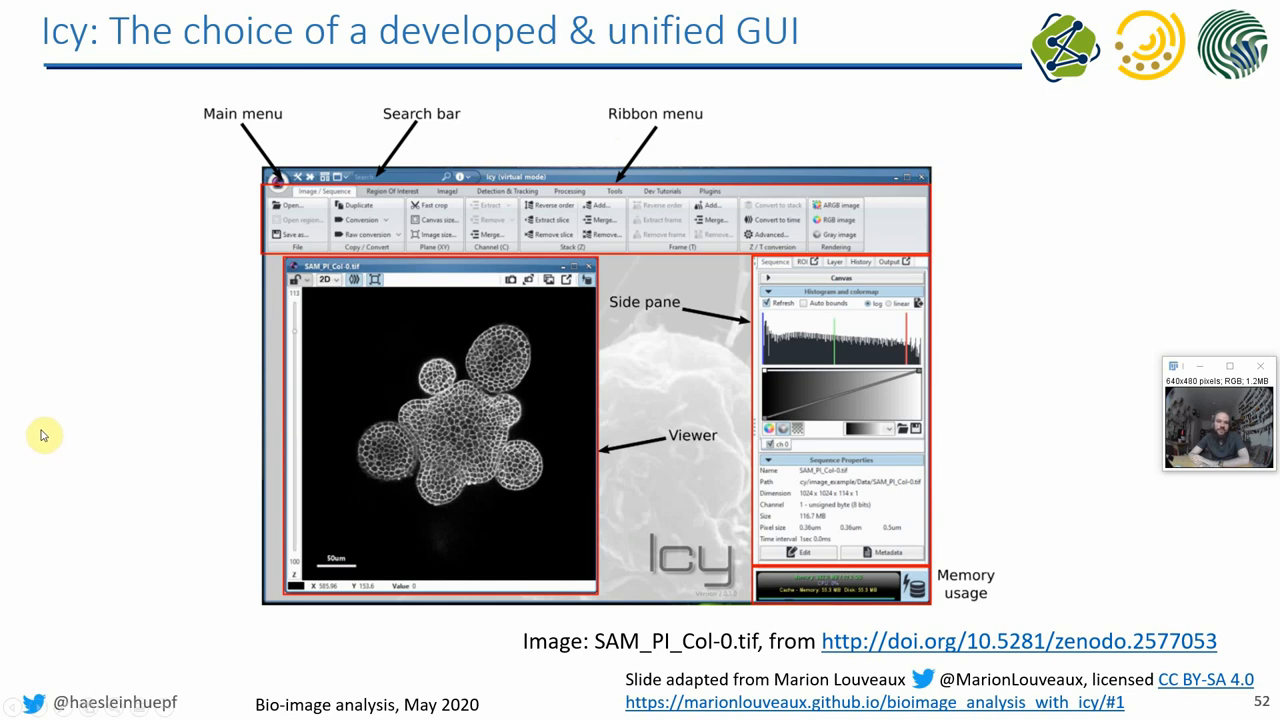
- Advance the slideshow to slide 53, 'Icy: Display options & sequence properties'
key("Right")
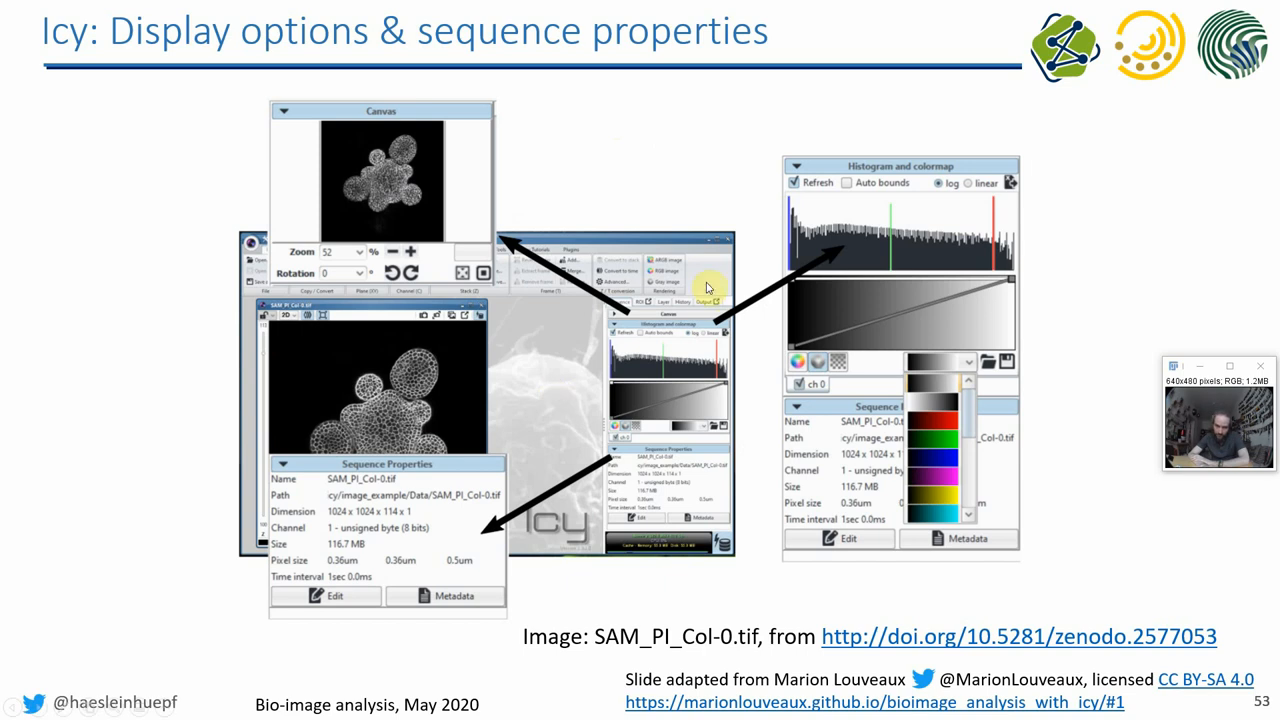
mouse_move(648, 368)
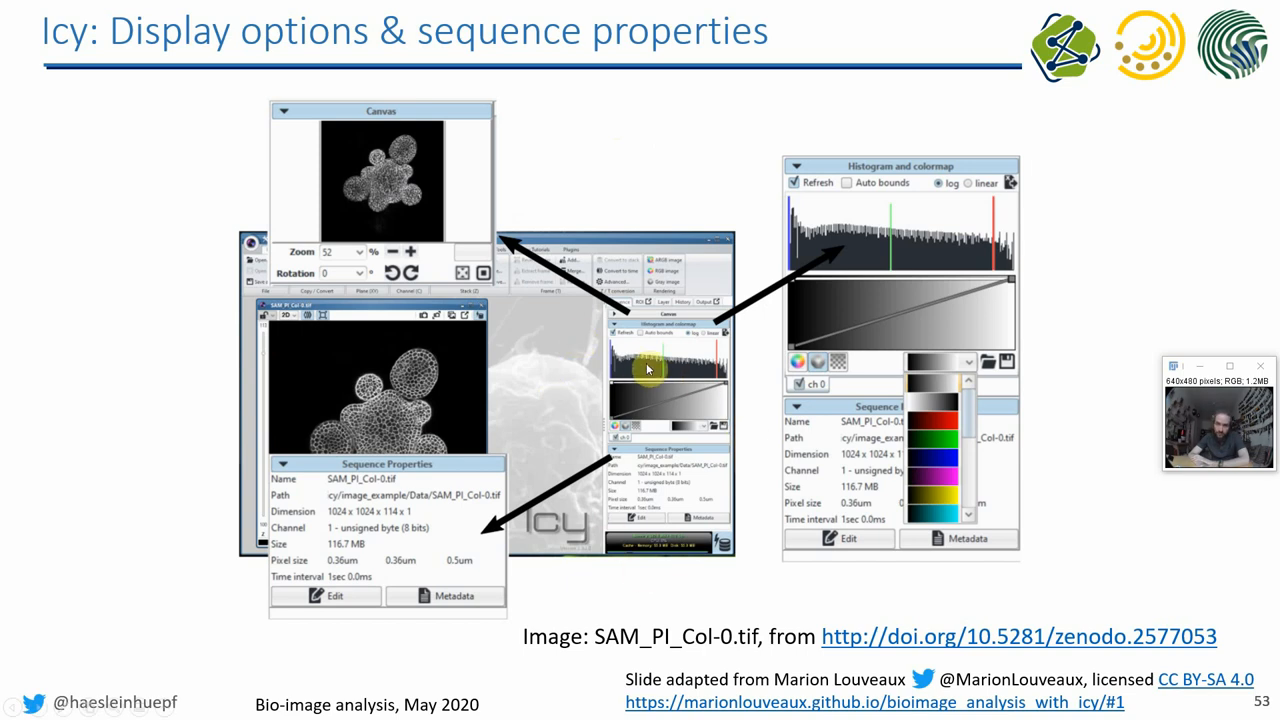
mouse_move(758, 362)
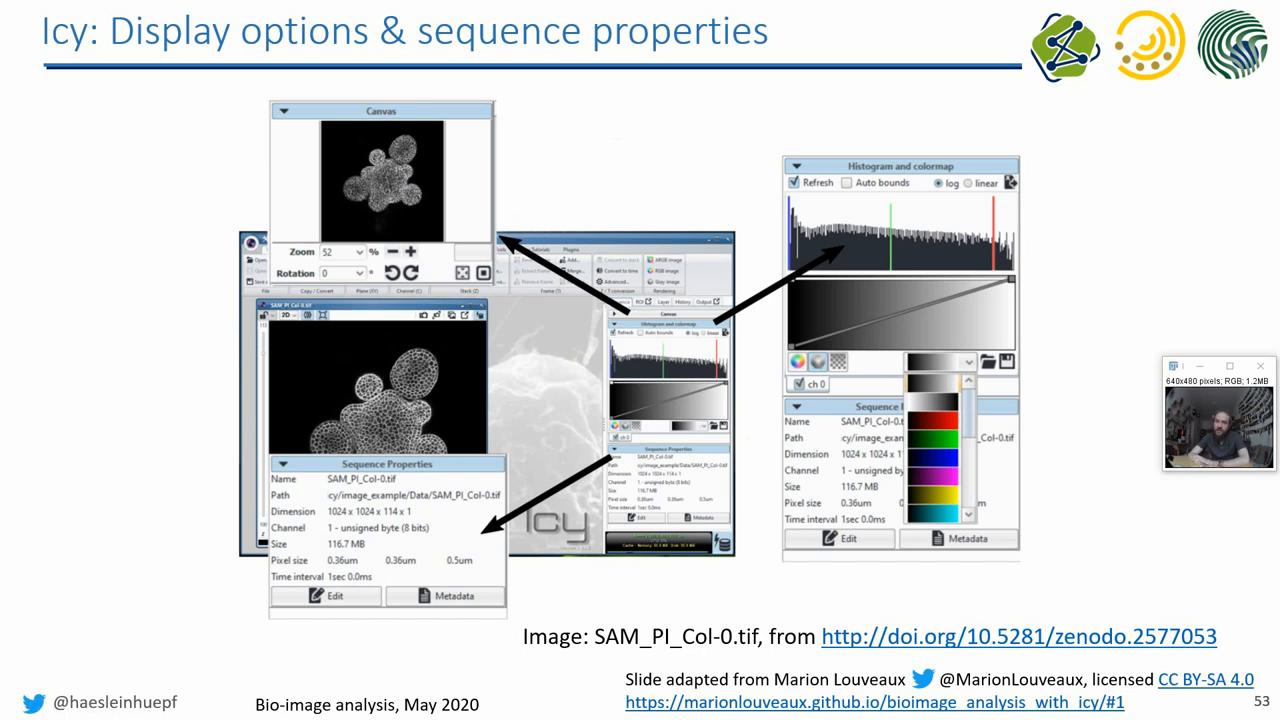
mouse_move(1050, 169)
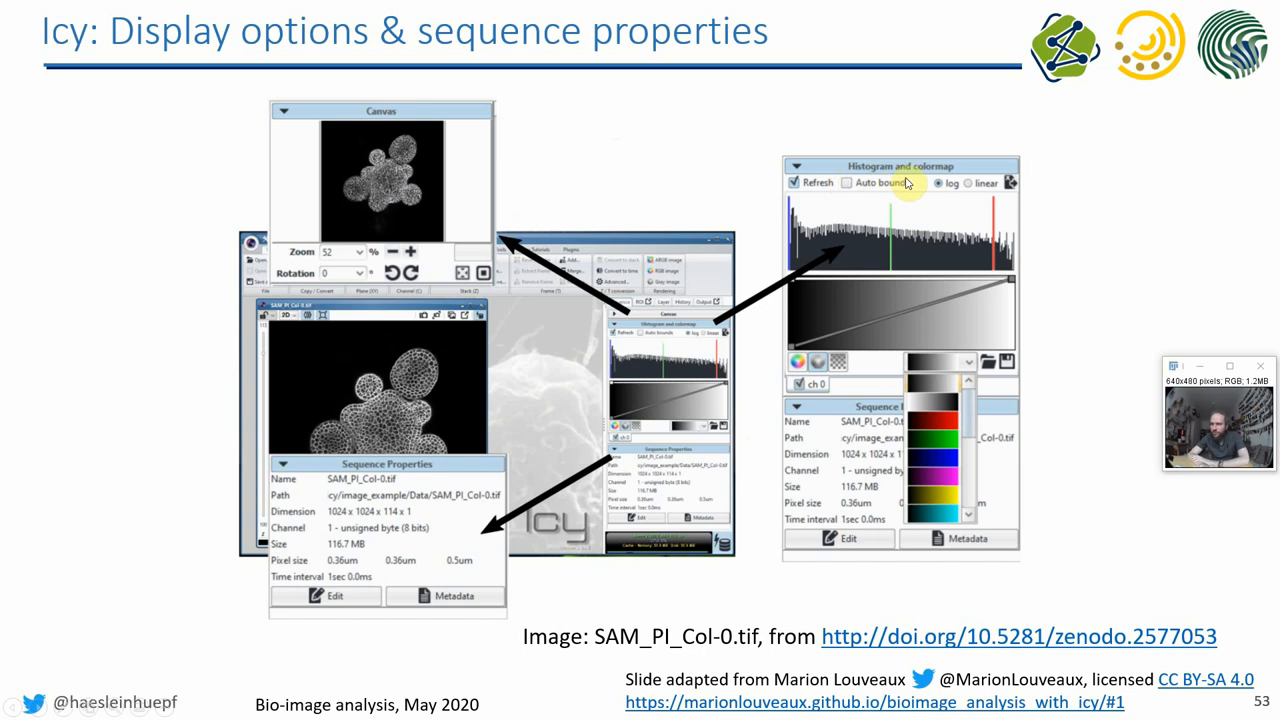
mouse_move(918, 207)
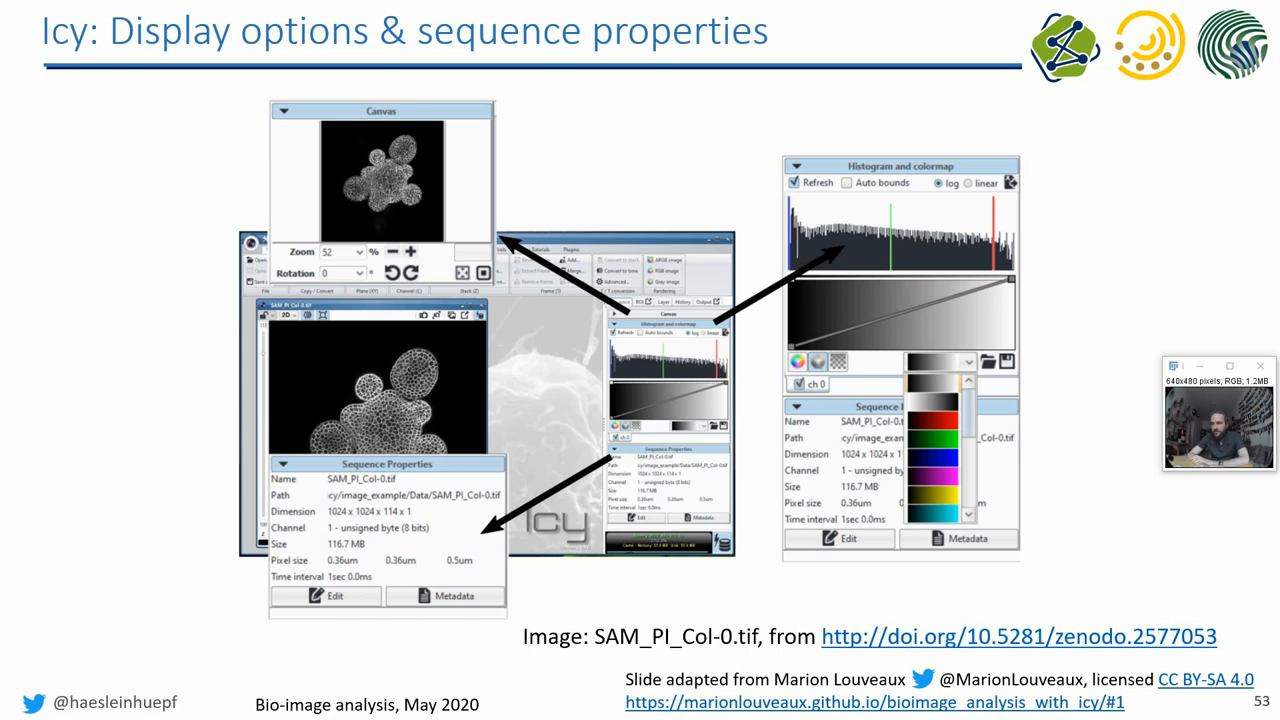
mouse_move(110, 375)
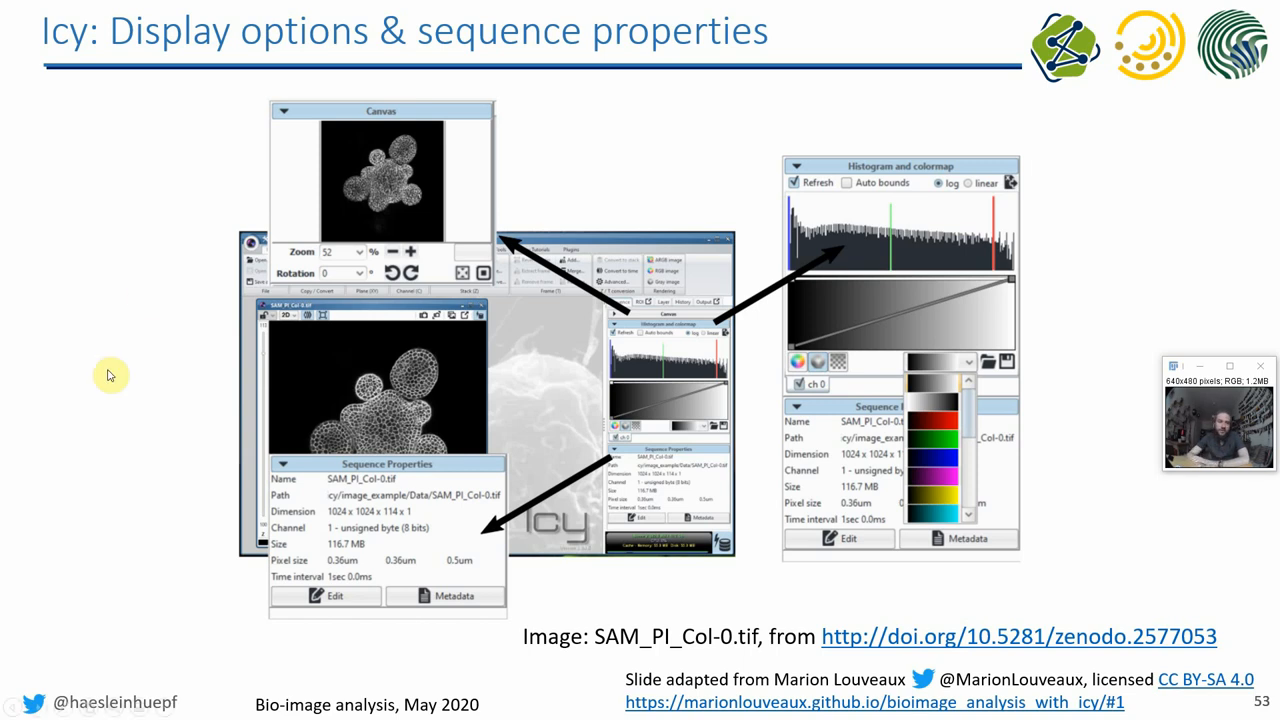
mouse_move(20, 393)
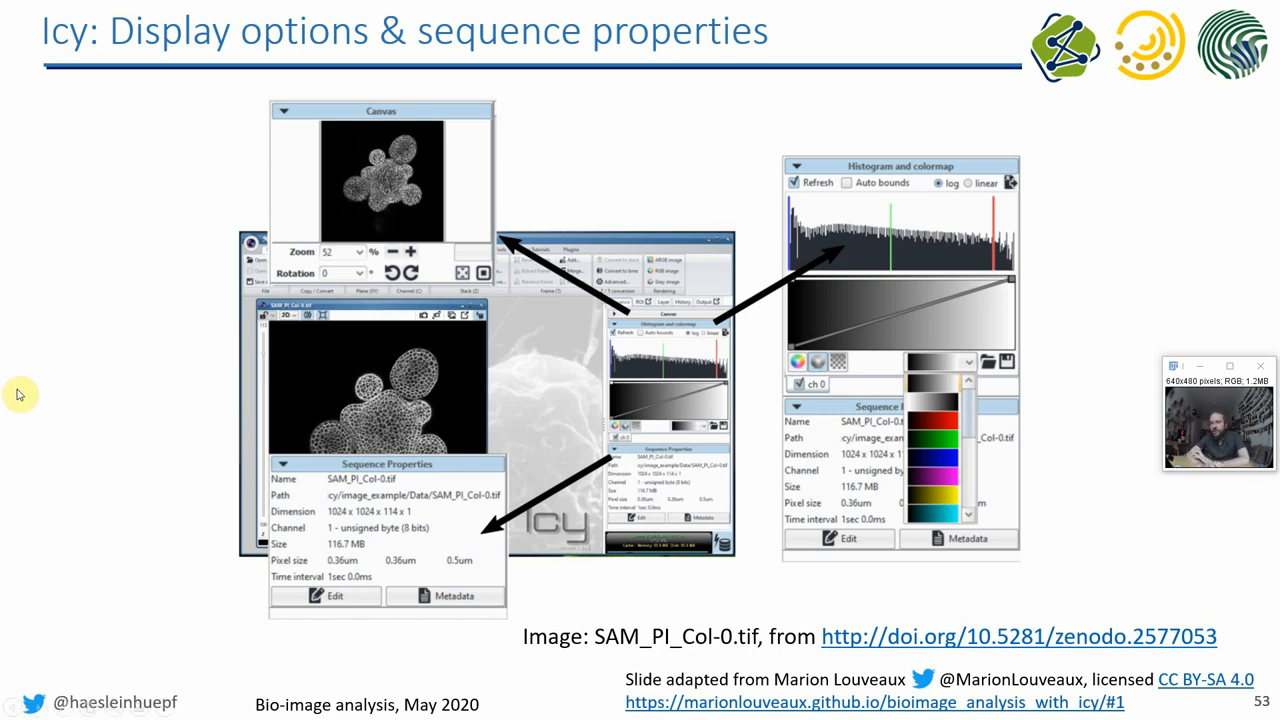
mouse_move(220, 455)
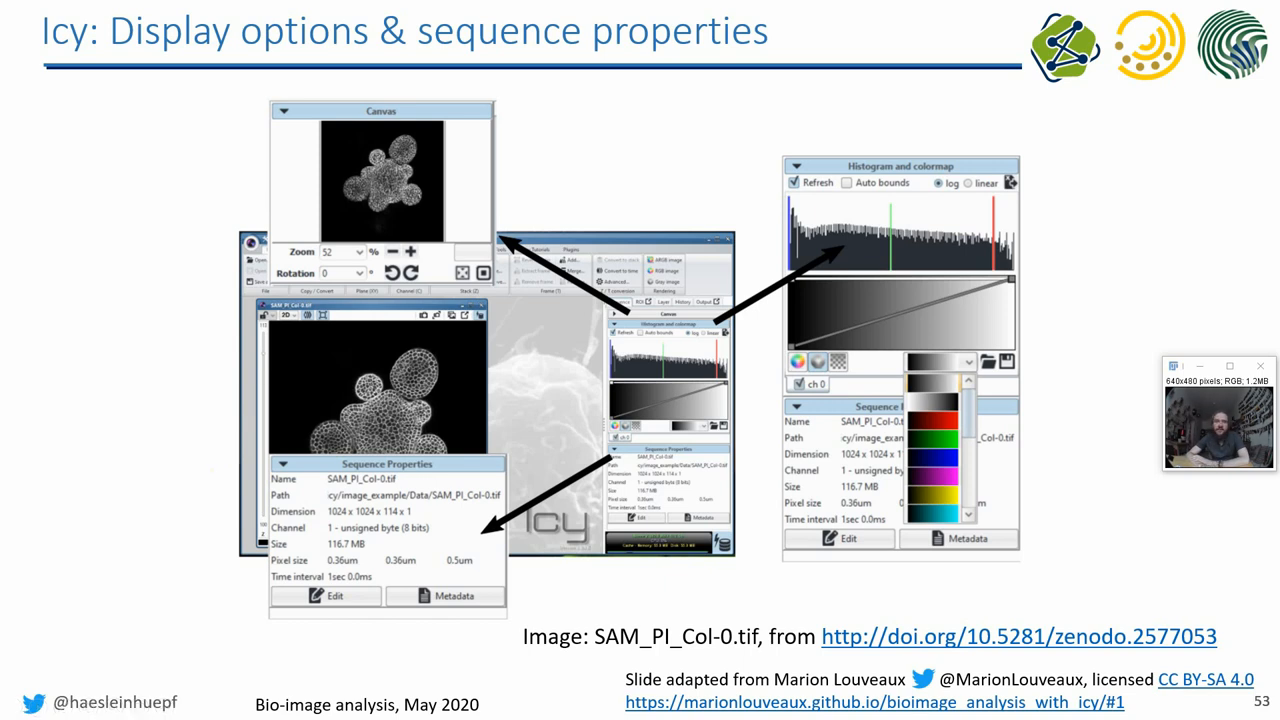
- Advance to slide 54, comparing Icy's 2D, orthogonal and 3D viewers
key("right")
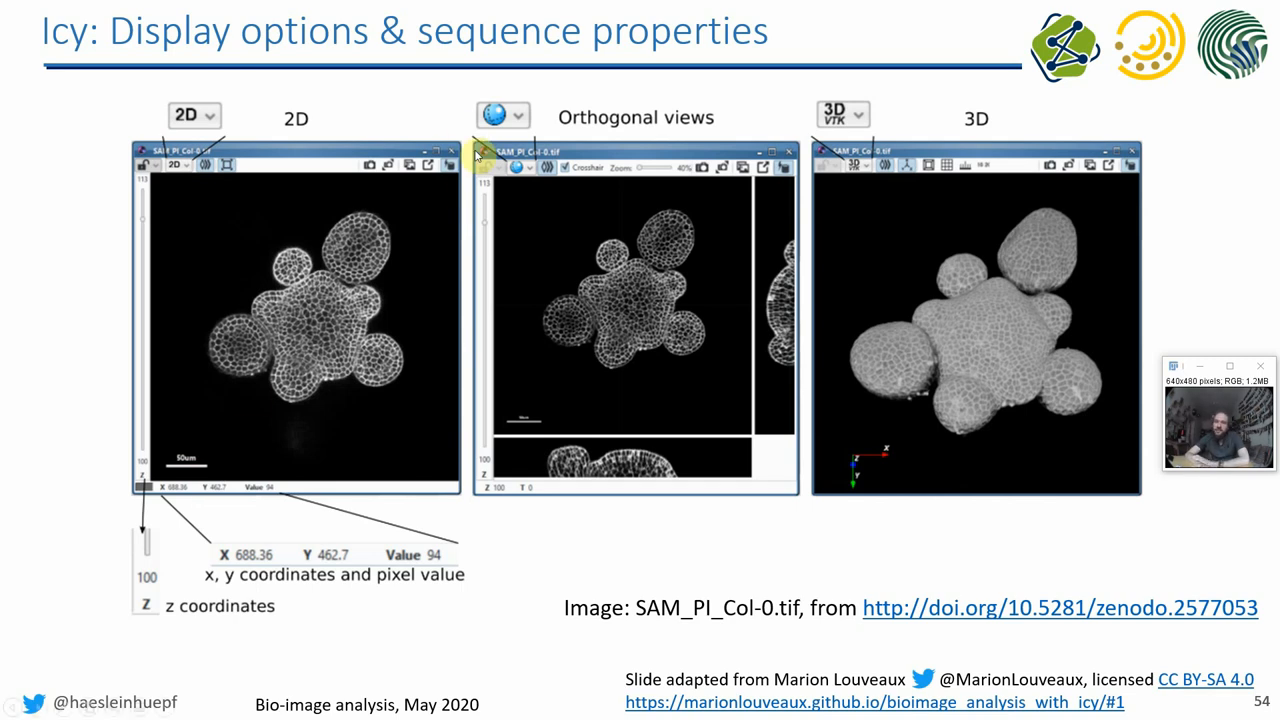
mouse_move(800, 262)
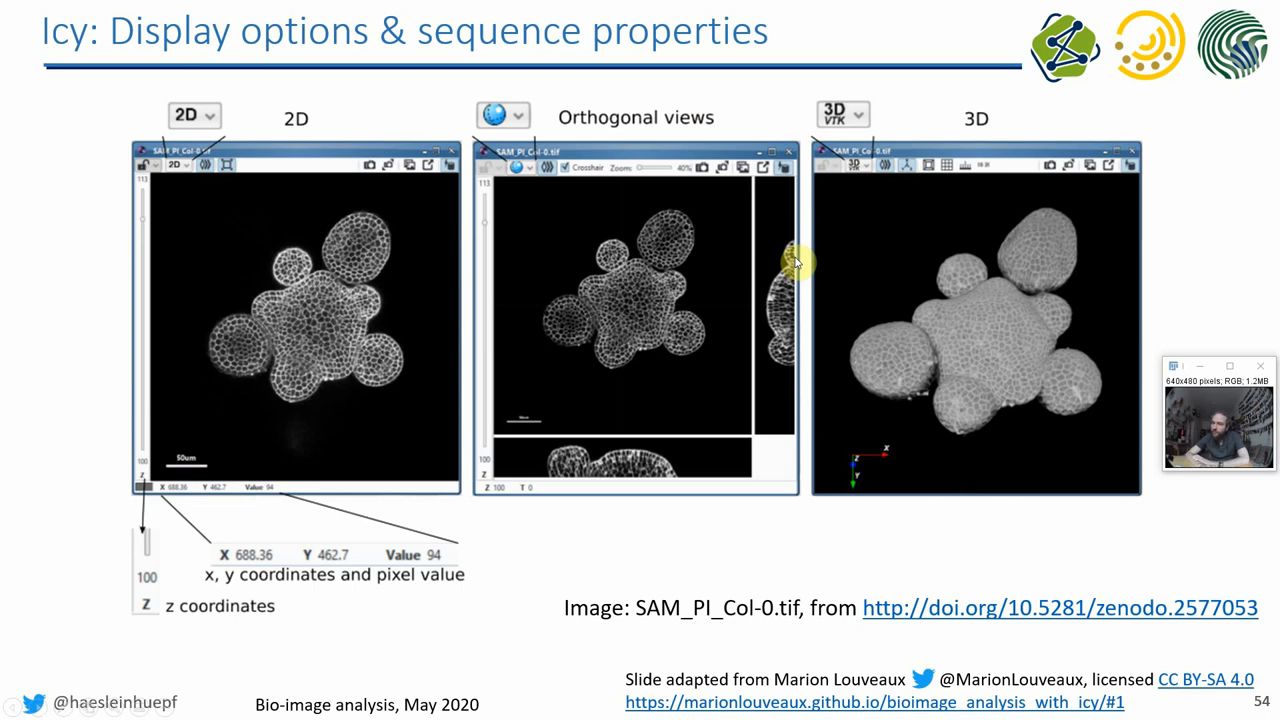
mouse_move(835, 318)
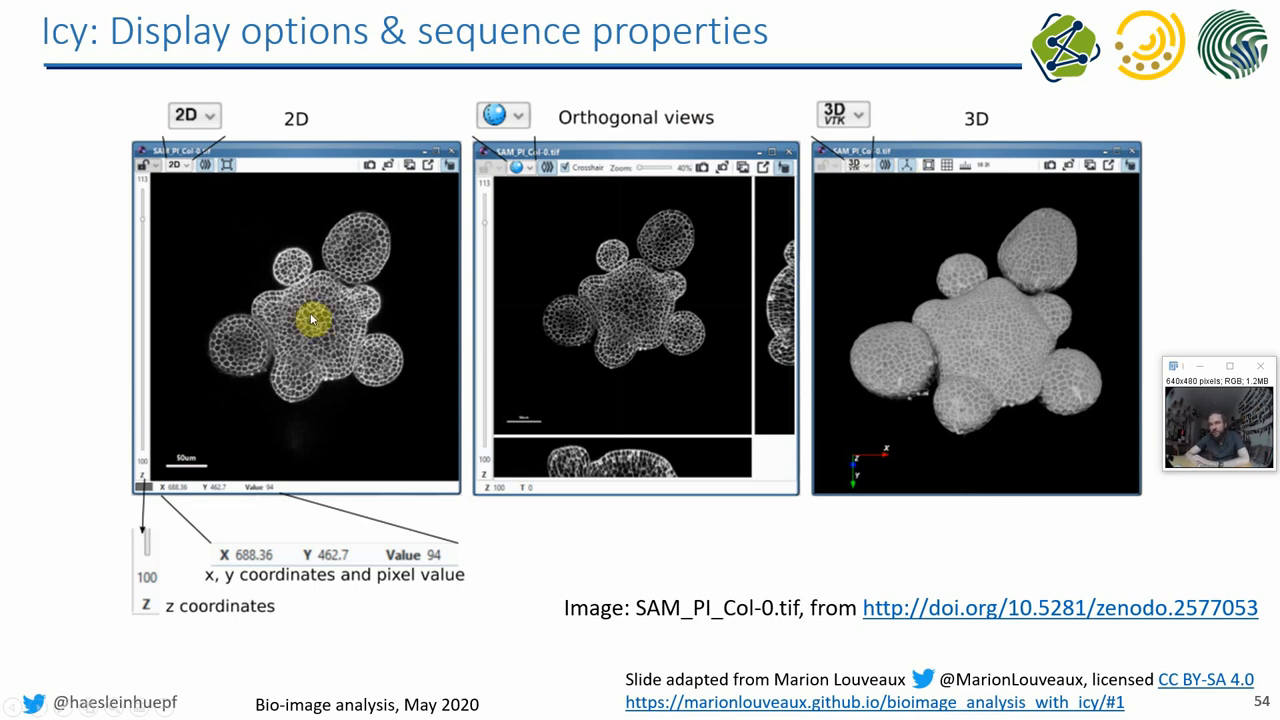
mouse_move(712, 317)
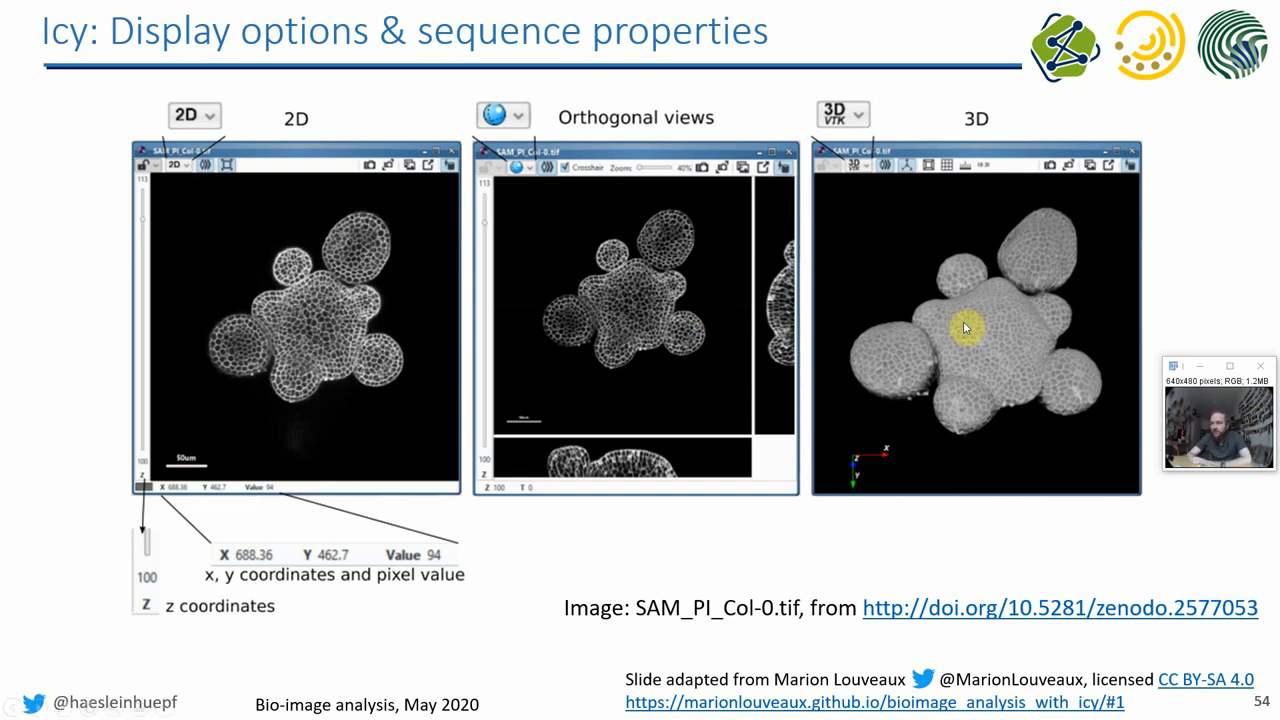
- Advance to slide 55, 'Icy: Results', on HK-Means segmentation and column export
key("Right")
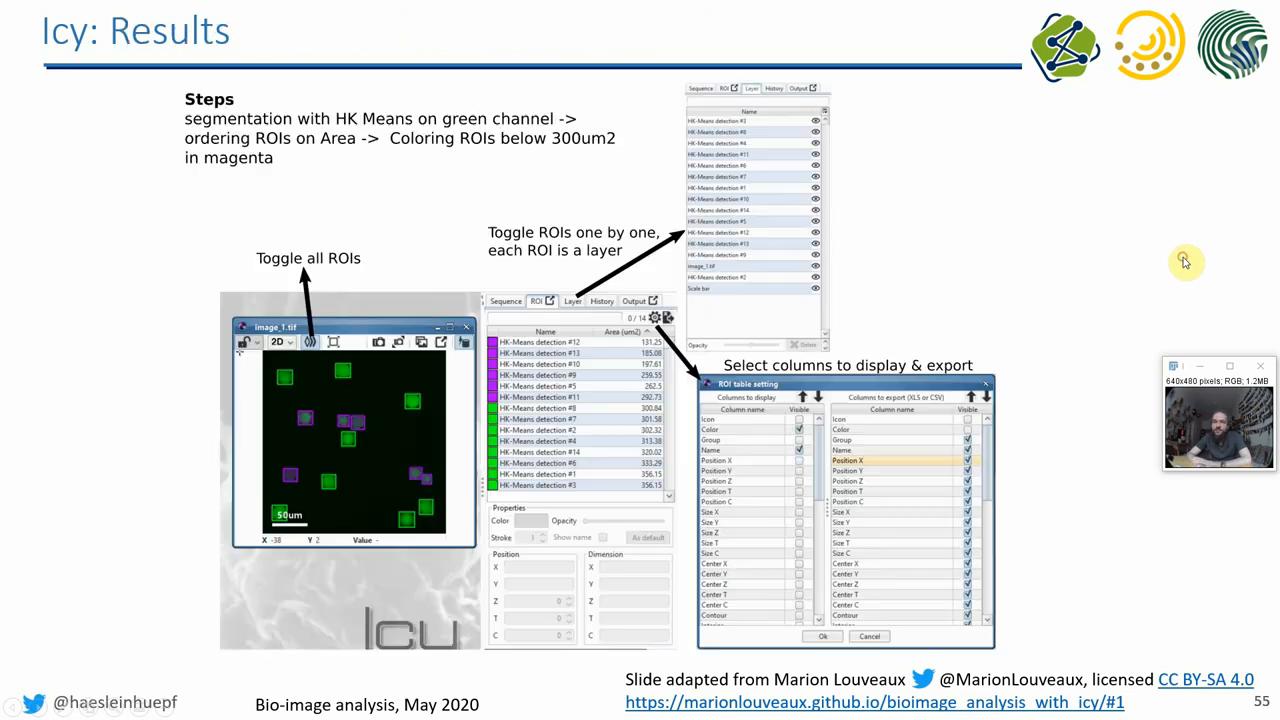
mouse_move(1185, 262)
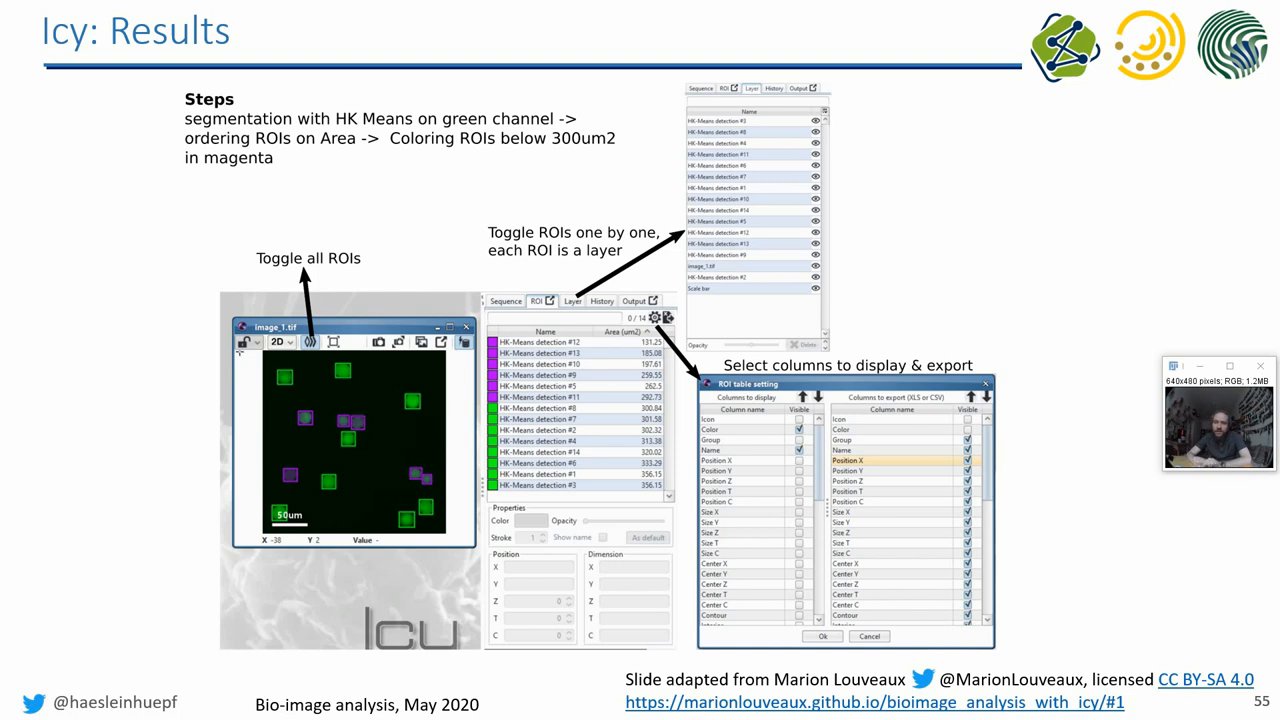
mouse_move(290, 591)
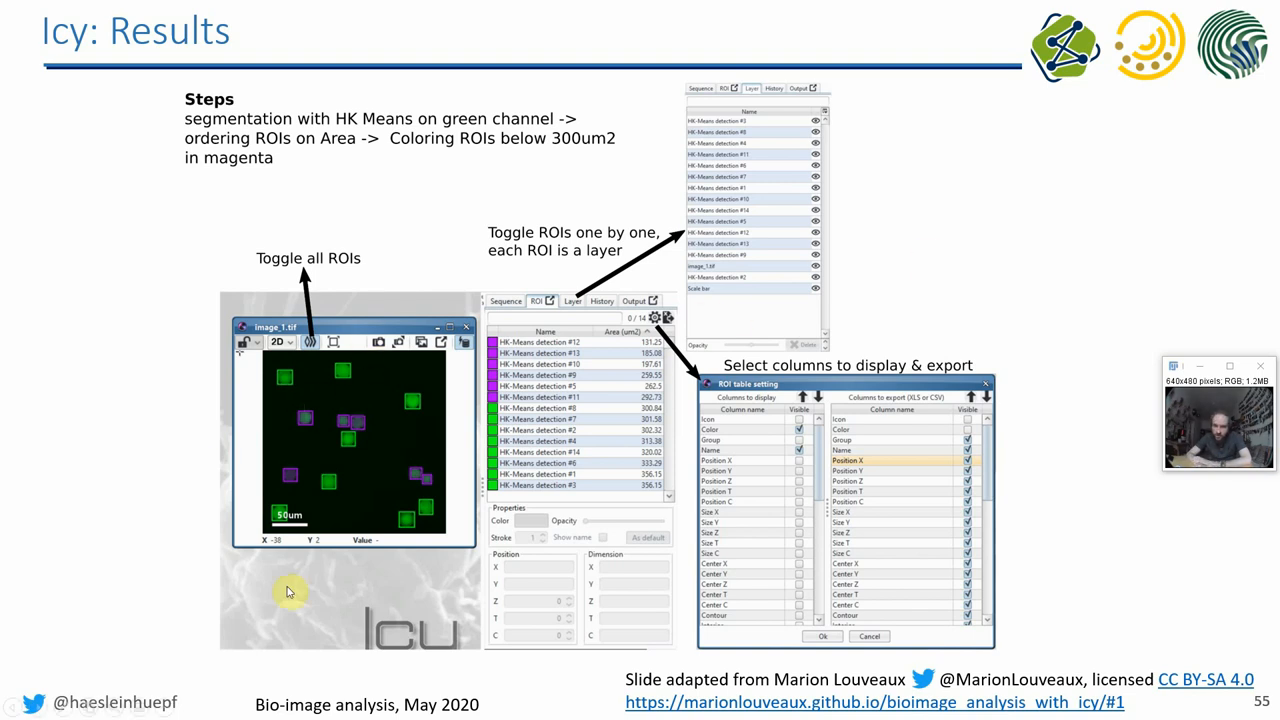
mouse_move(393, 430)
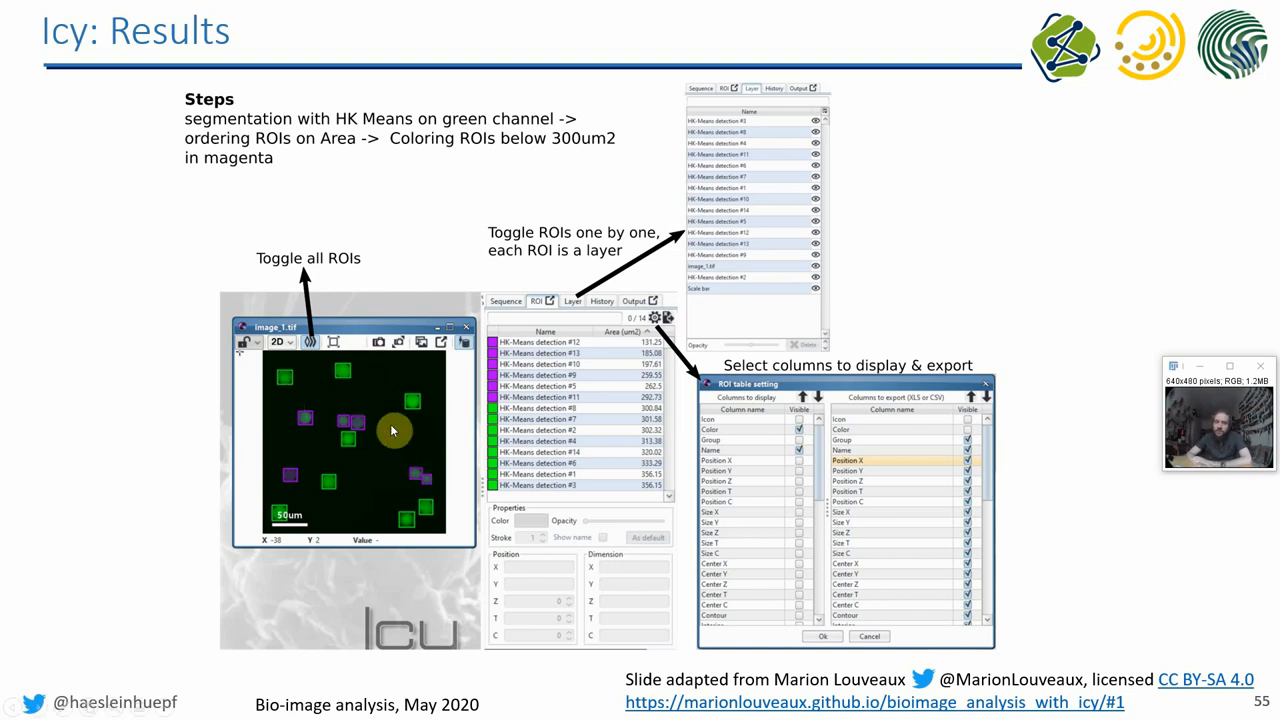
mouse_move(369, 463)
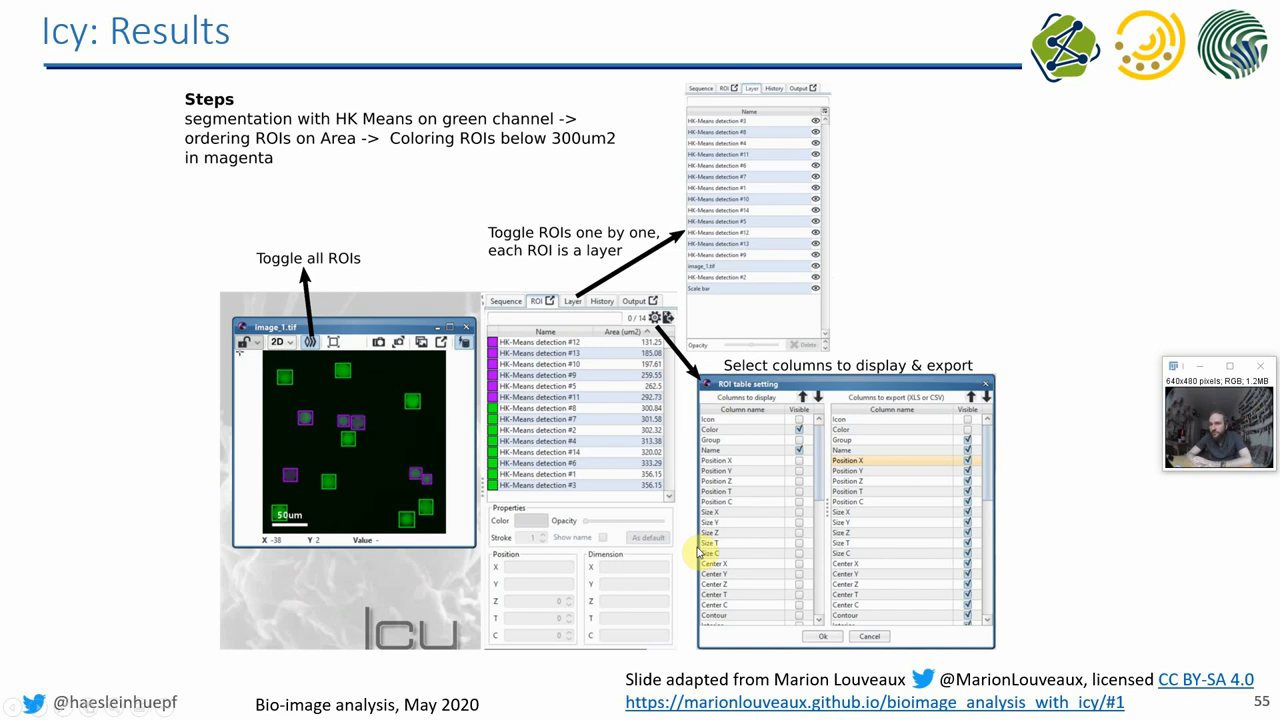
mouse_move(1066, 493)
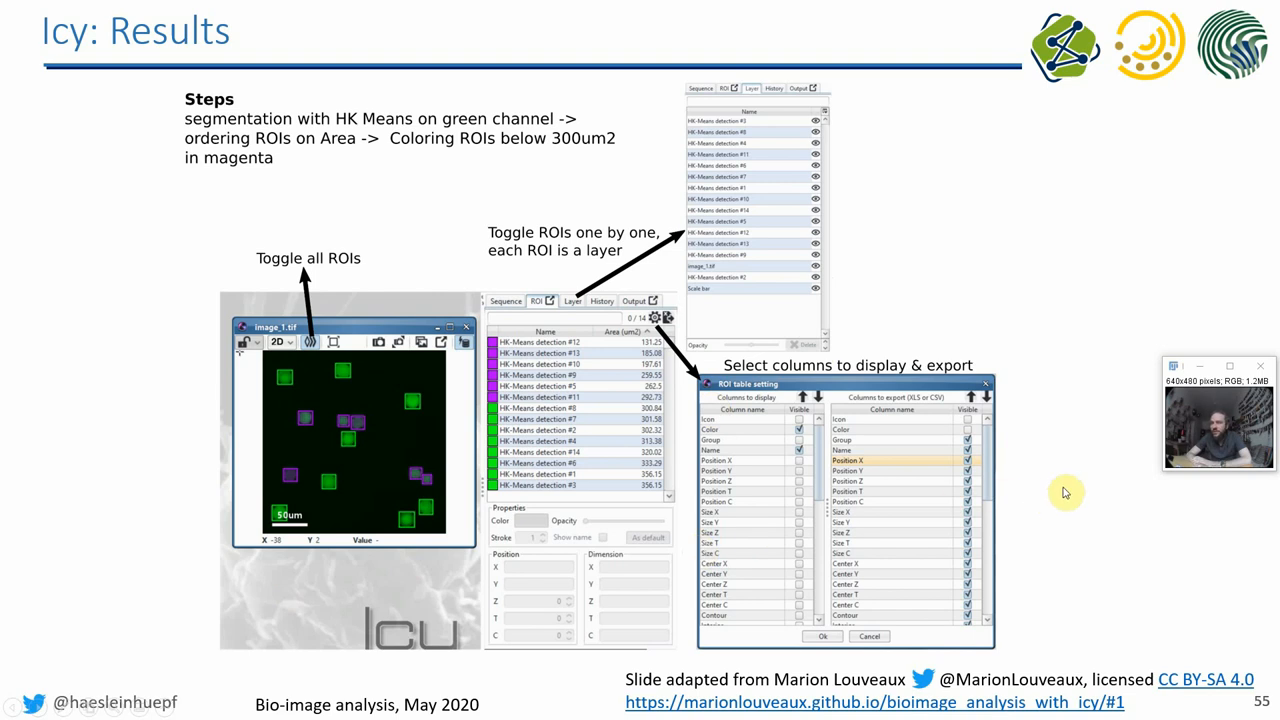
key("Right")
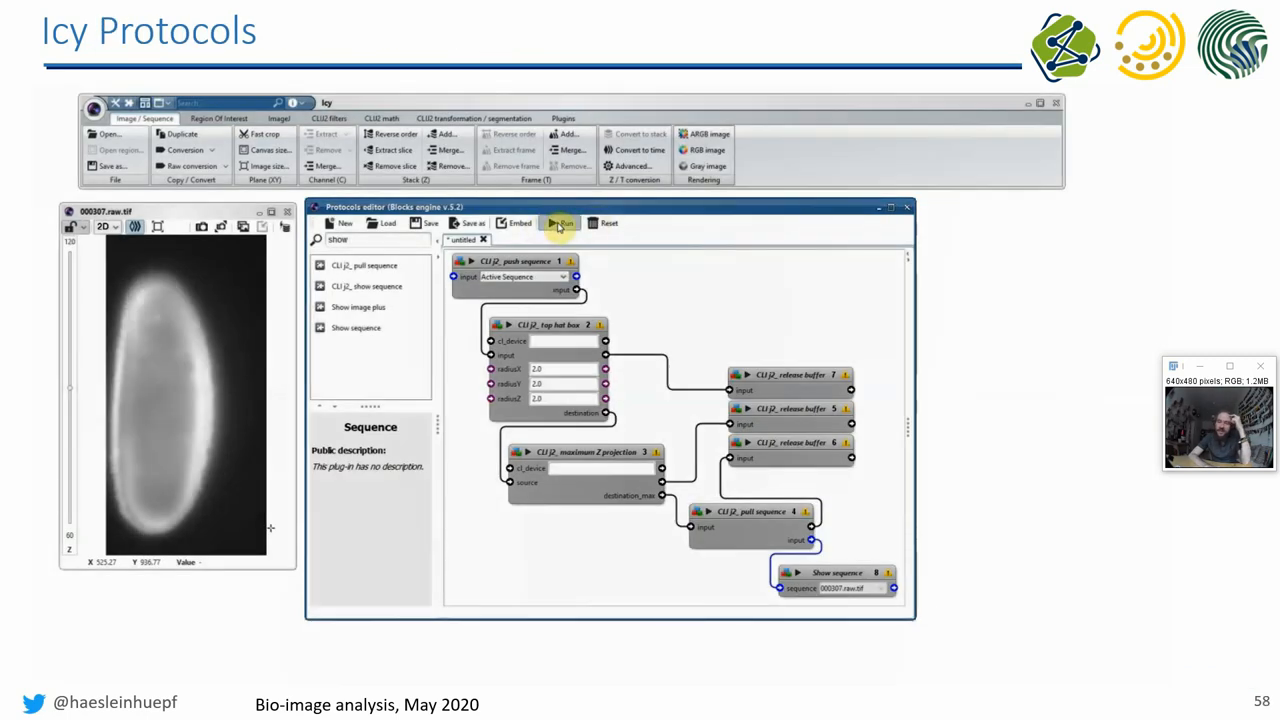
- Start the embedded Icy demo and move on to the 'Try it out' slide
left_click(560, 223)
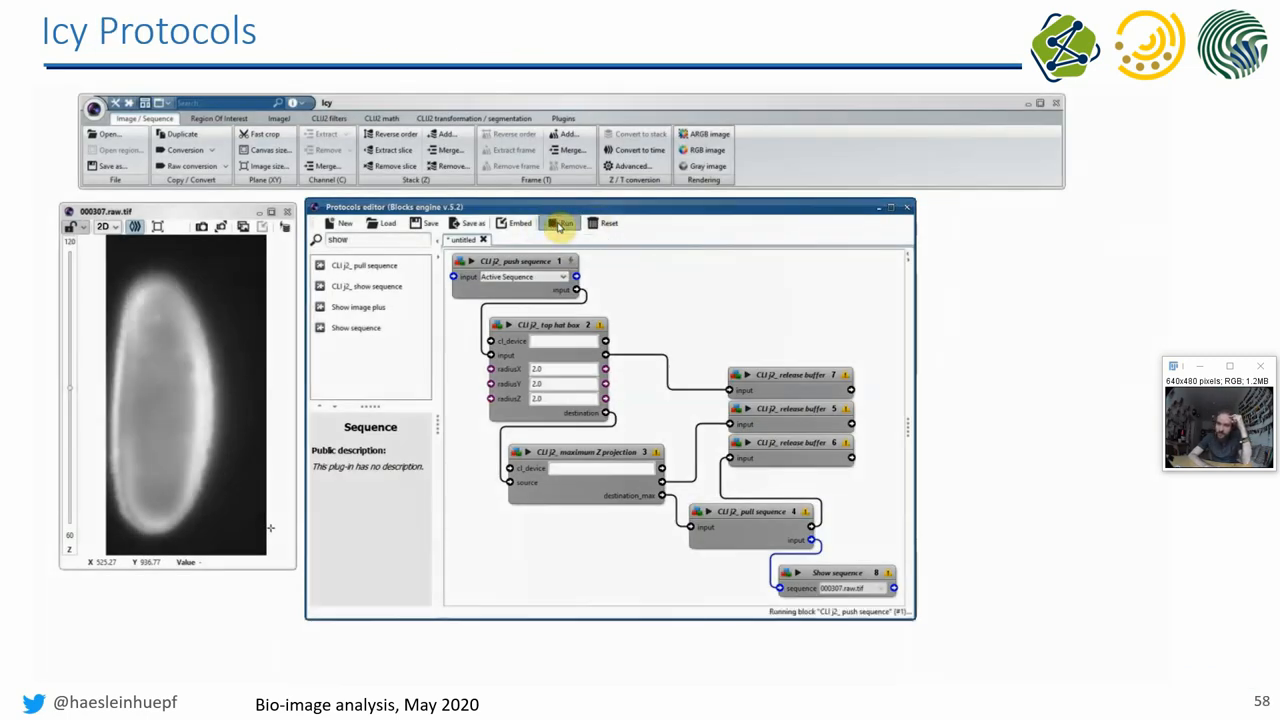
left_click(561, 223)
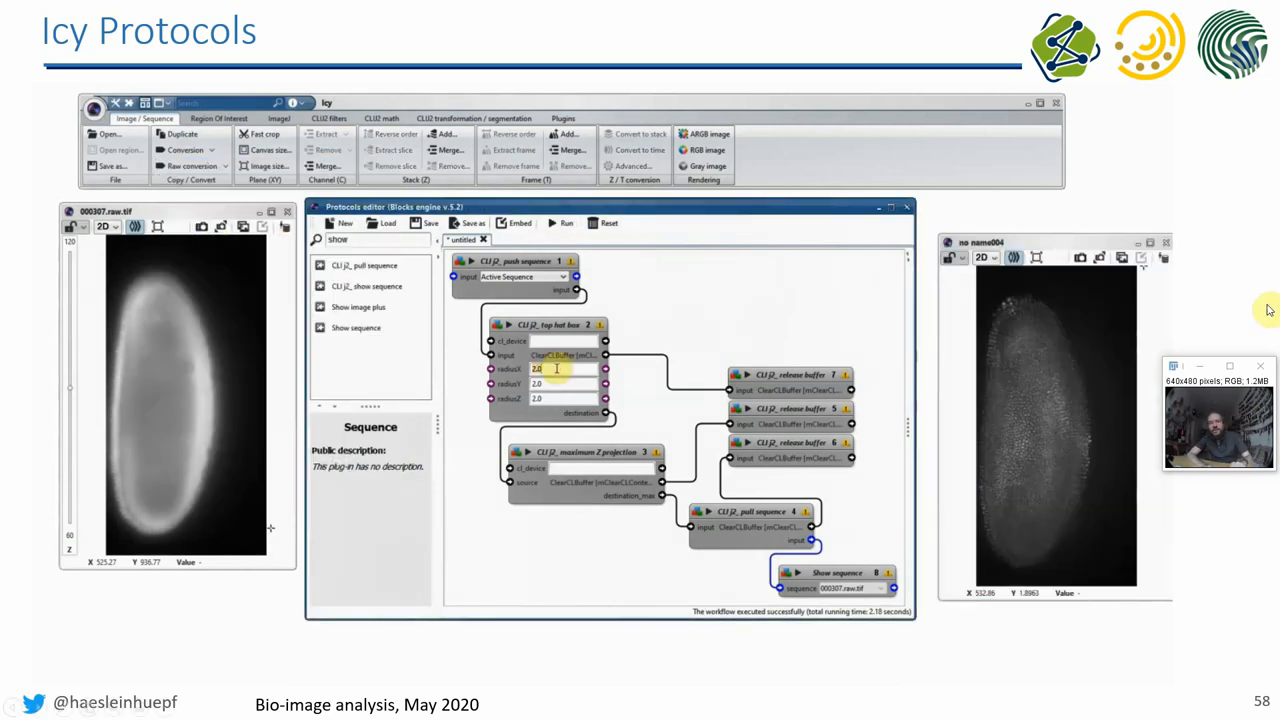
key("right")
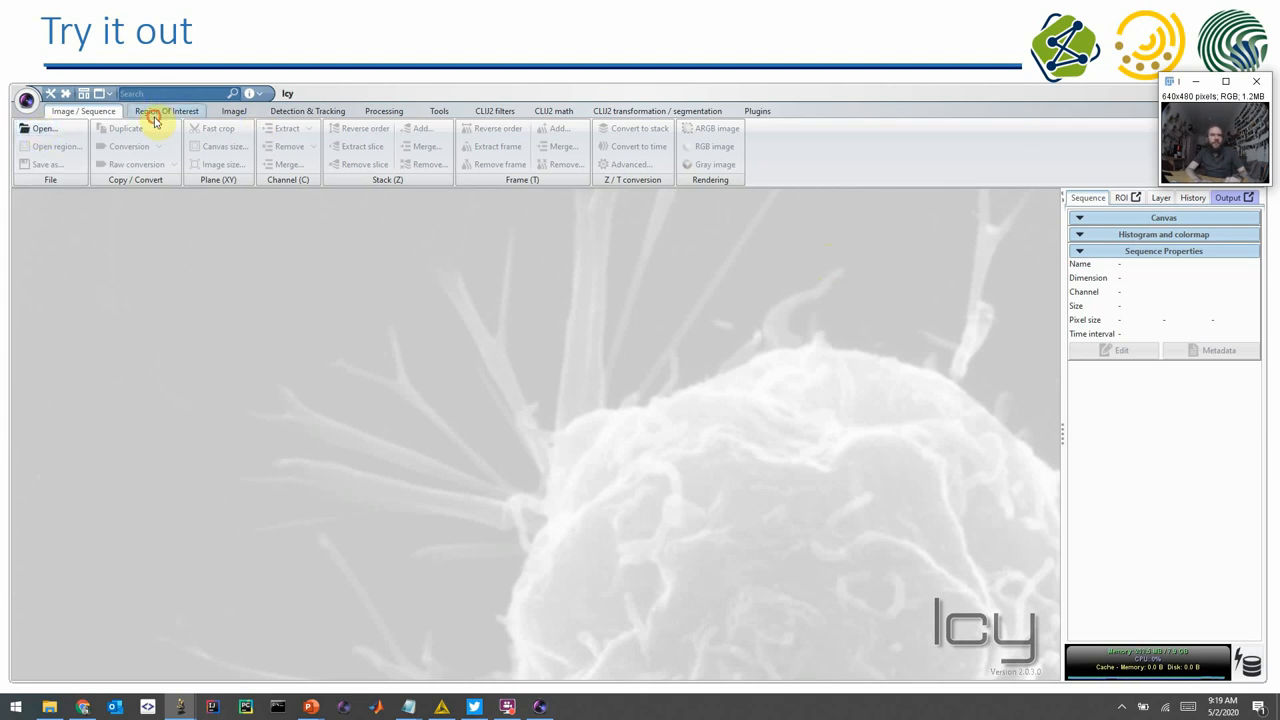
- Open blobs_k1.tif in Icy and bring up the Median Filter dialog from Processing
left_click(166, 111)
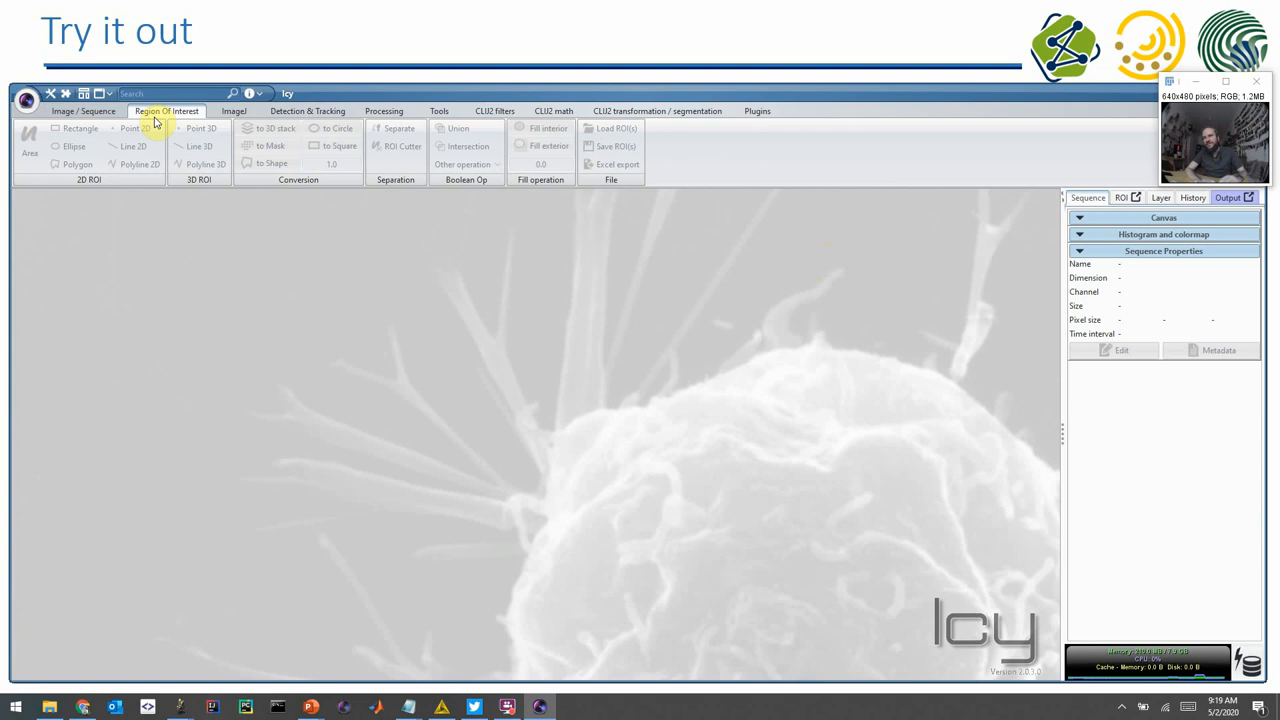
left_click(83, 111)
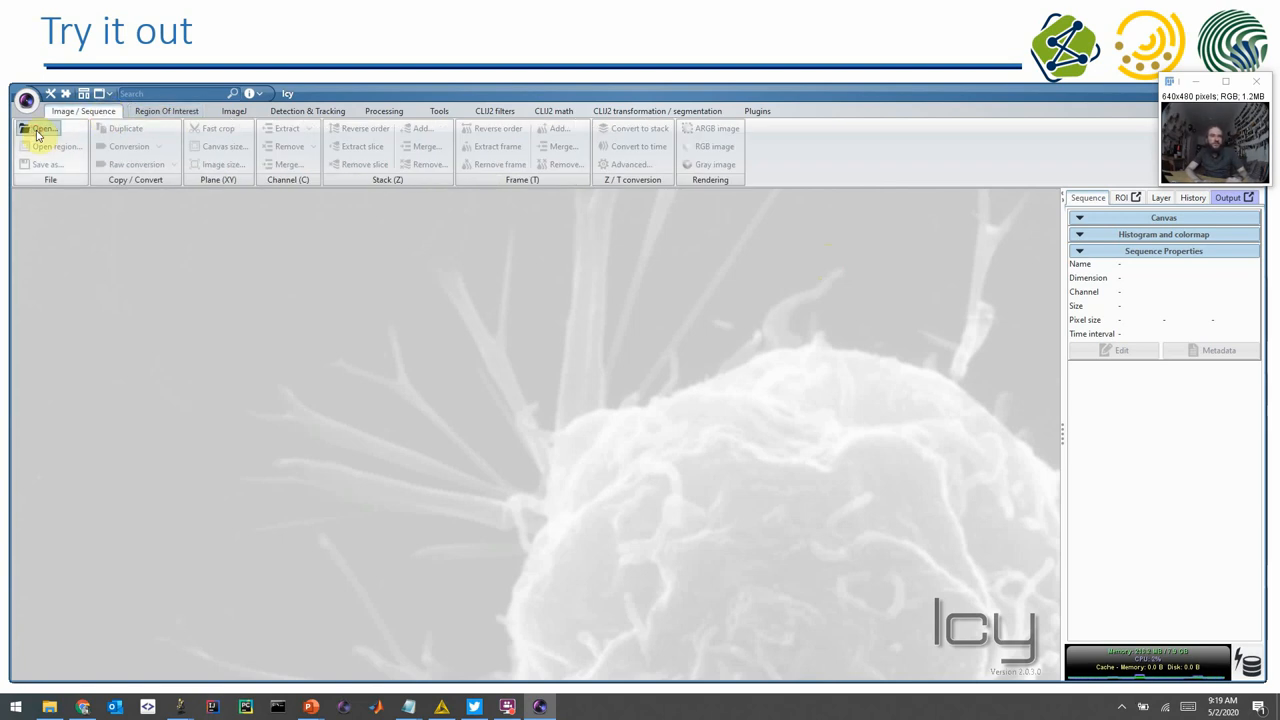
left_click(41, 128)
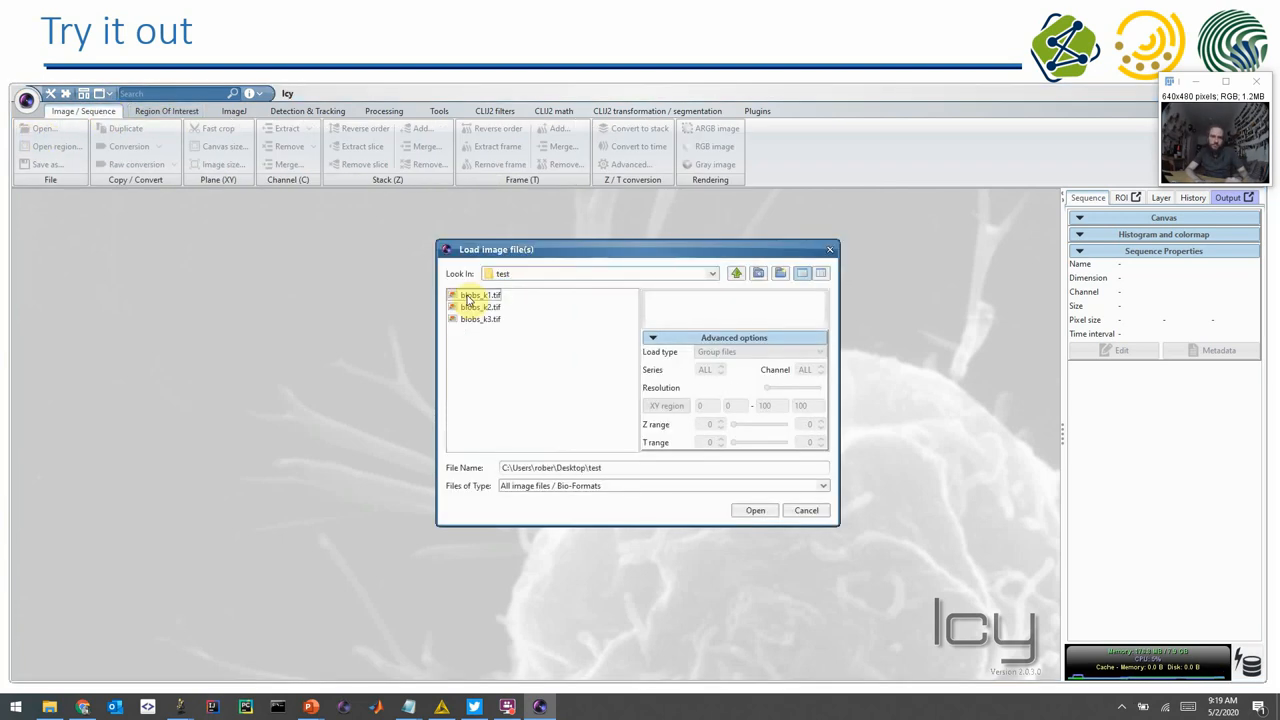
left_click(755, 510)
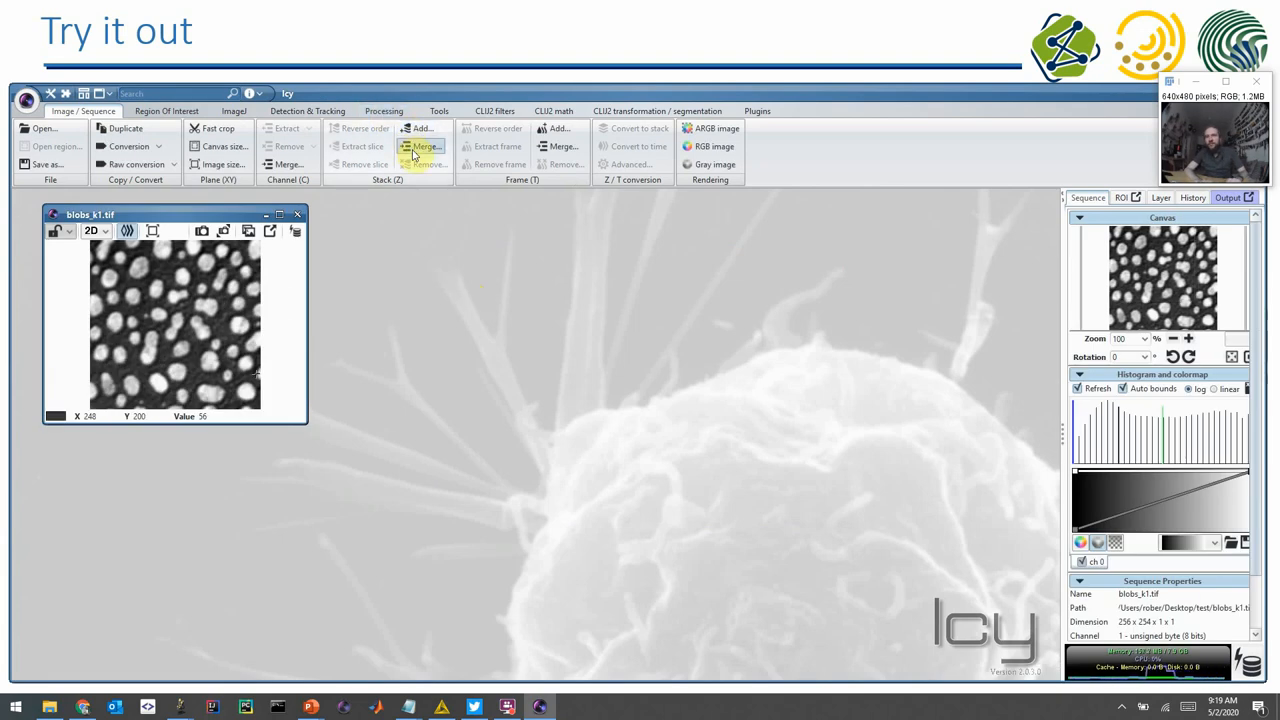
mouse_move(500, 148)
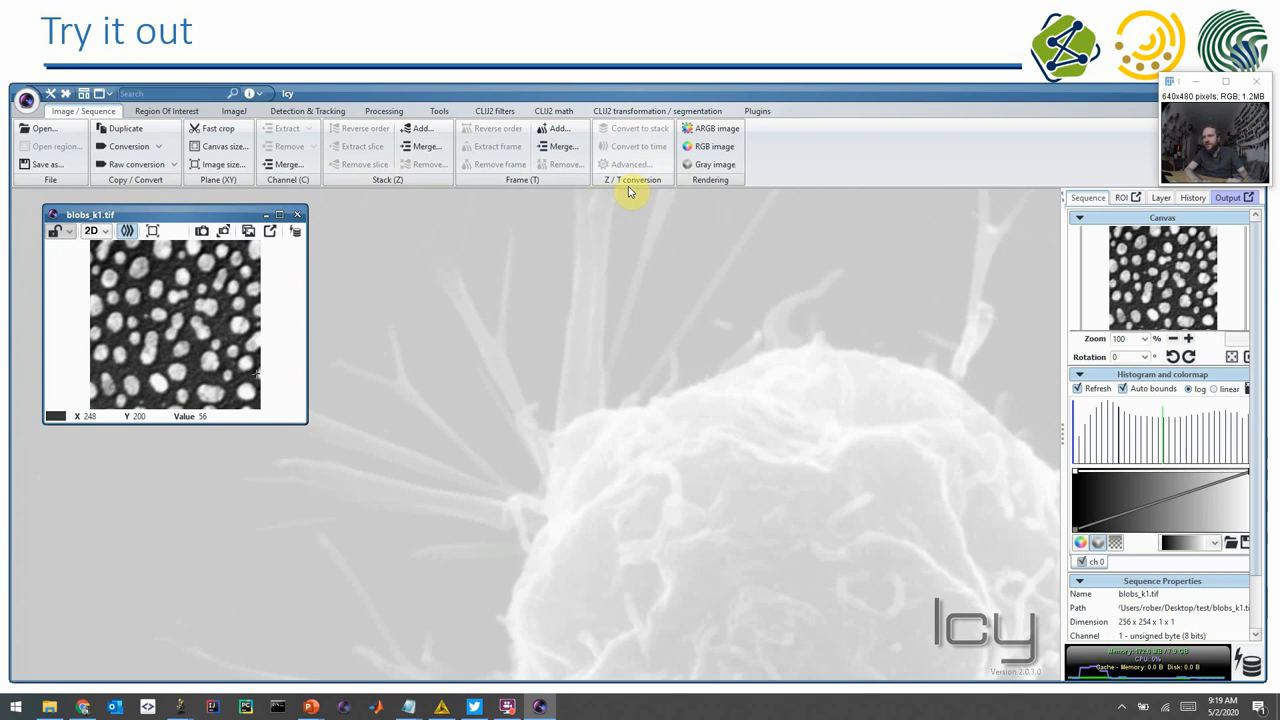
mouse_move(378, 228)
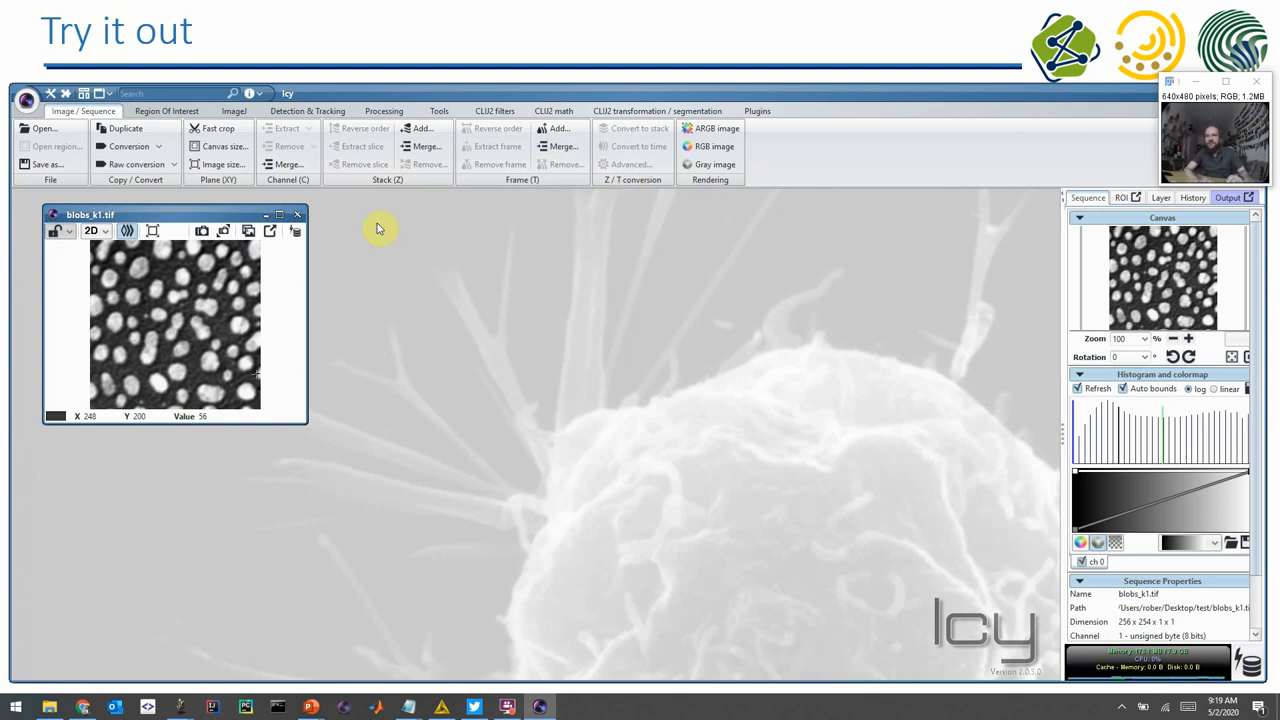
mouse_move(531, 205)
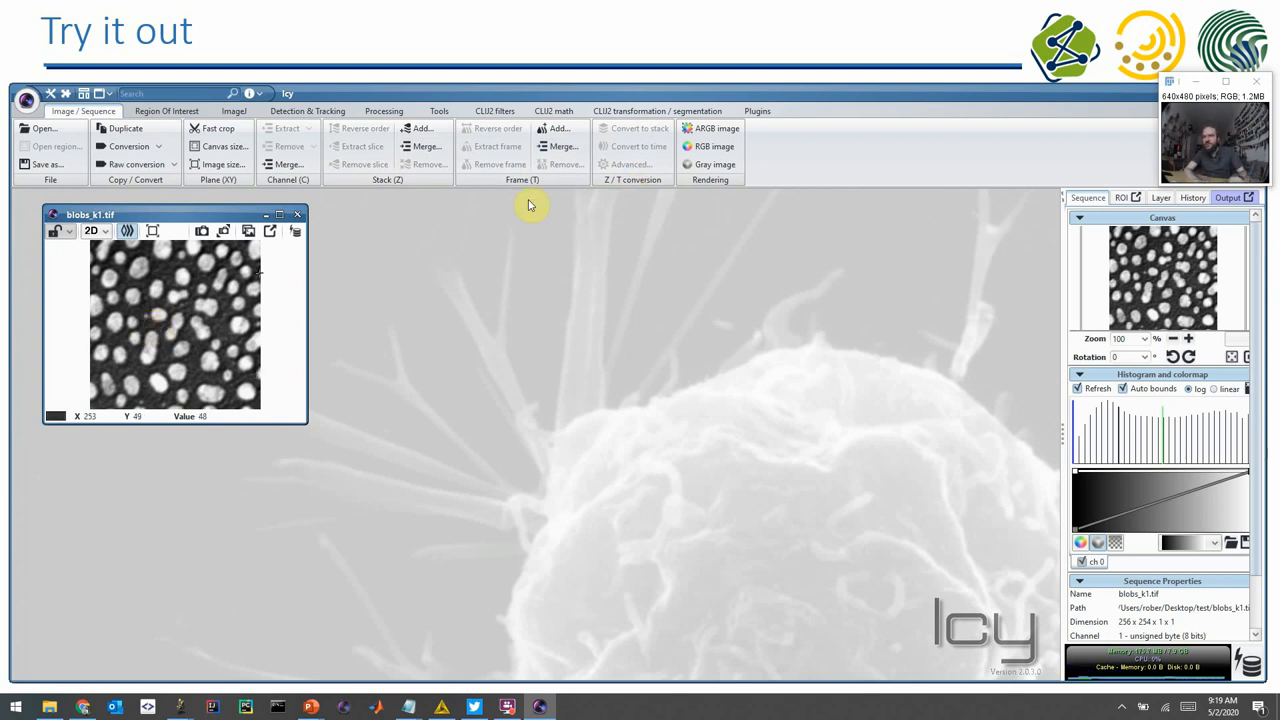
mouse_move(640, 128)
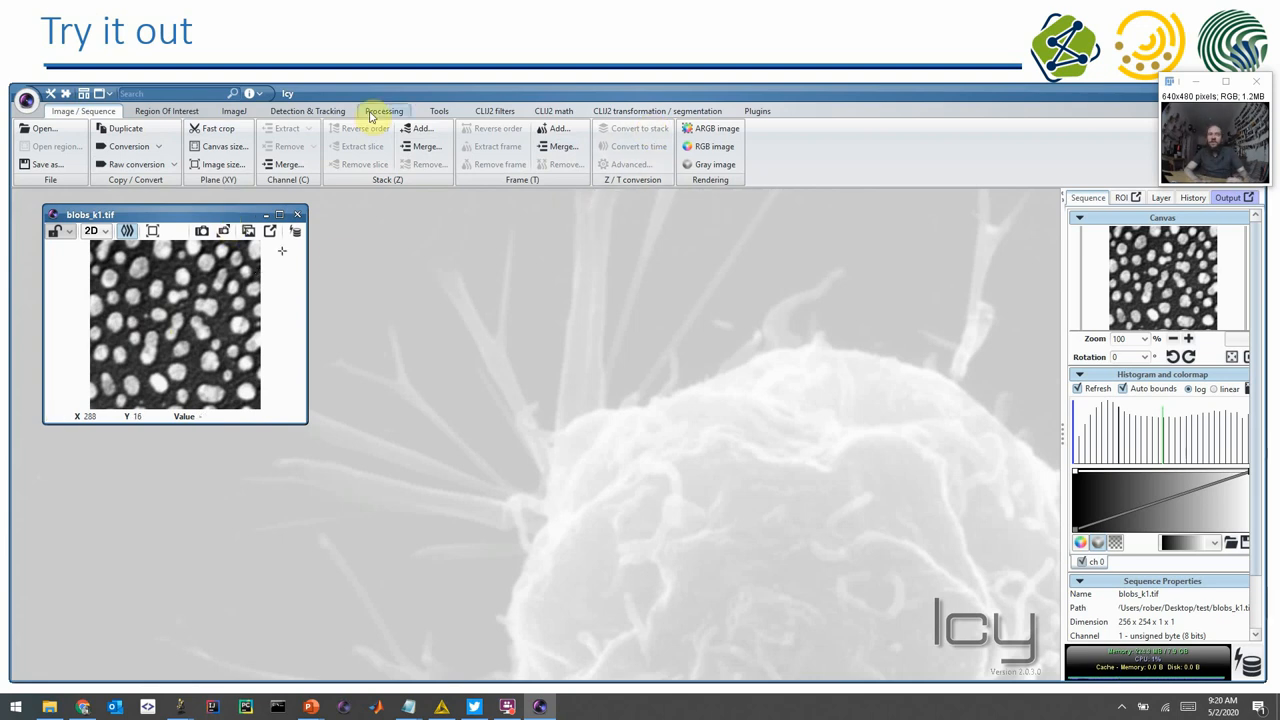
left_click(384, 111)
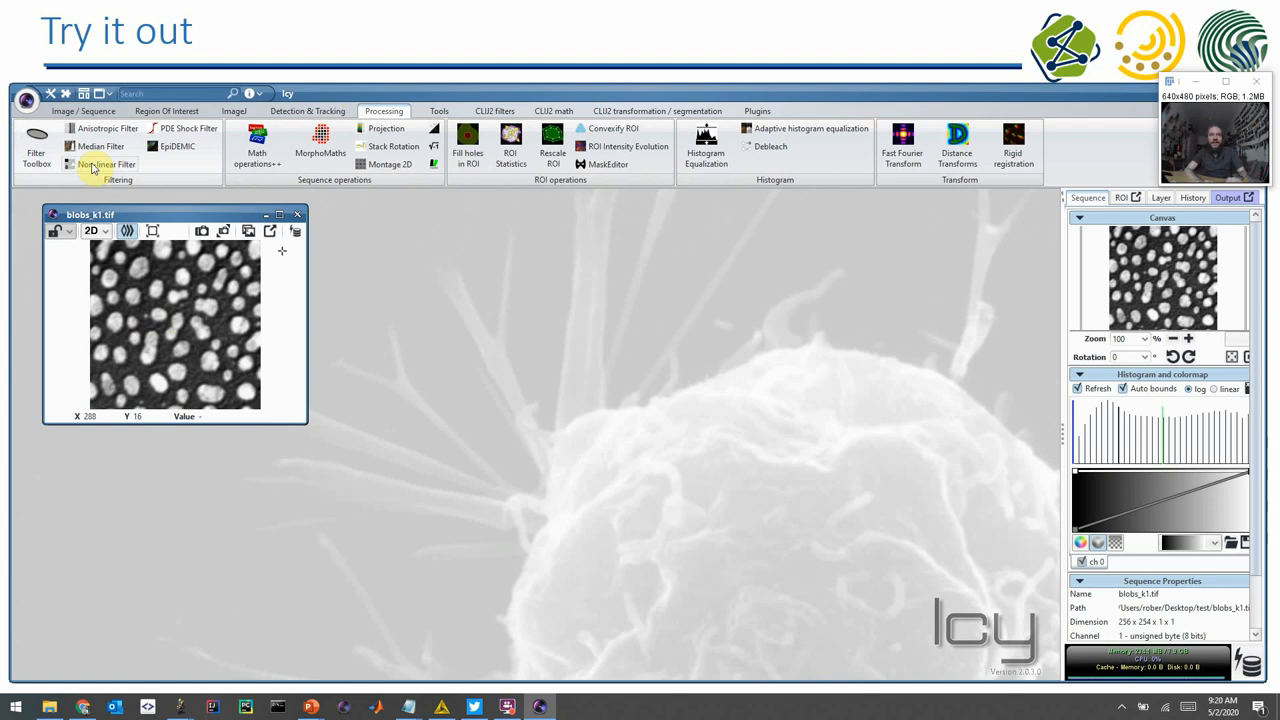
left_click(100, 146)
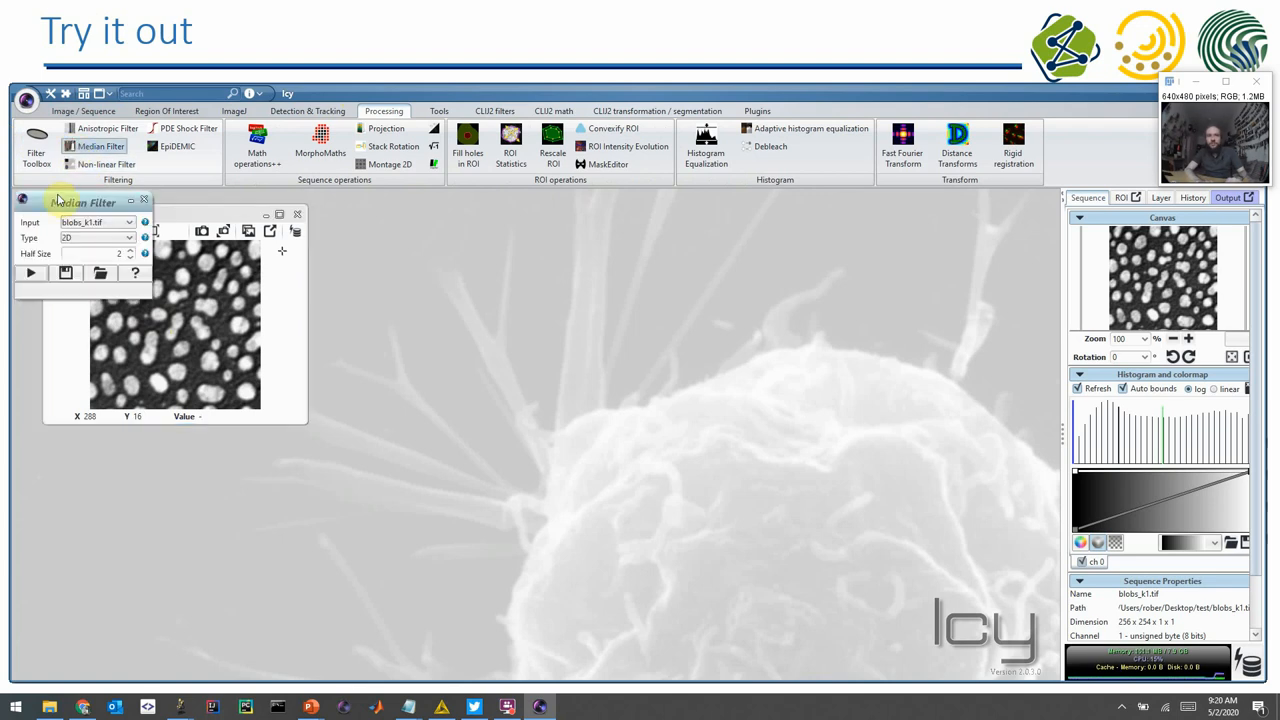
- Median-filter blobs_k1.tif at half sizes 4 and 7, then close both filtered results
left_click_drag(83, 202, 400, 262)
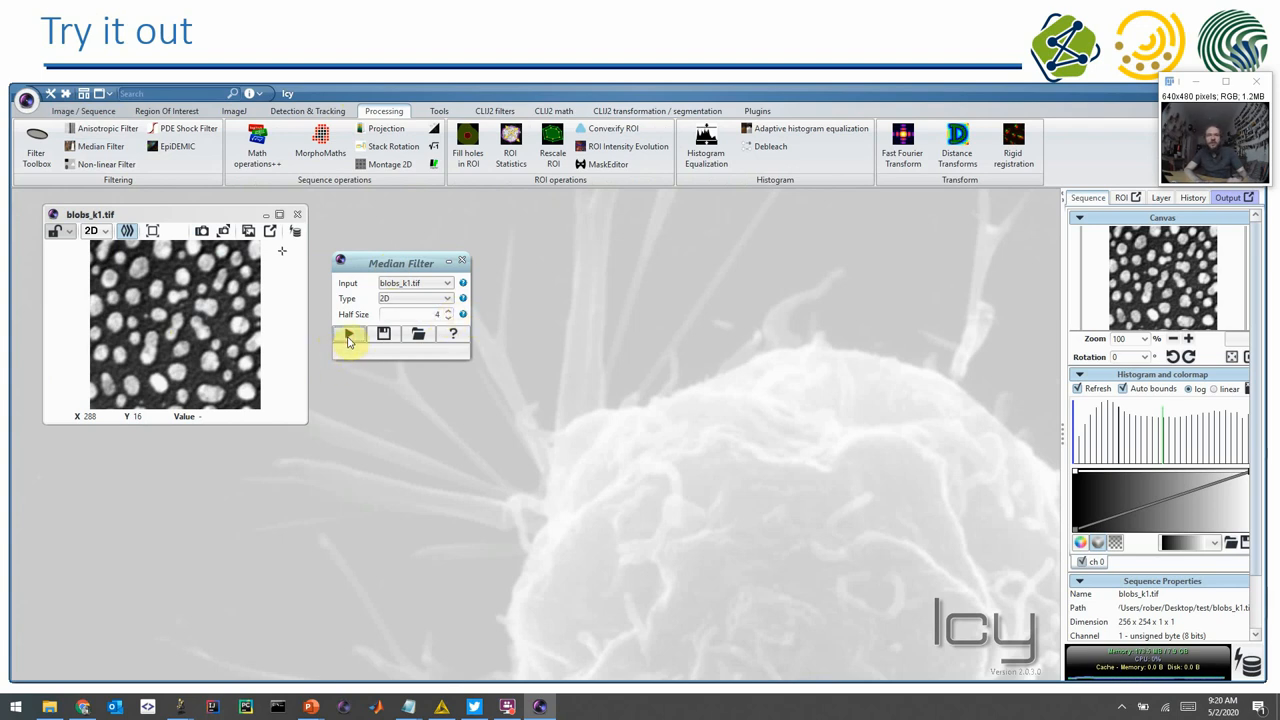
left_click(348, 334)
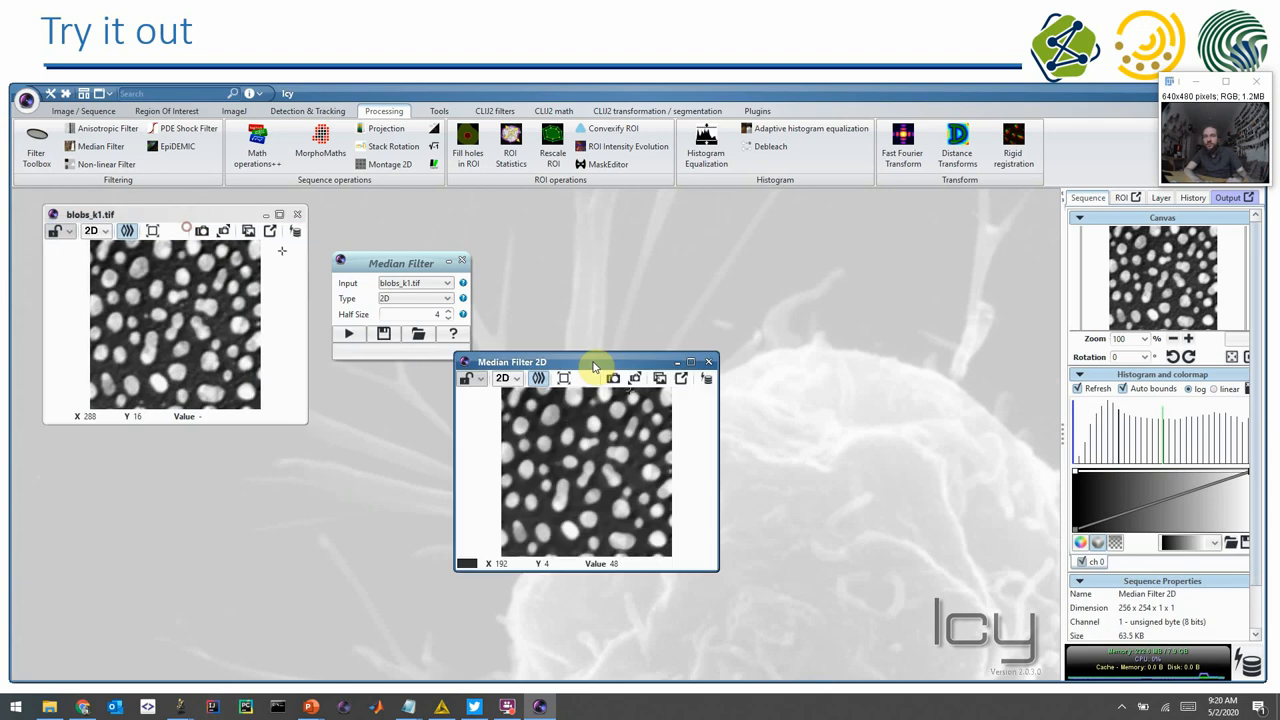
left_click_drag(593, 362, 641, 224)
type("7")
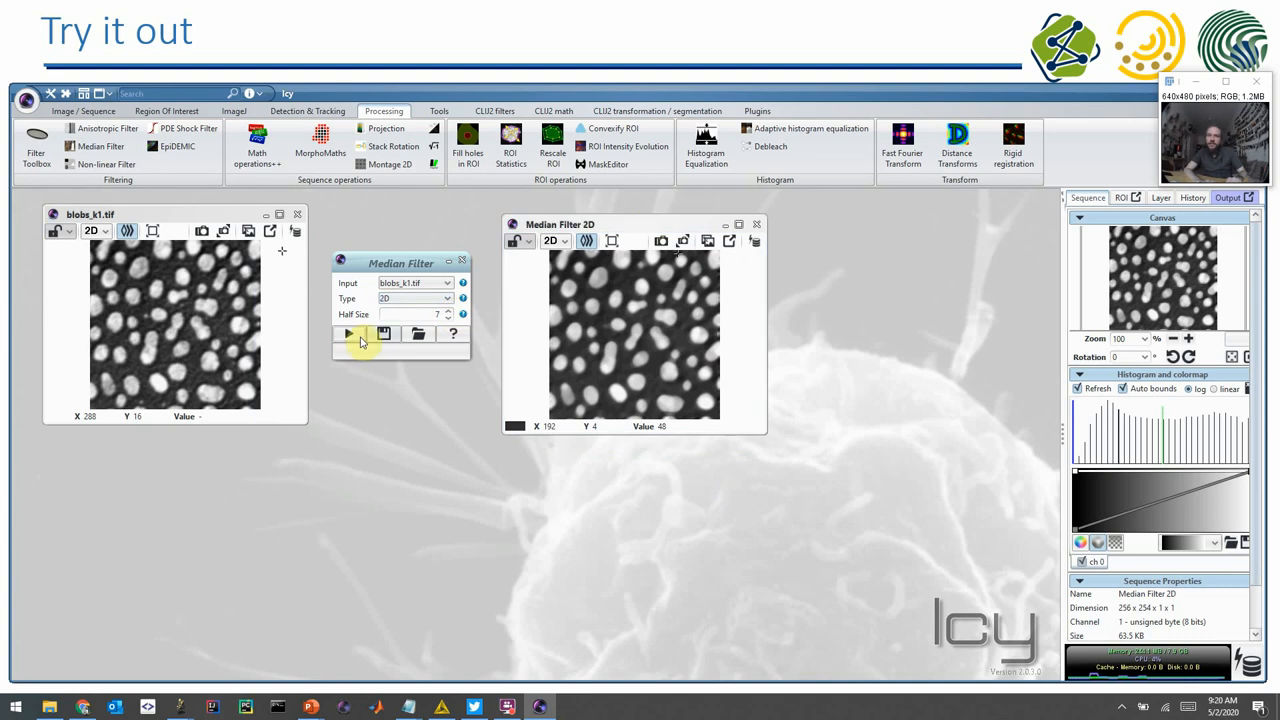
left_click(348, 334)
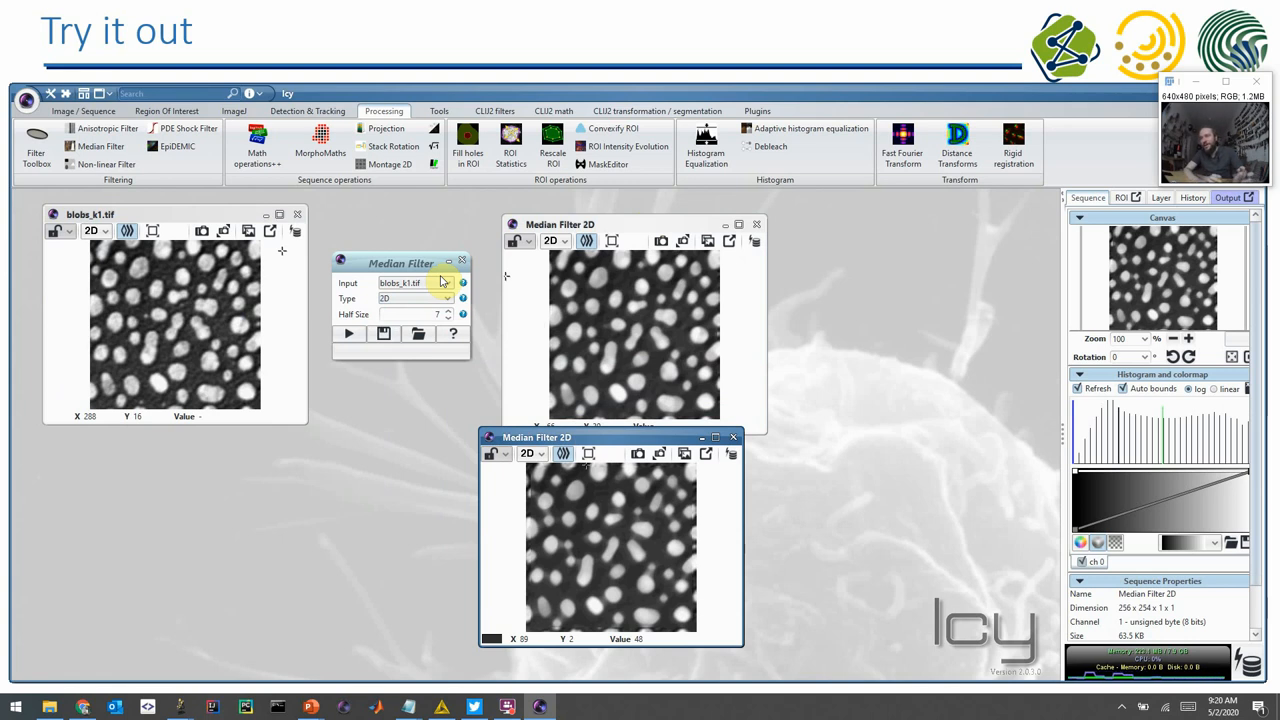
mouse_move(560, 268)
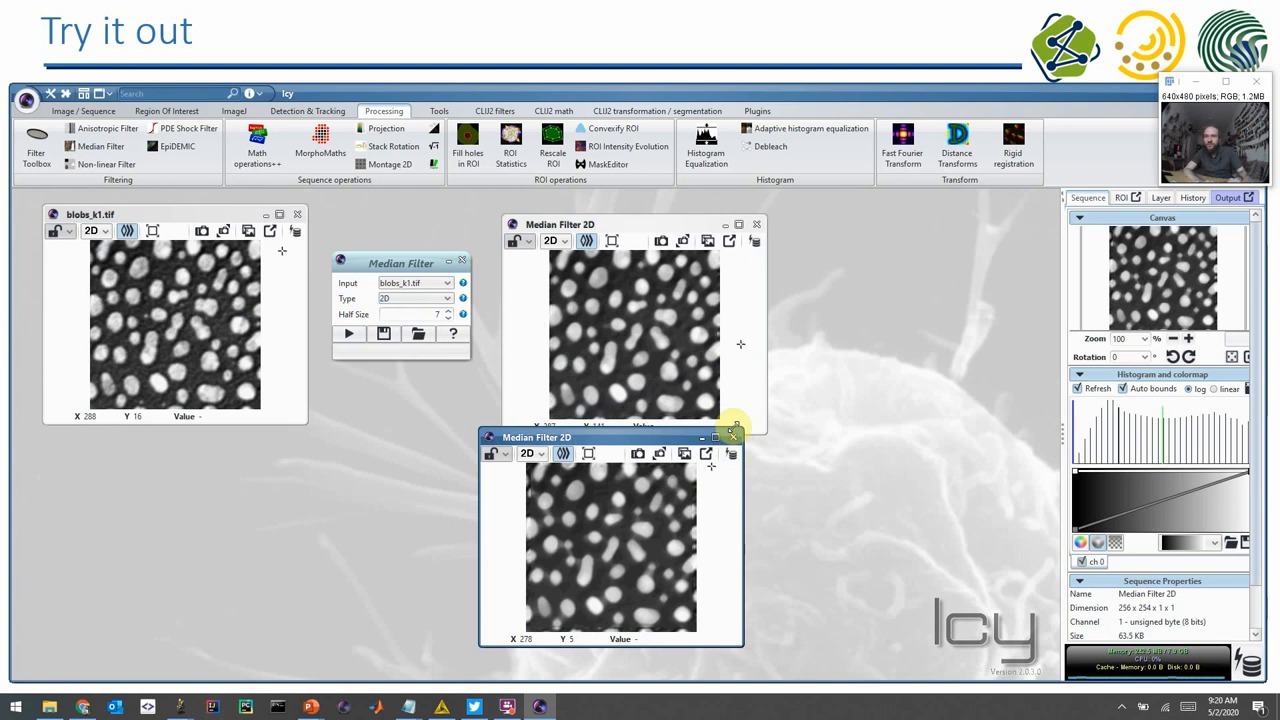
mouse_move(733, 438)
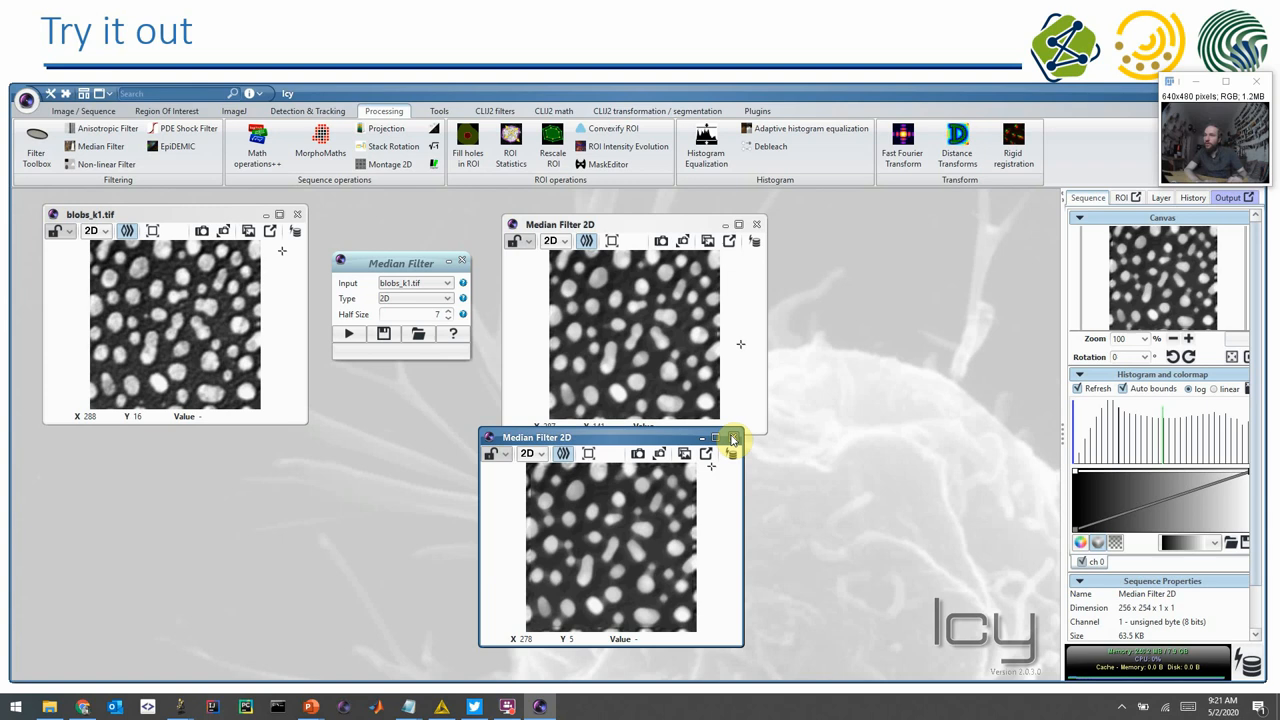
left_click(732, 438)
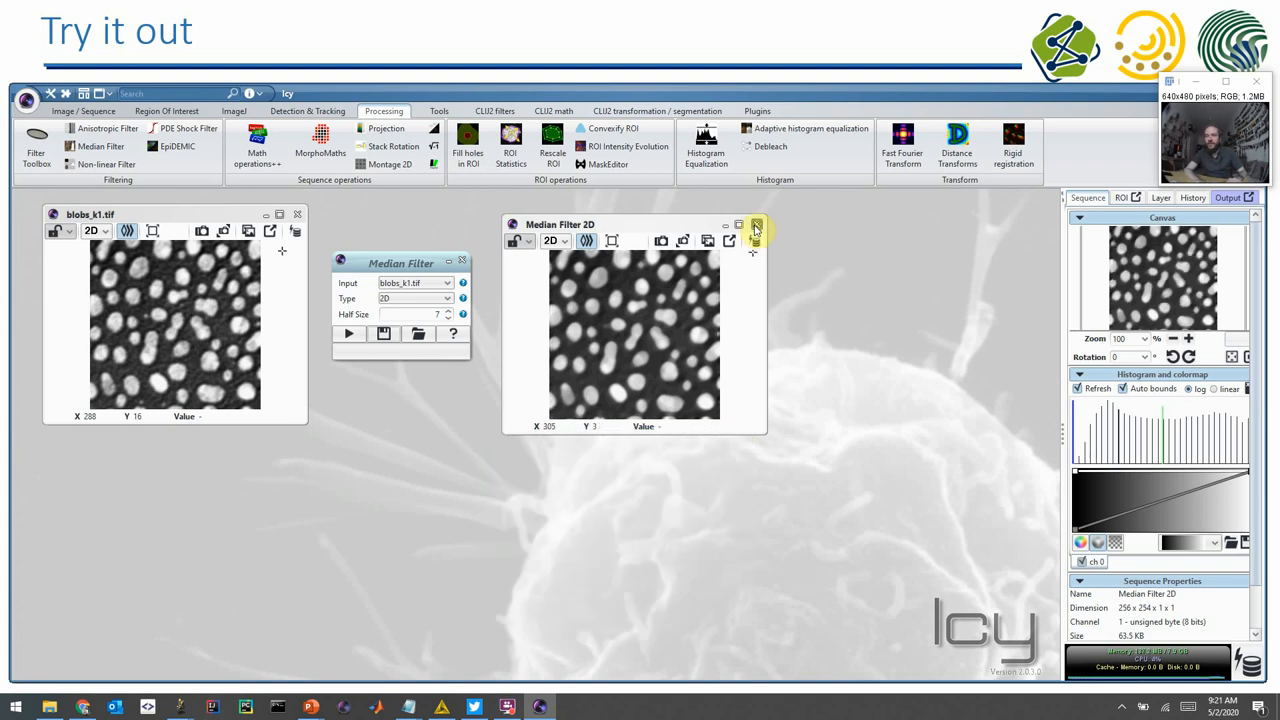
left_click(757, 224)
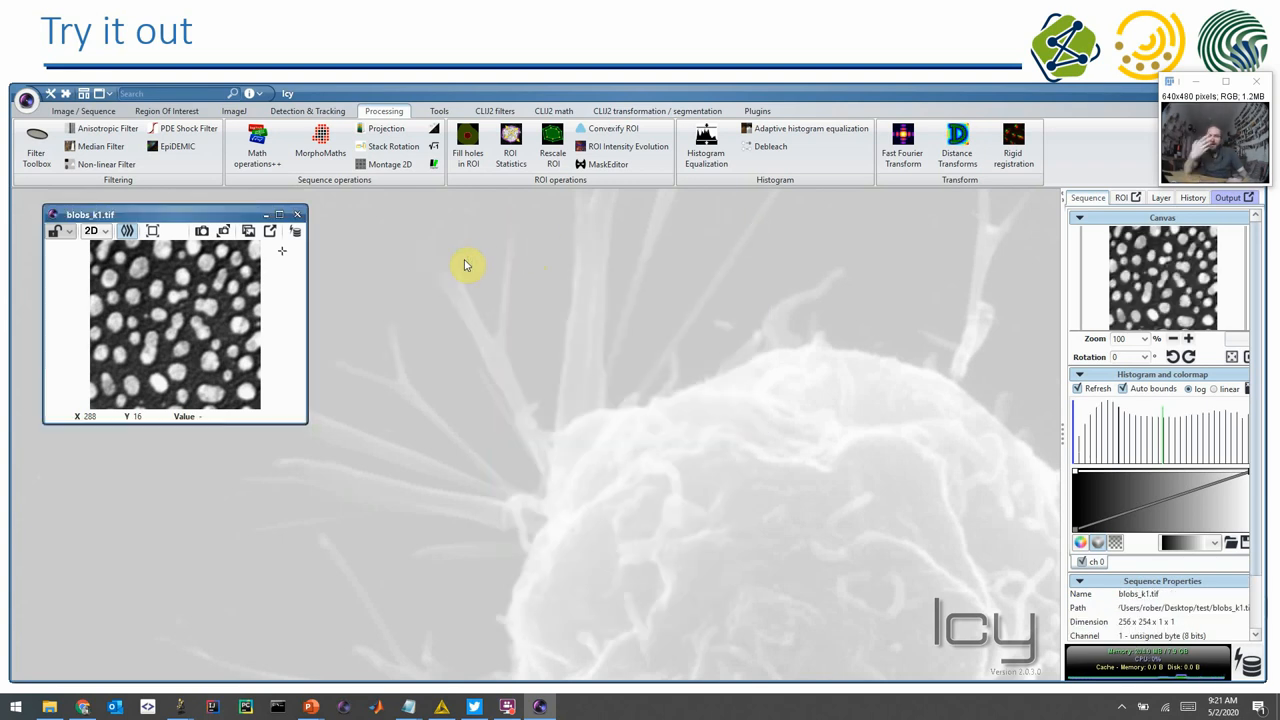
mouse_move(435, 253)
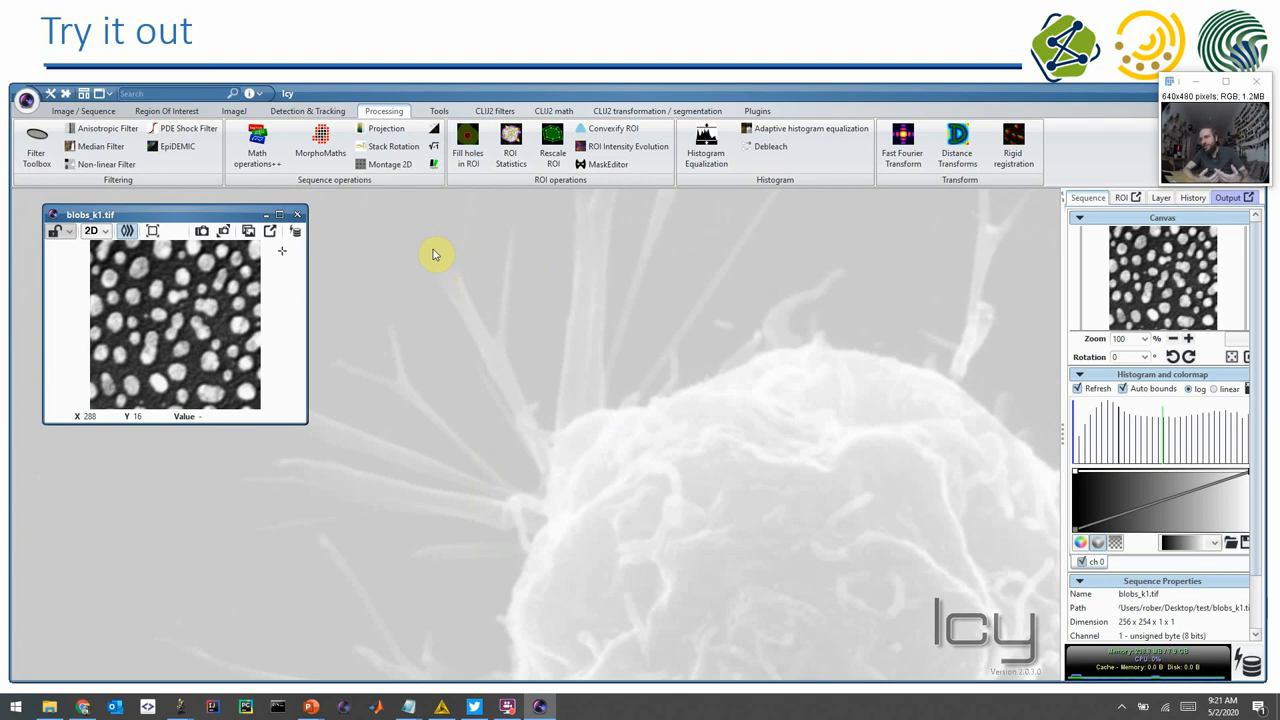
- Open an empty Protocols editor from the Tools tab
left_click(437, 111)
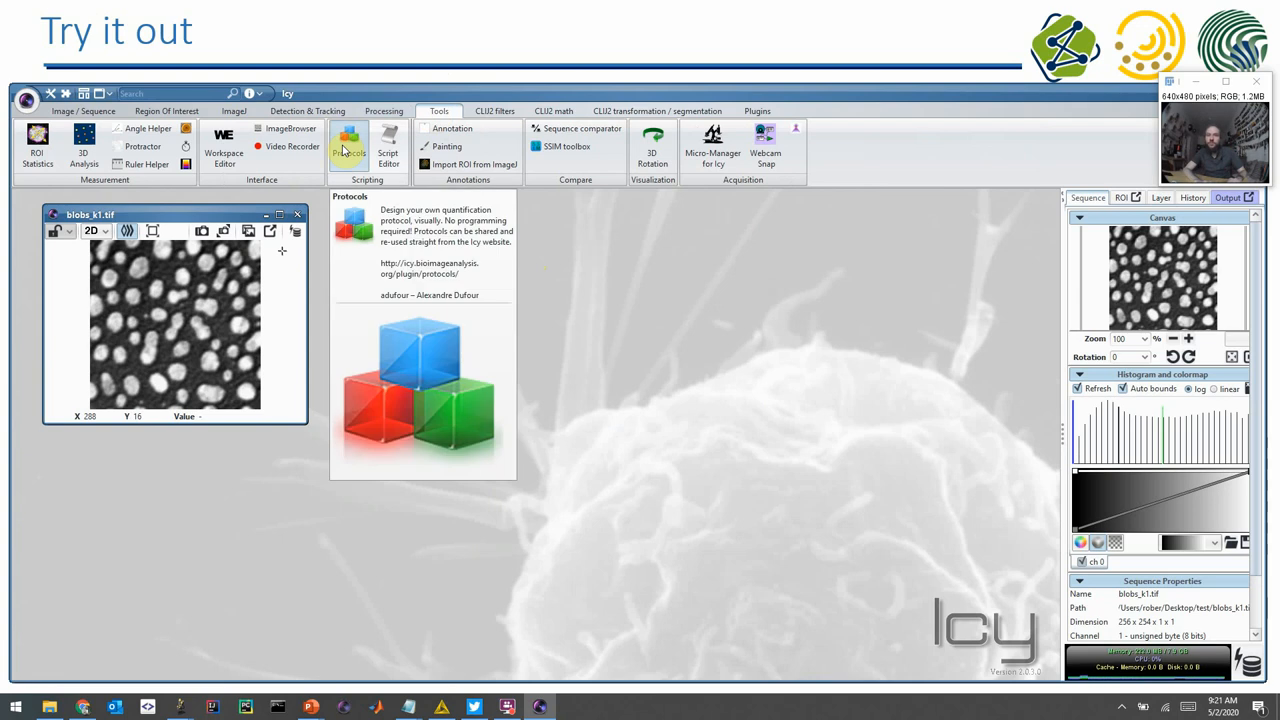
left_click(348, 145)
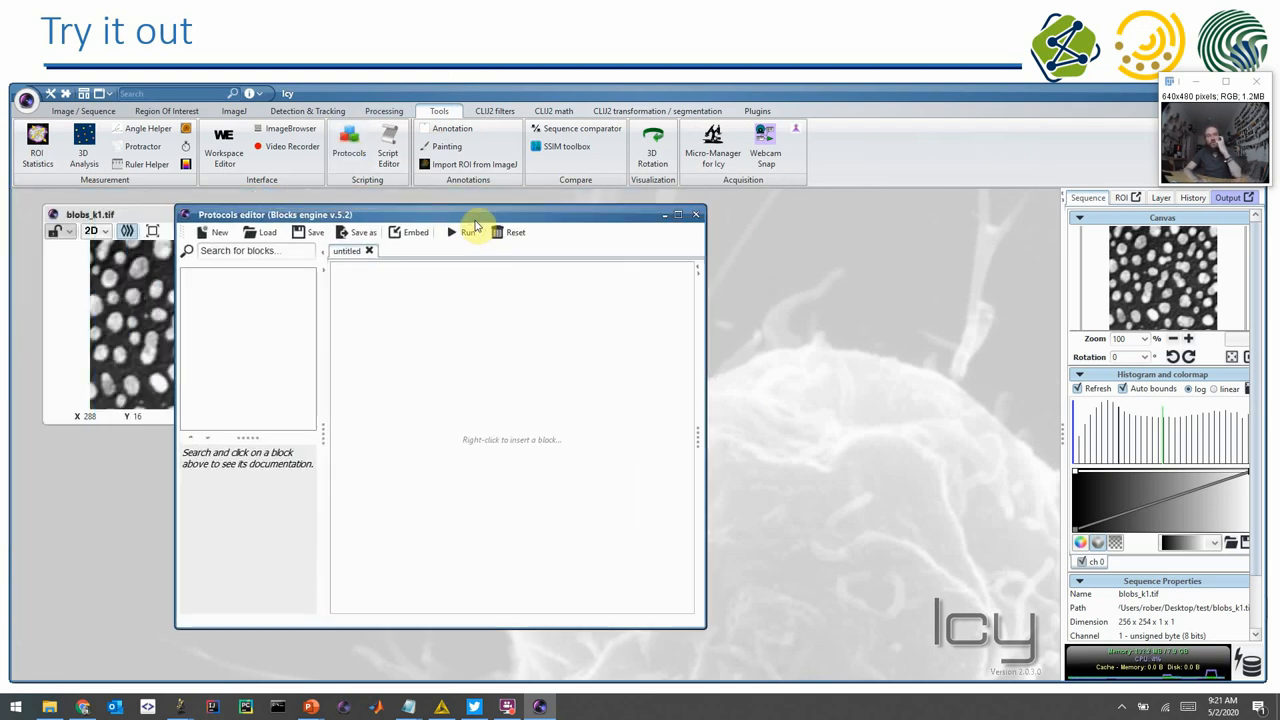
mouse_move(710, 636)
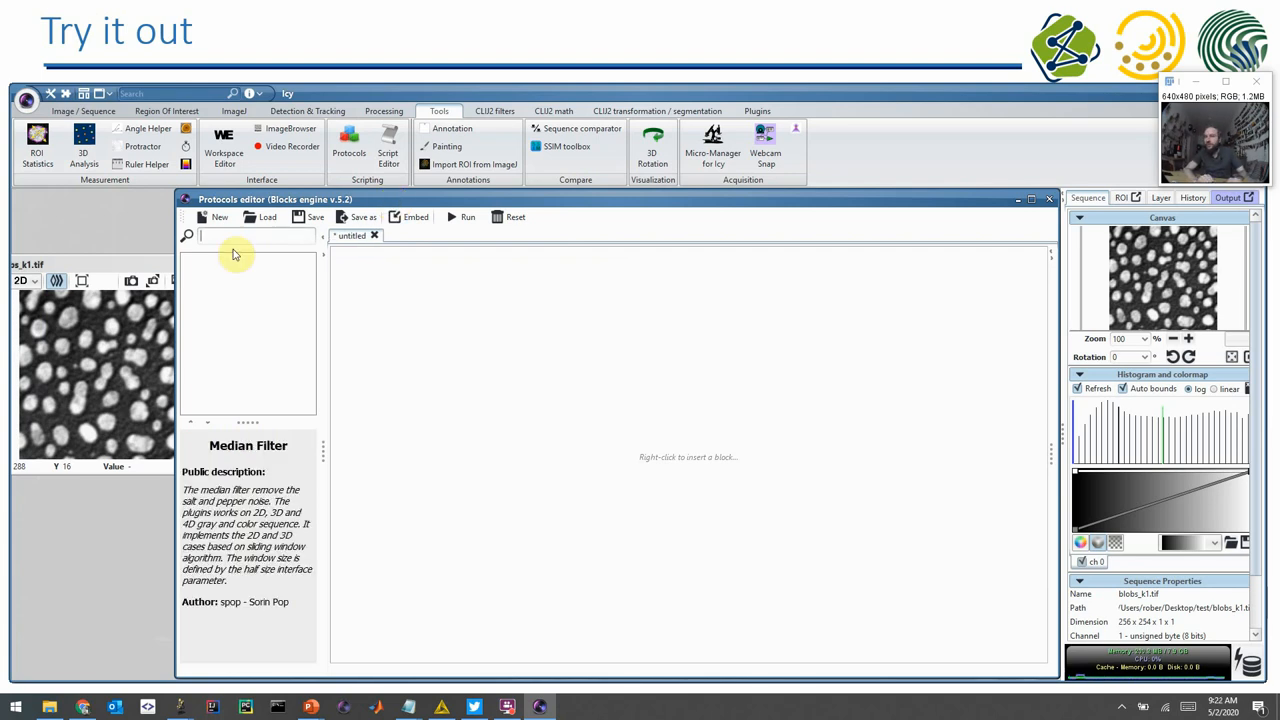
- Search 'median', add the Median Filter block, and set its input to Active Sequence
type("median")
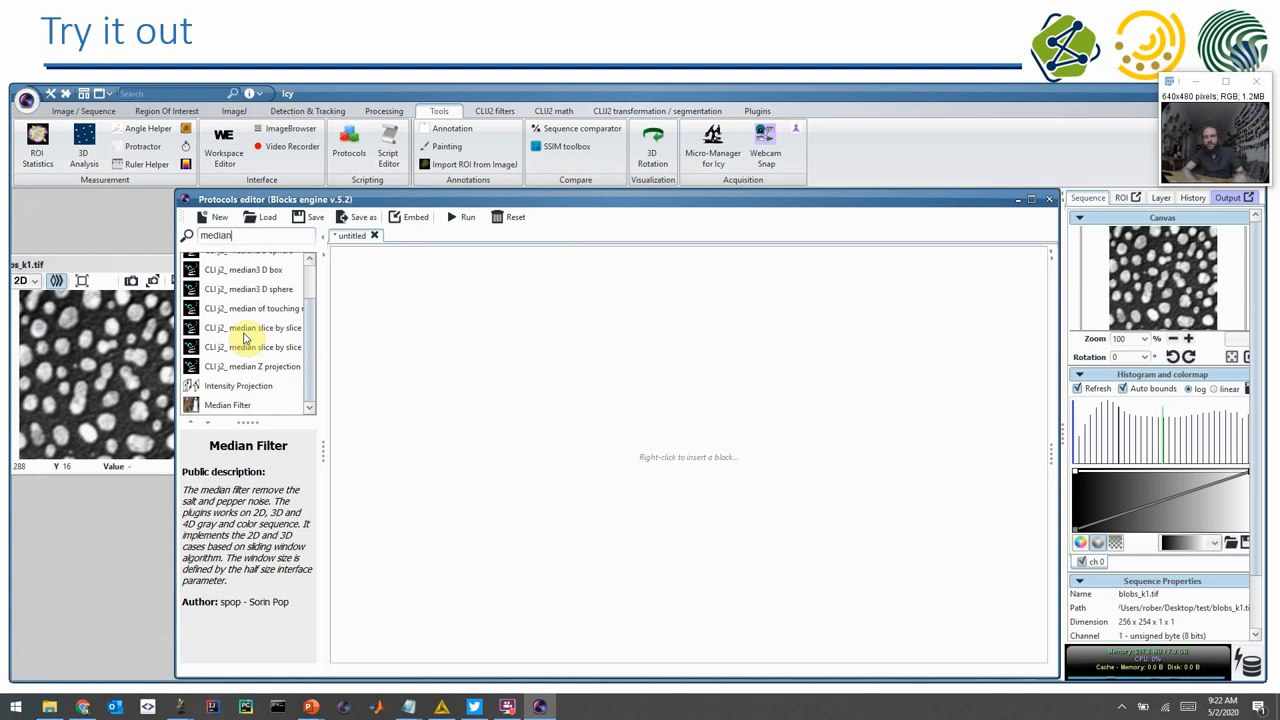
mouse_move(262, 412)
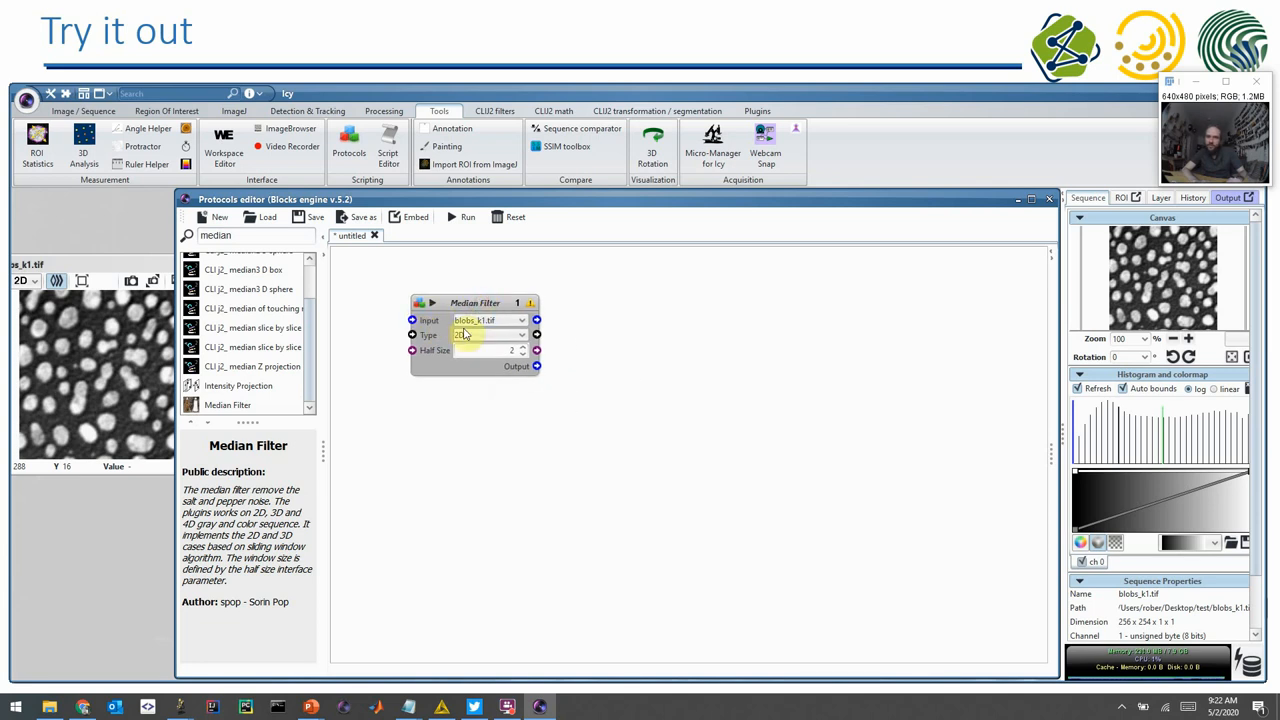
left_click(490, 335)
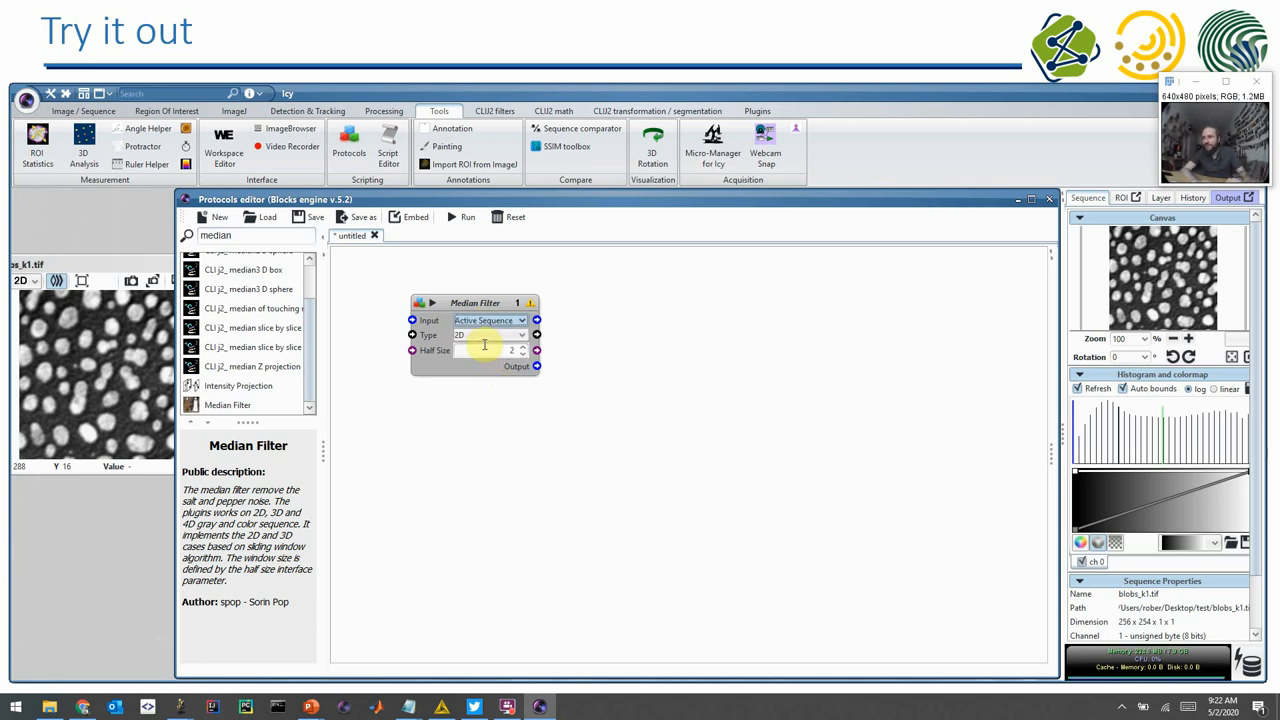
mouse_move(683, 413)
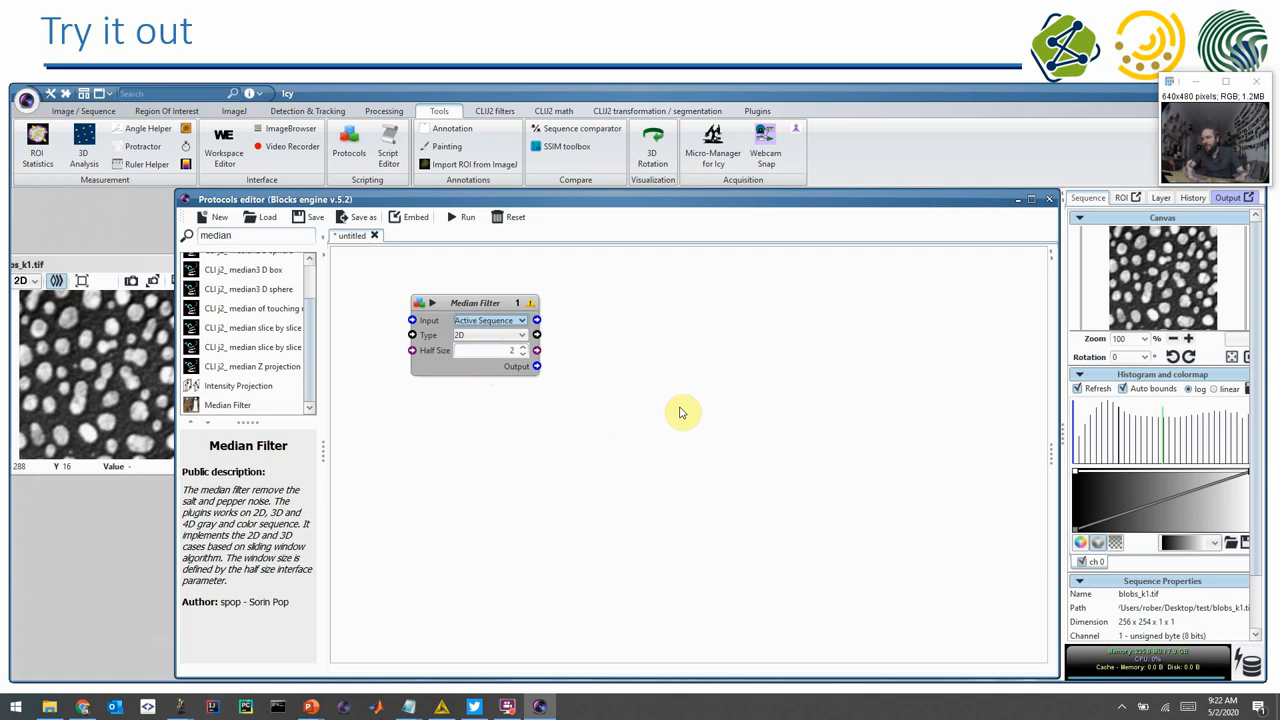
mouse_move(666, 410)
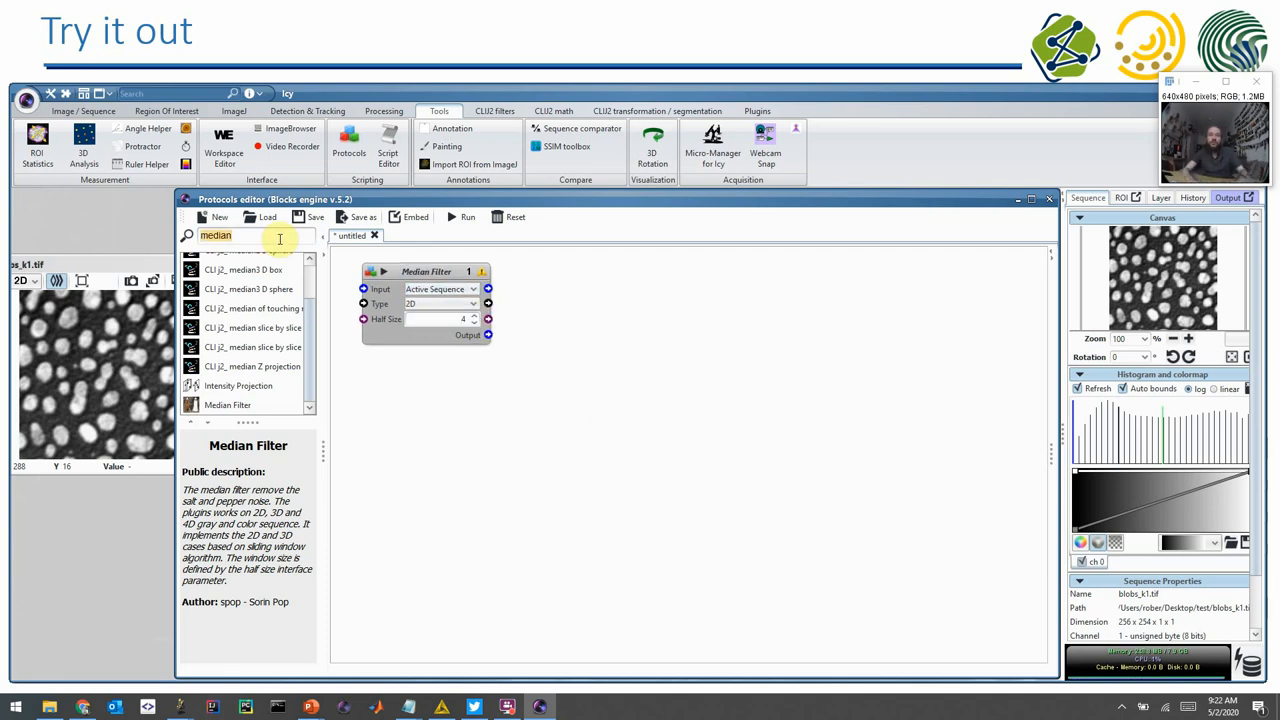
- Add Thresholder and Best Threshold blocks, arrange them, and keep Otsu as the method
type("threshold")
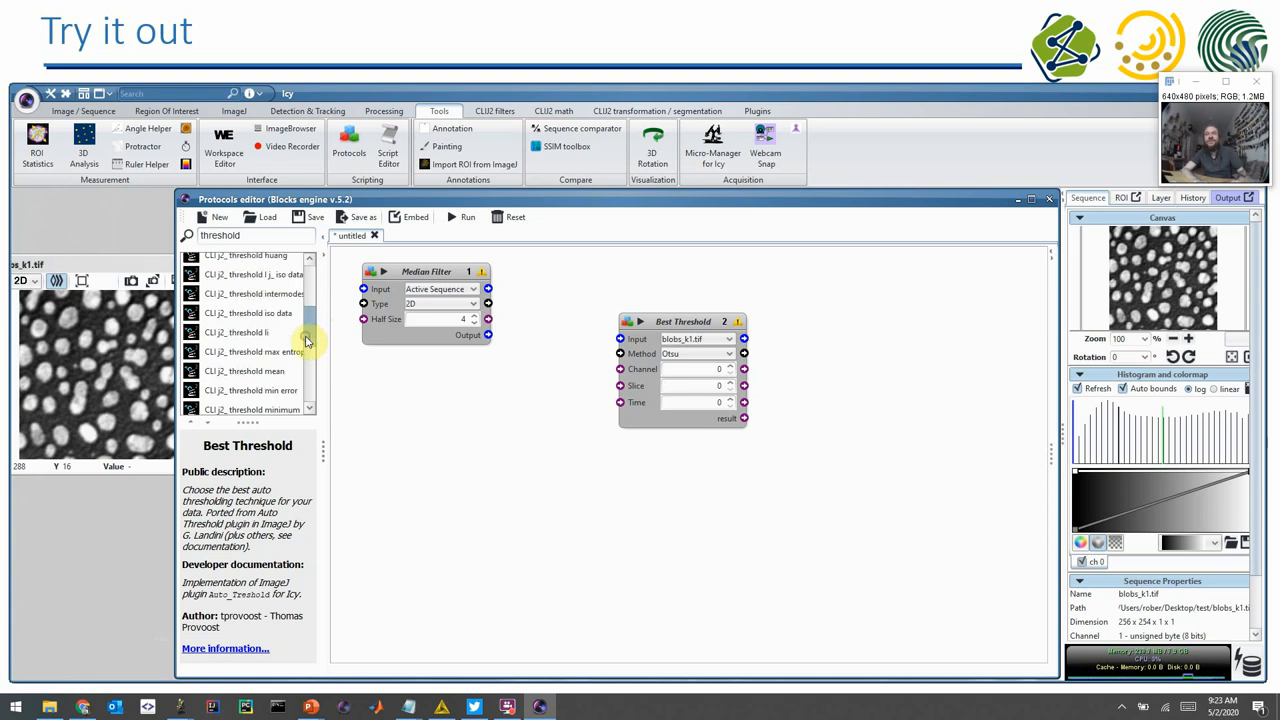
scroll("down", 3)
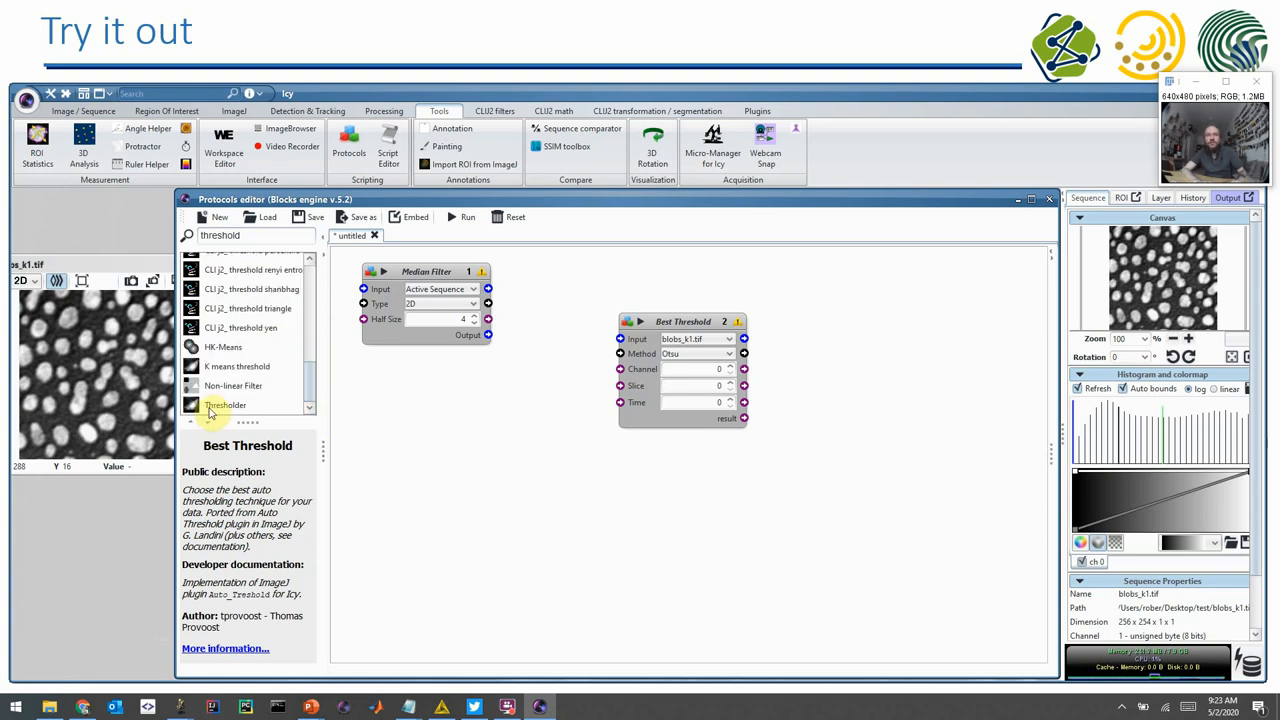
left_click_drag(225, 405, 729, 498)
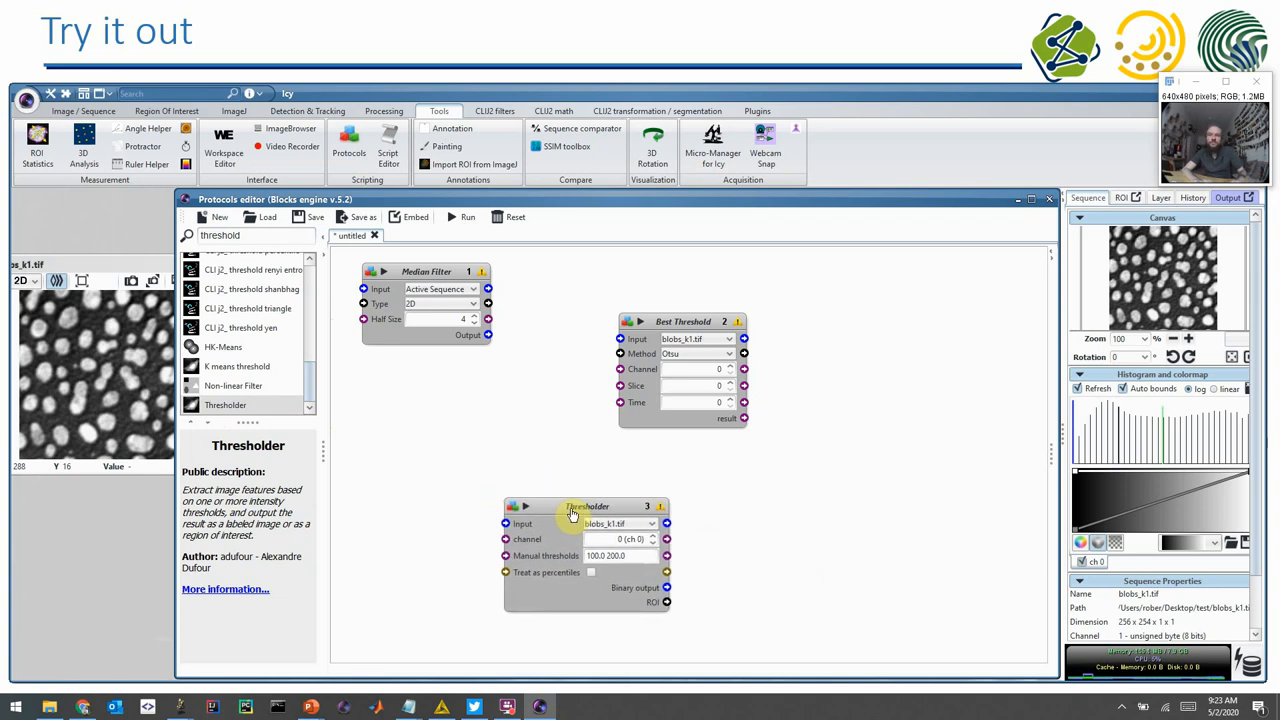
left_click_drag(683, 321, 575, 369)
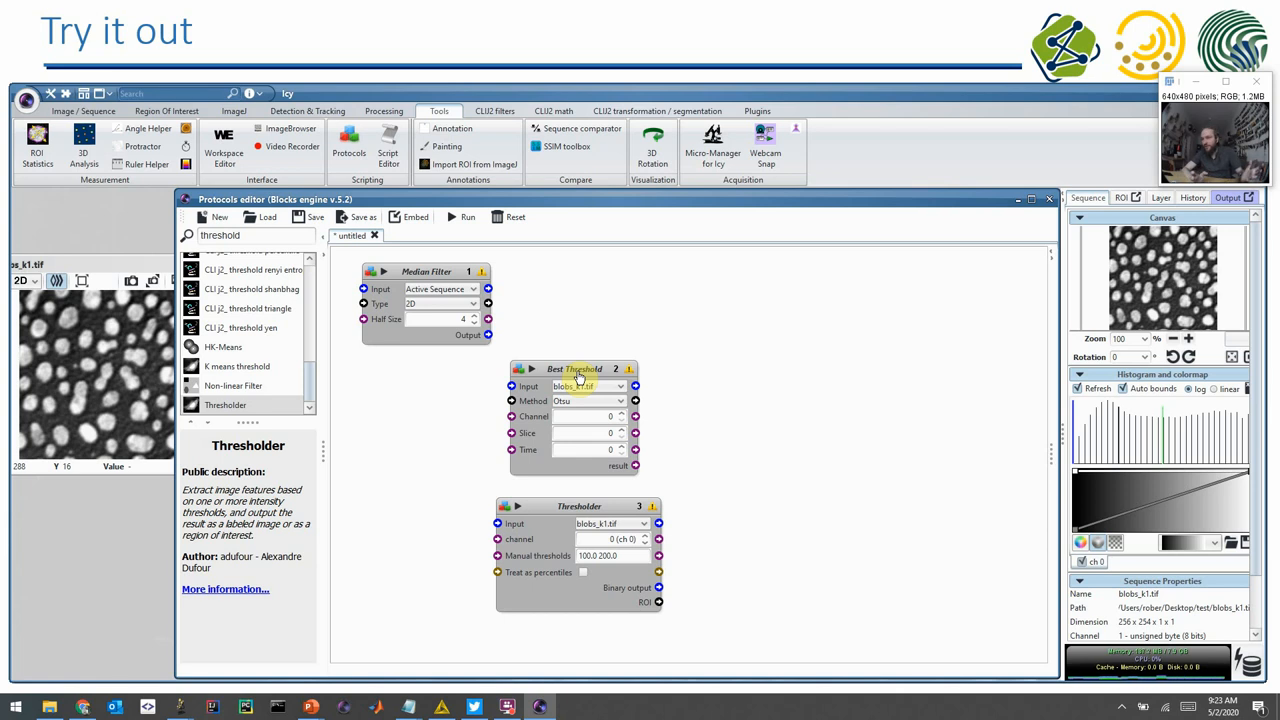
mouse_move(420, 217)
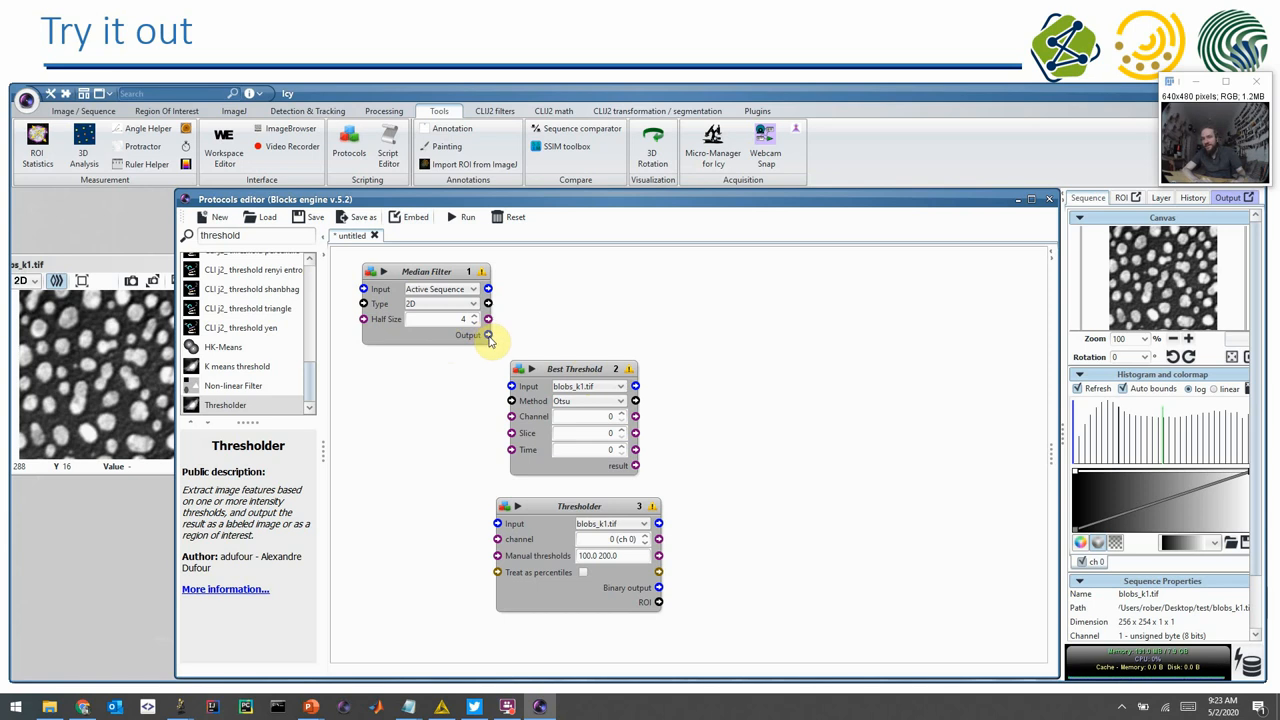
mouse_move(512, 386)
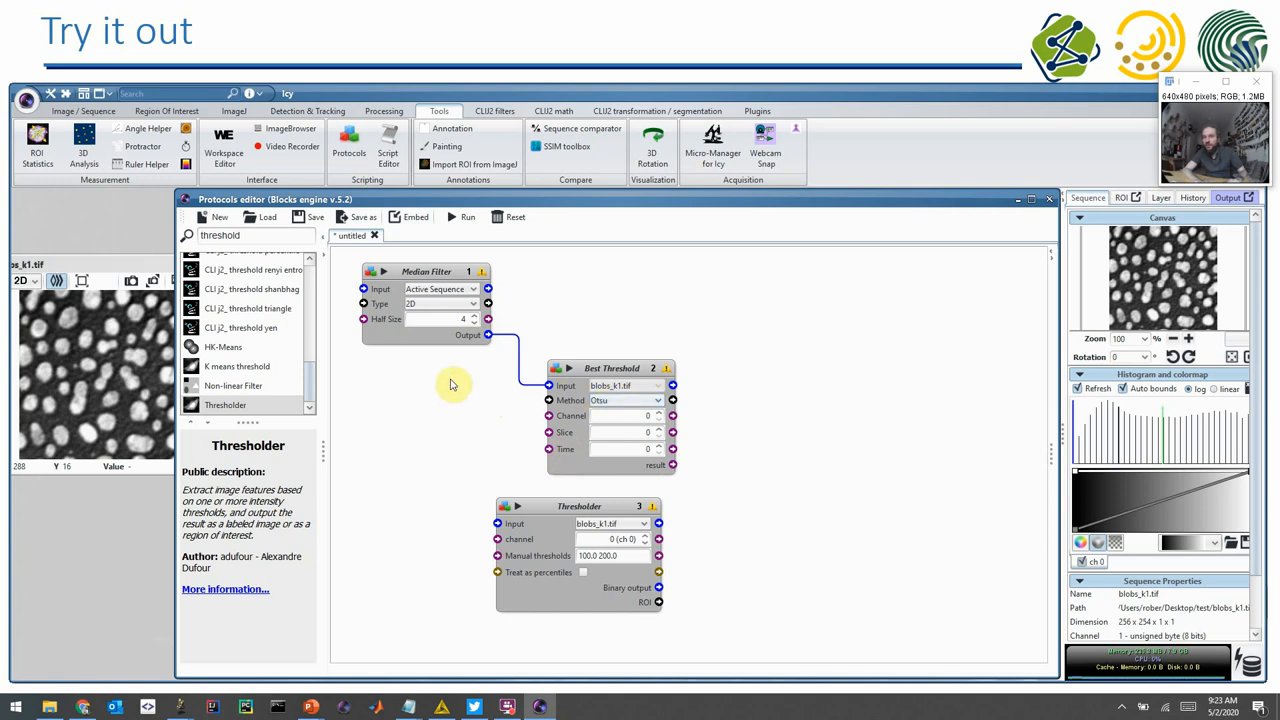
mouse_move(419, 399)
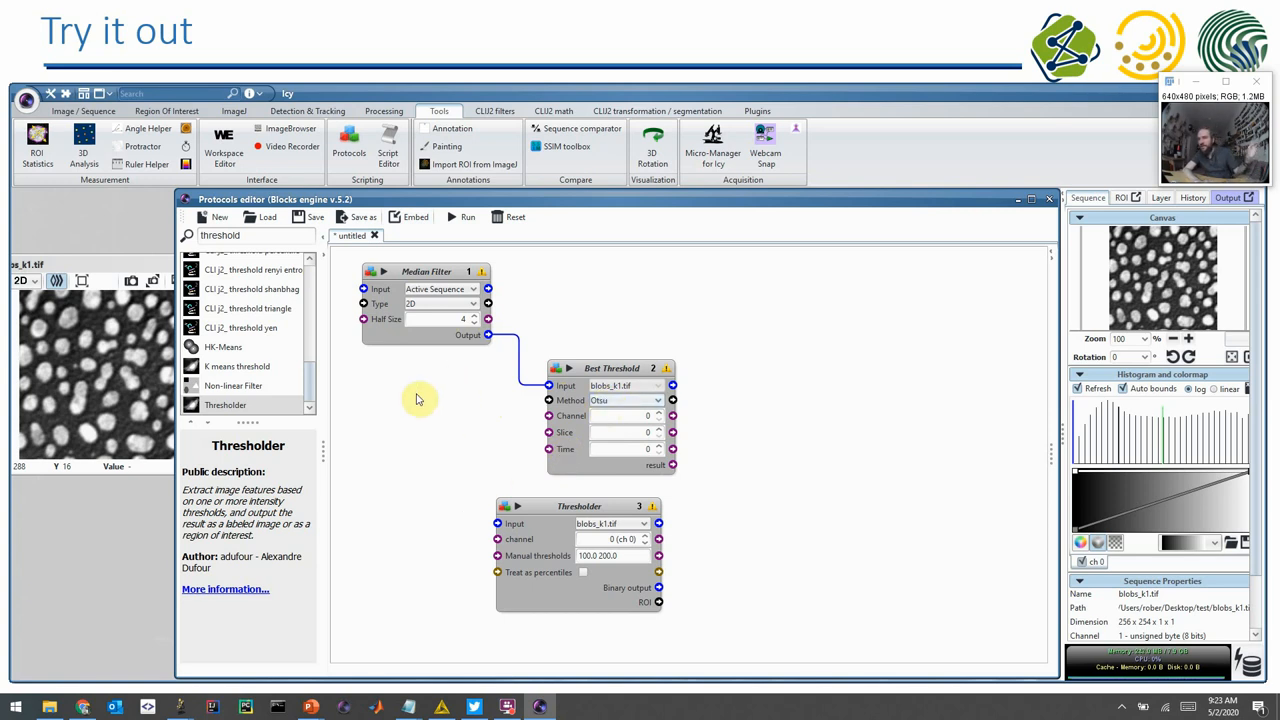
mouse_move(413, 400)
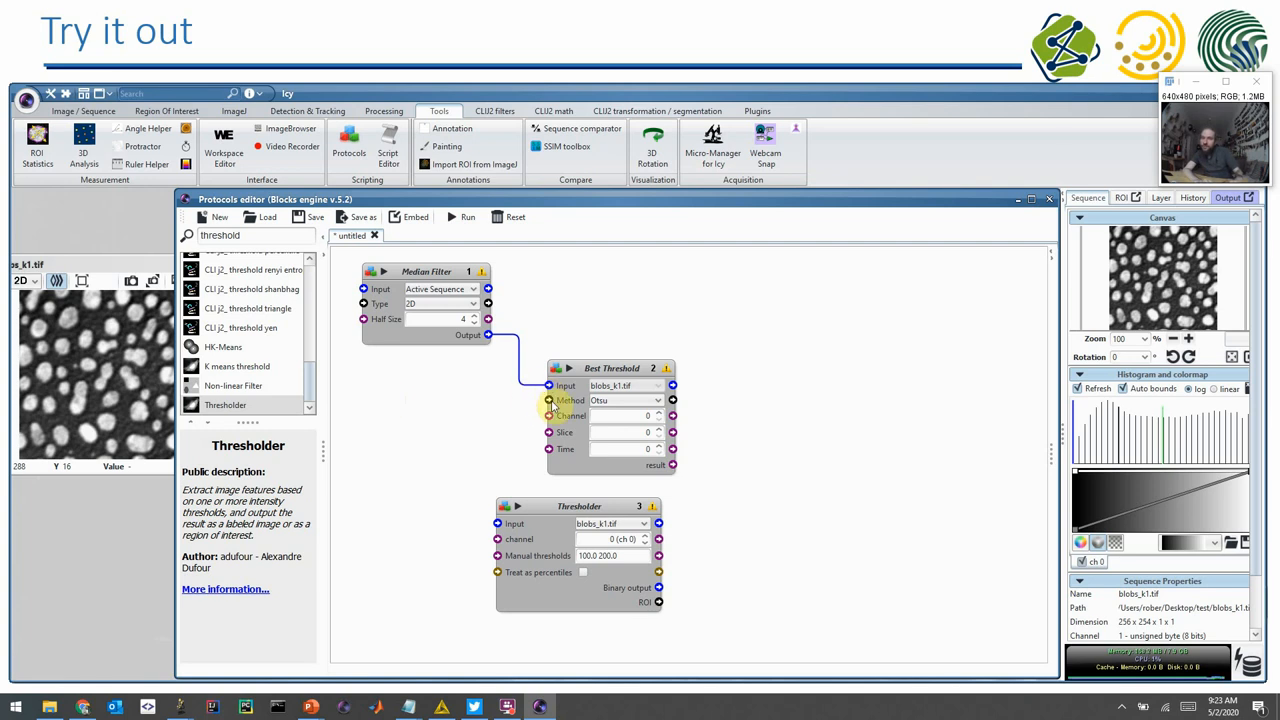
left_click(655, 400)
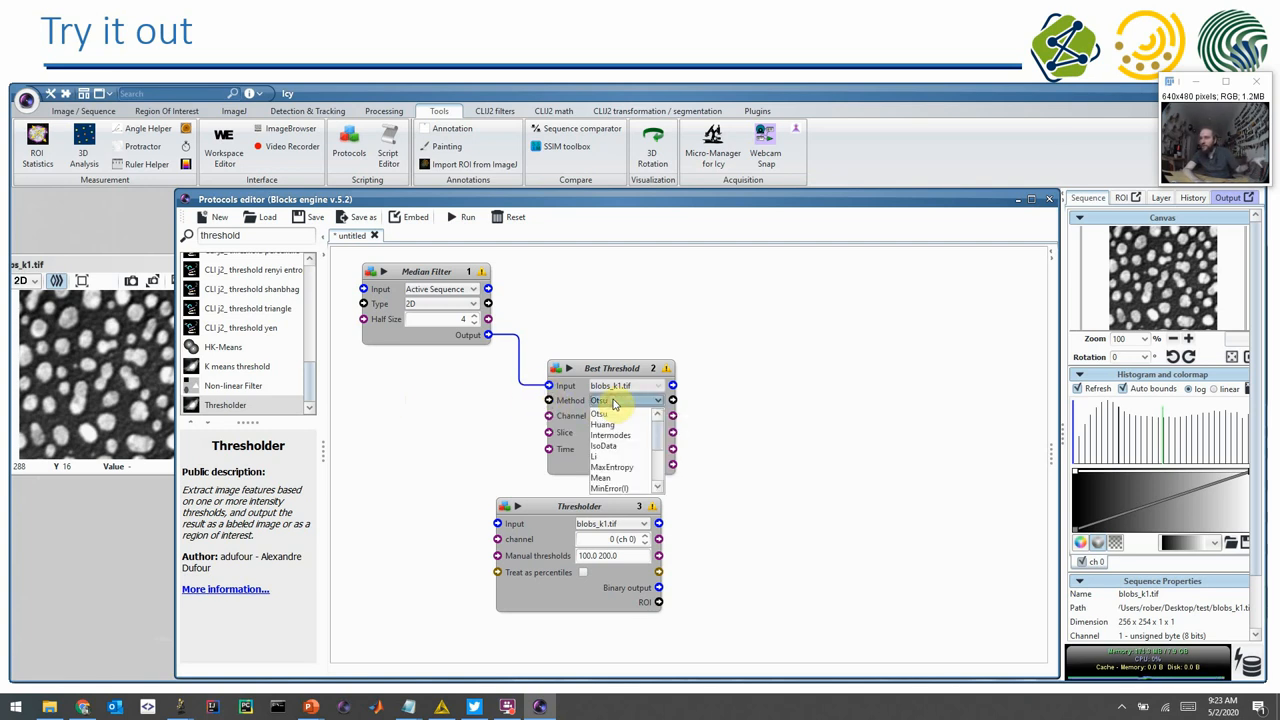
left_click(597, 413)
type("displa")
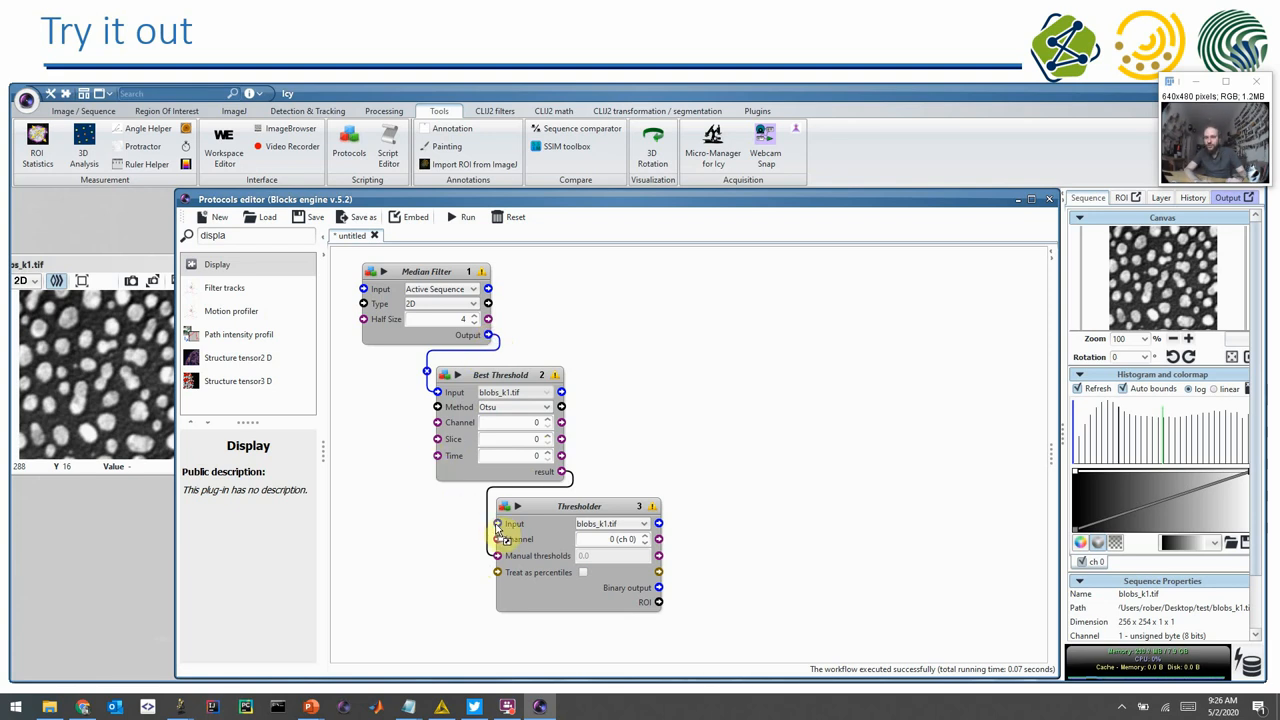
- Link Median Filter output to the Thresholder input, tidy blocks, and add then remove a Display block
left_click_drag(579, 505, 817, 353)
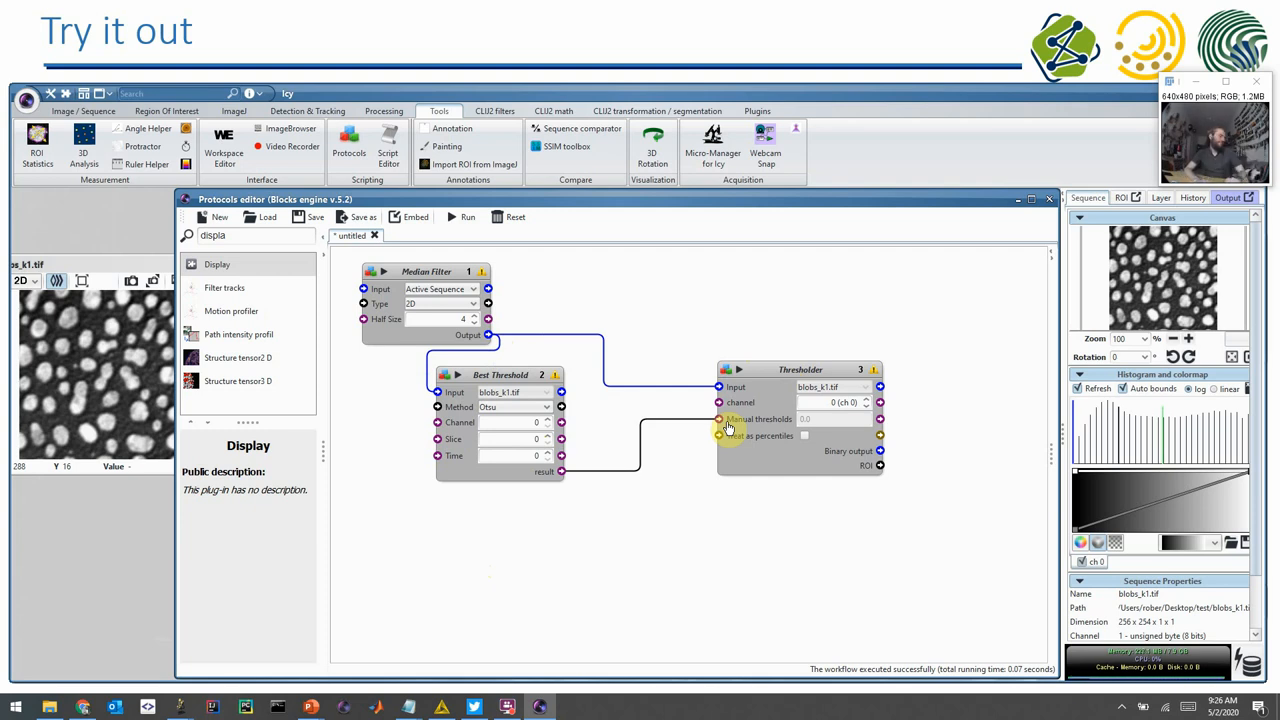
left_click_drag(800, 369, 750, 351)
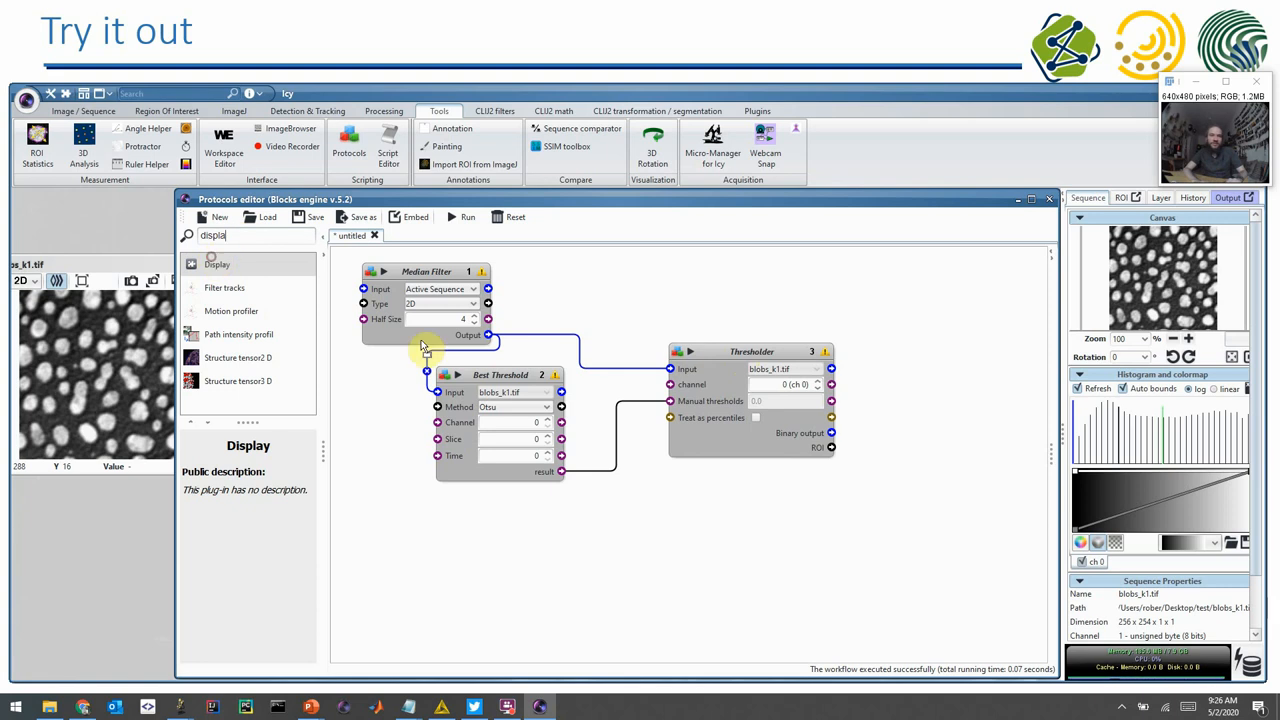
left_click_drag(217, 264, 985, 533)
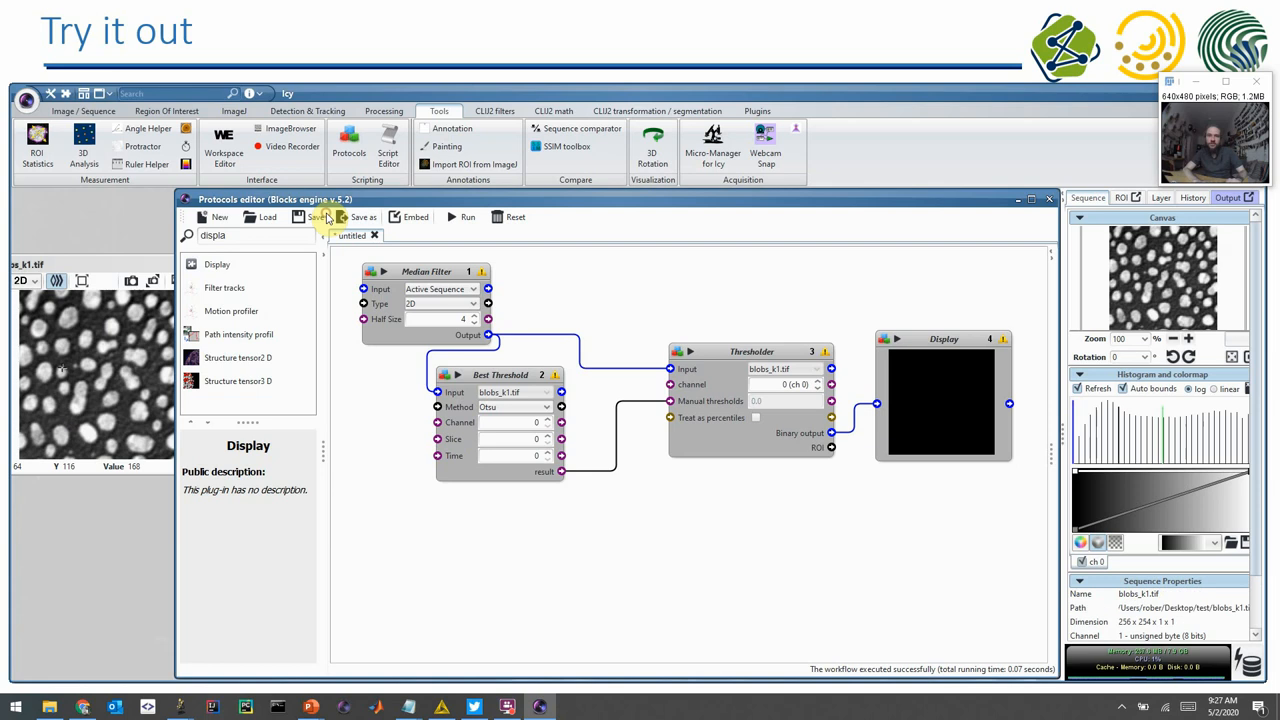
right_click(943, 339)
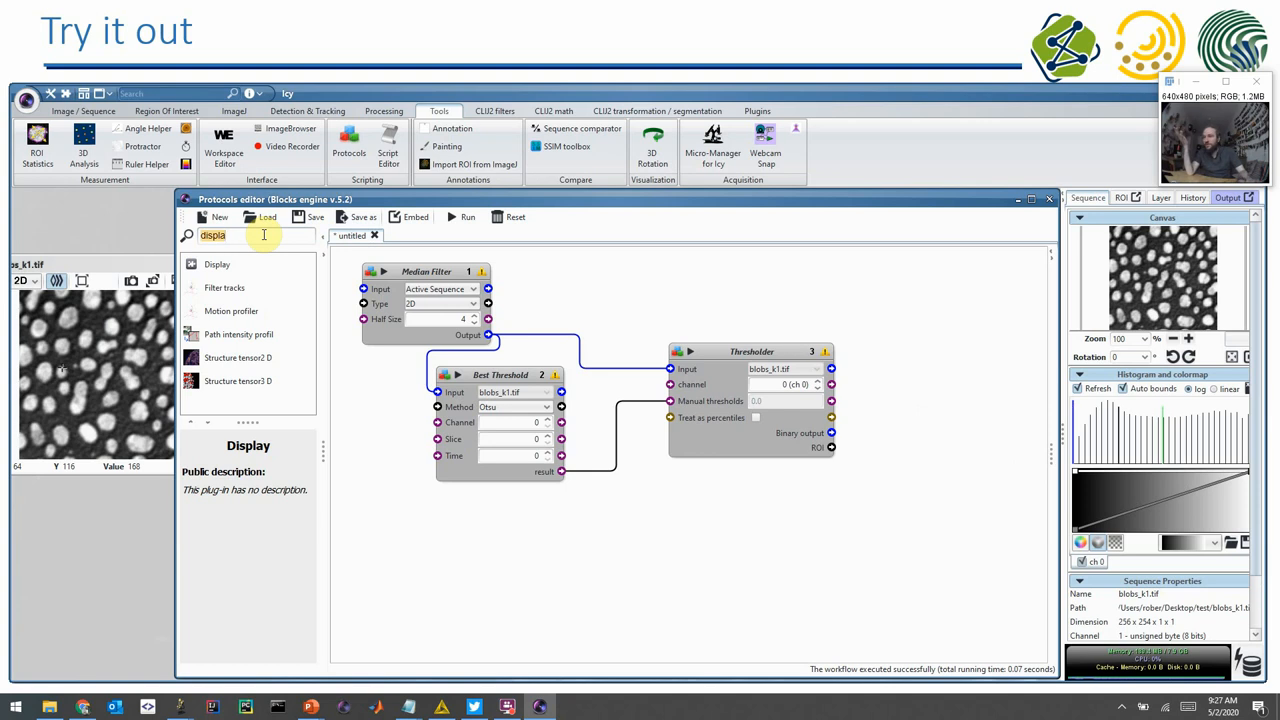
- Add a Connected Components block that takes the Thresholder's binary output as input
type("conn")
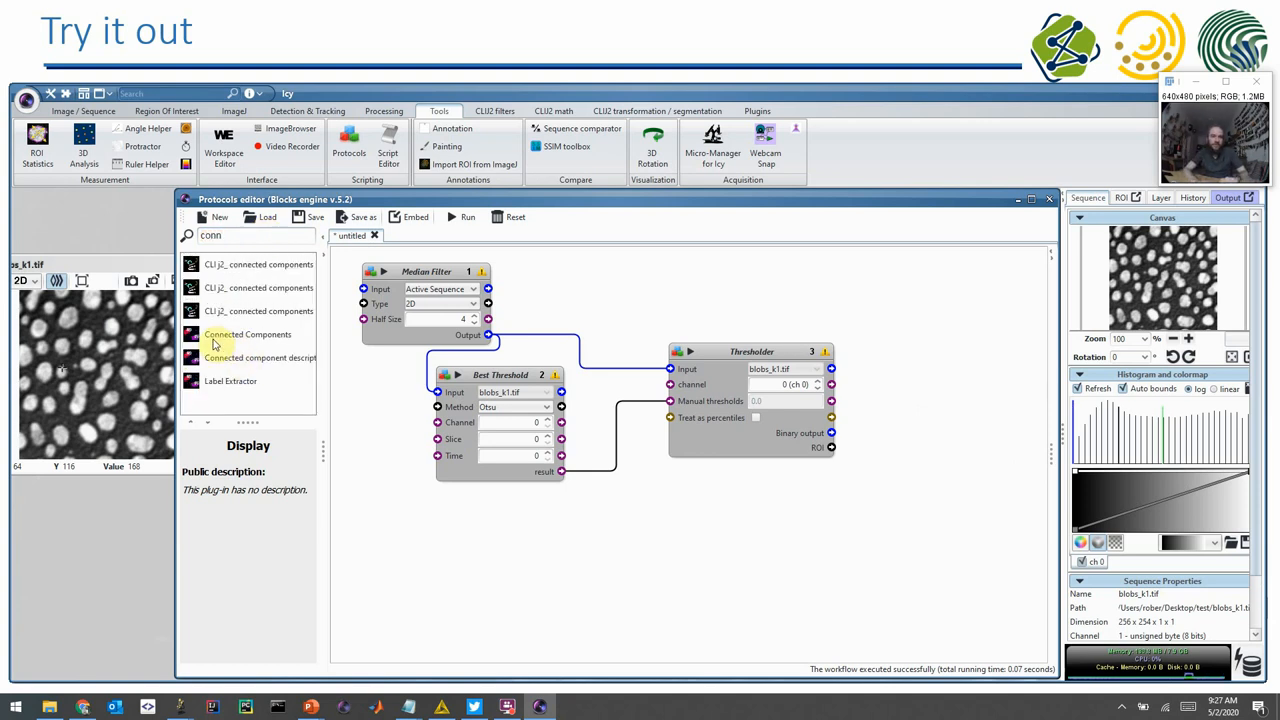
mouse_move(708, 527)
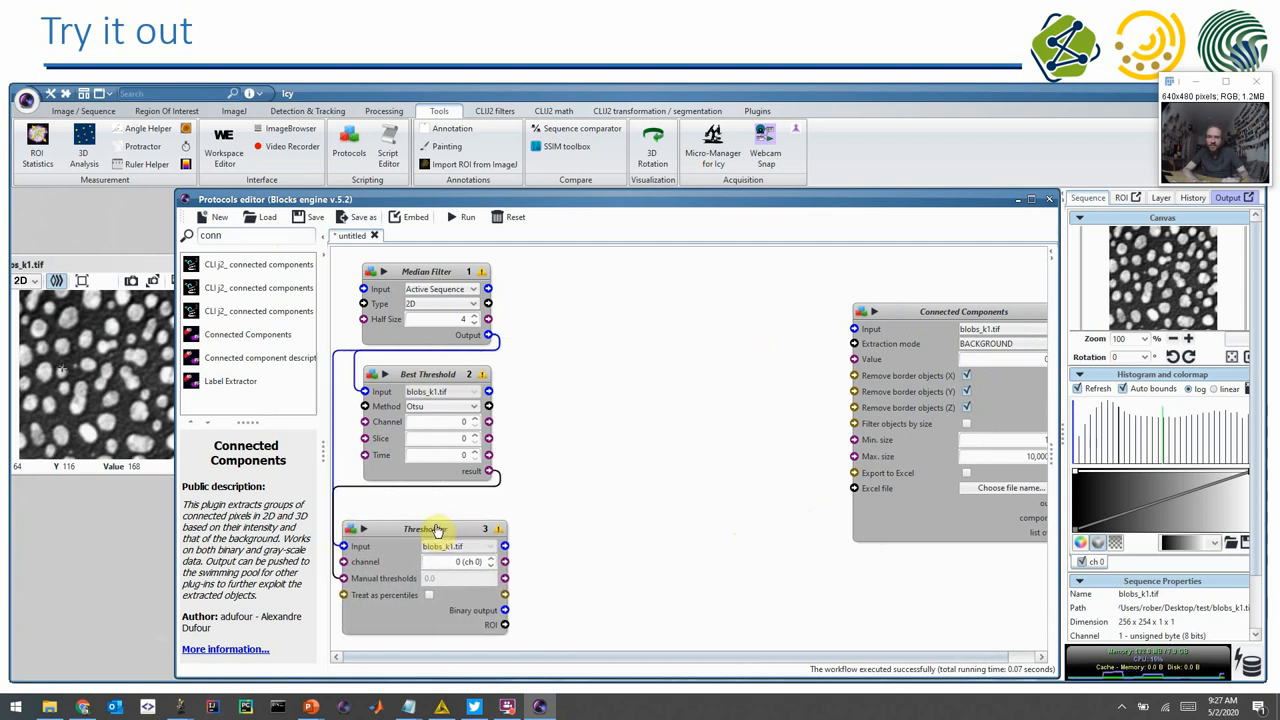
left_click_drag(437, 528, 490, 528)
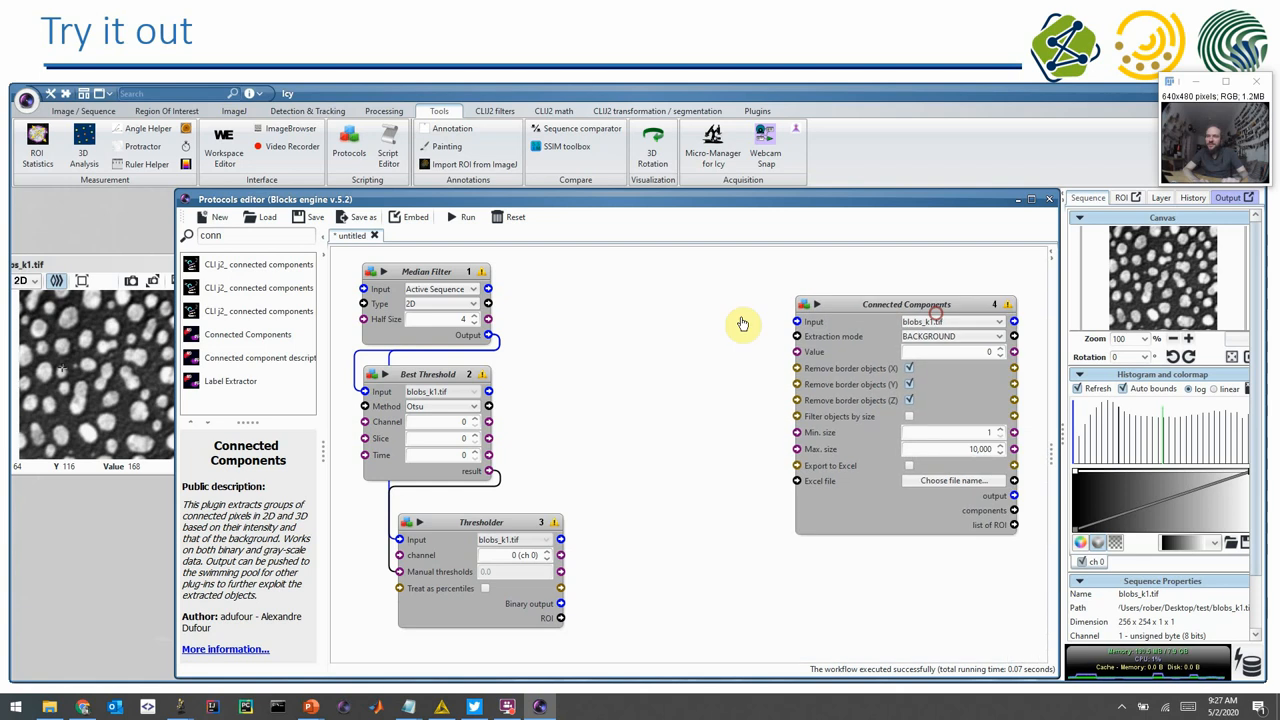
left_click_drag(905, 304, 695, 281)
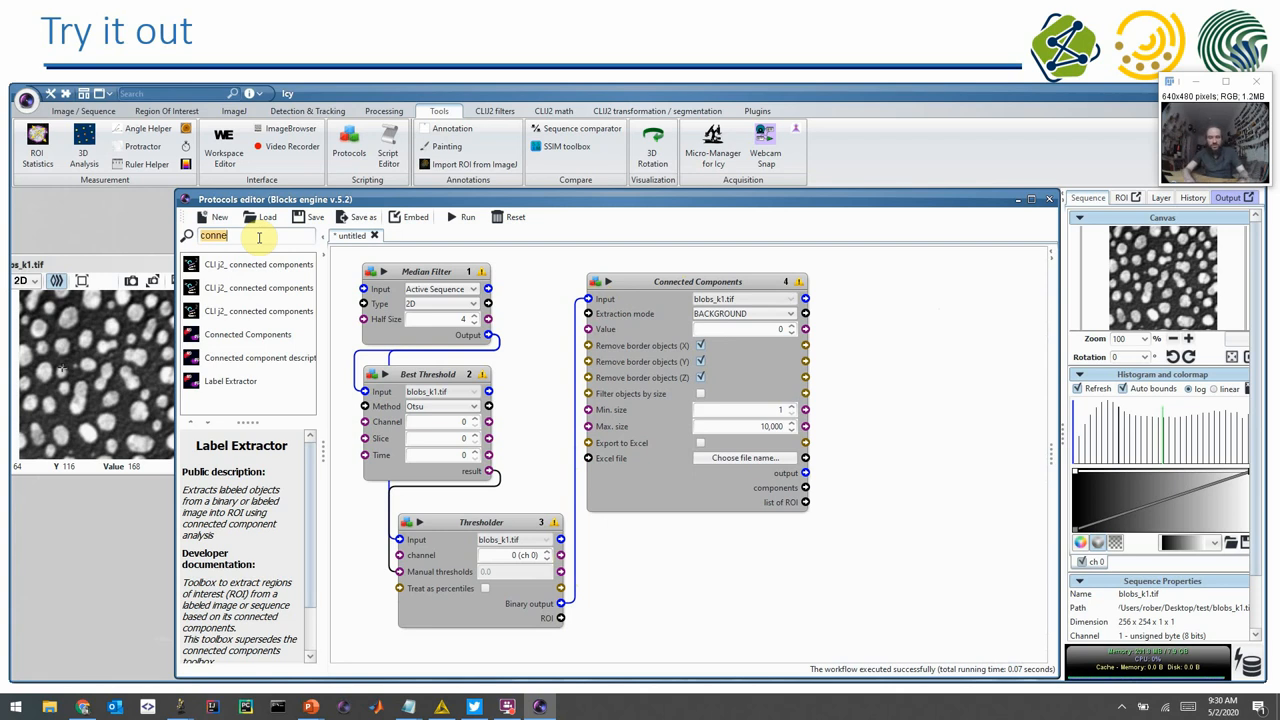
- Add ROI Statistics fed by the Connected Components ROI list, keeping all measures selected
type("stat")
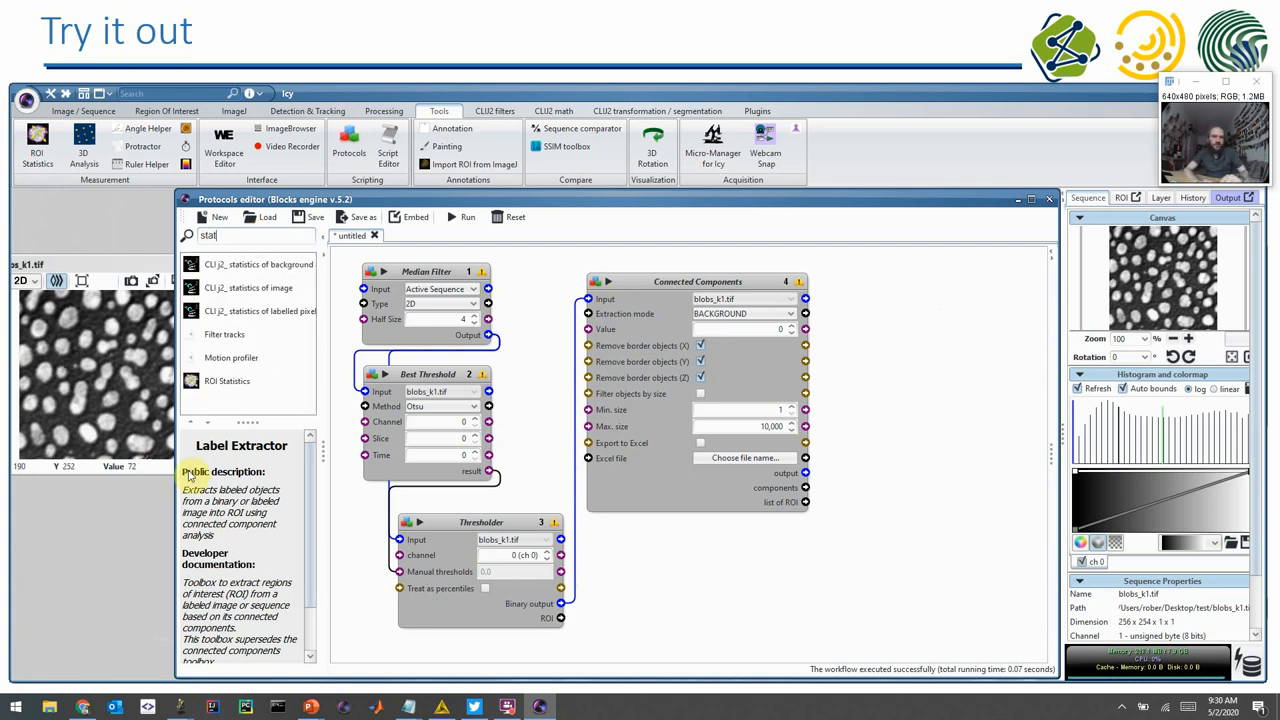
mouse_move(764, 360)
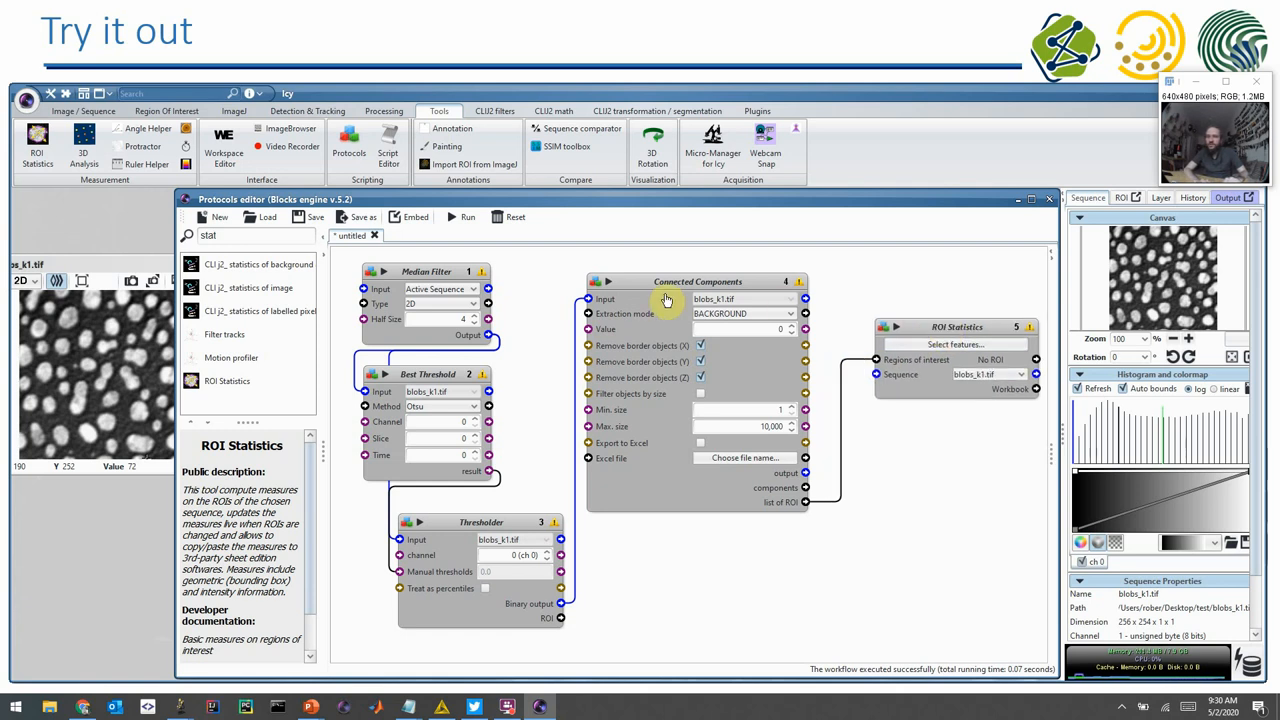
mouse_move(487, 340)
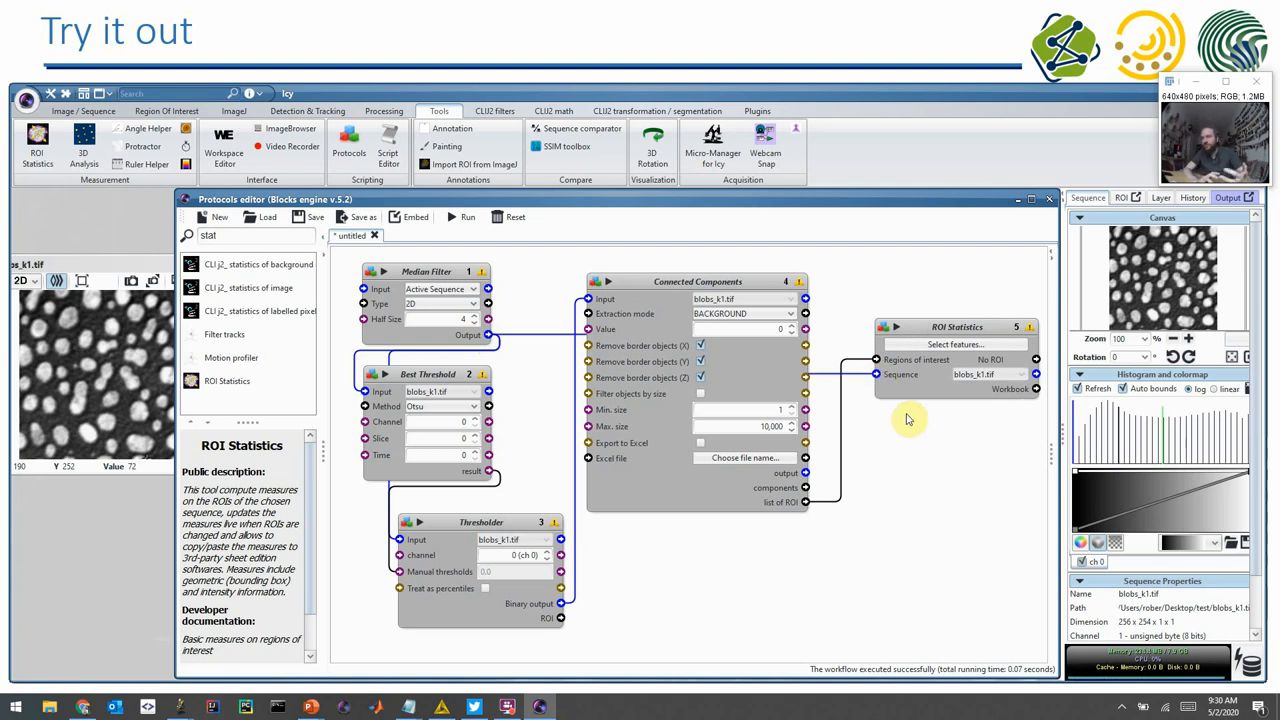
left_click(955, 344)
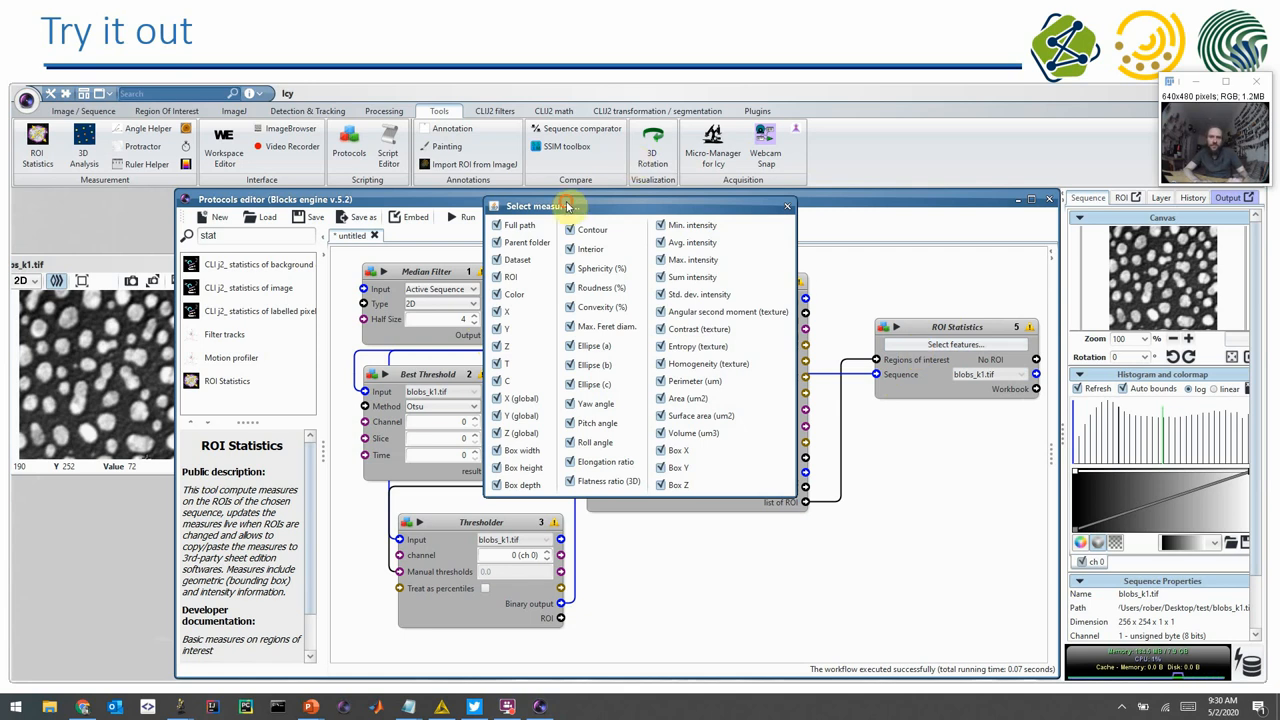
left_click_drag(568, 206, 675, 265)
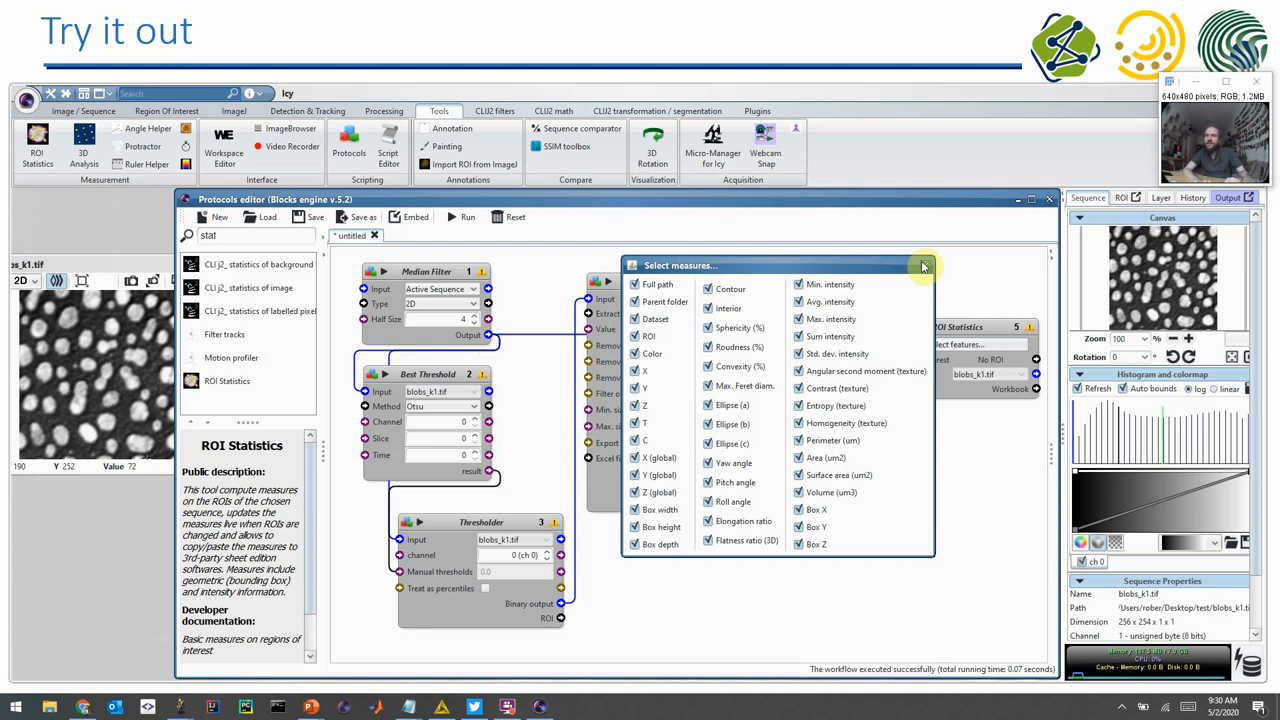
left_click(922, 266)
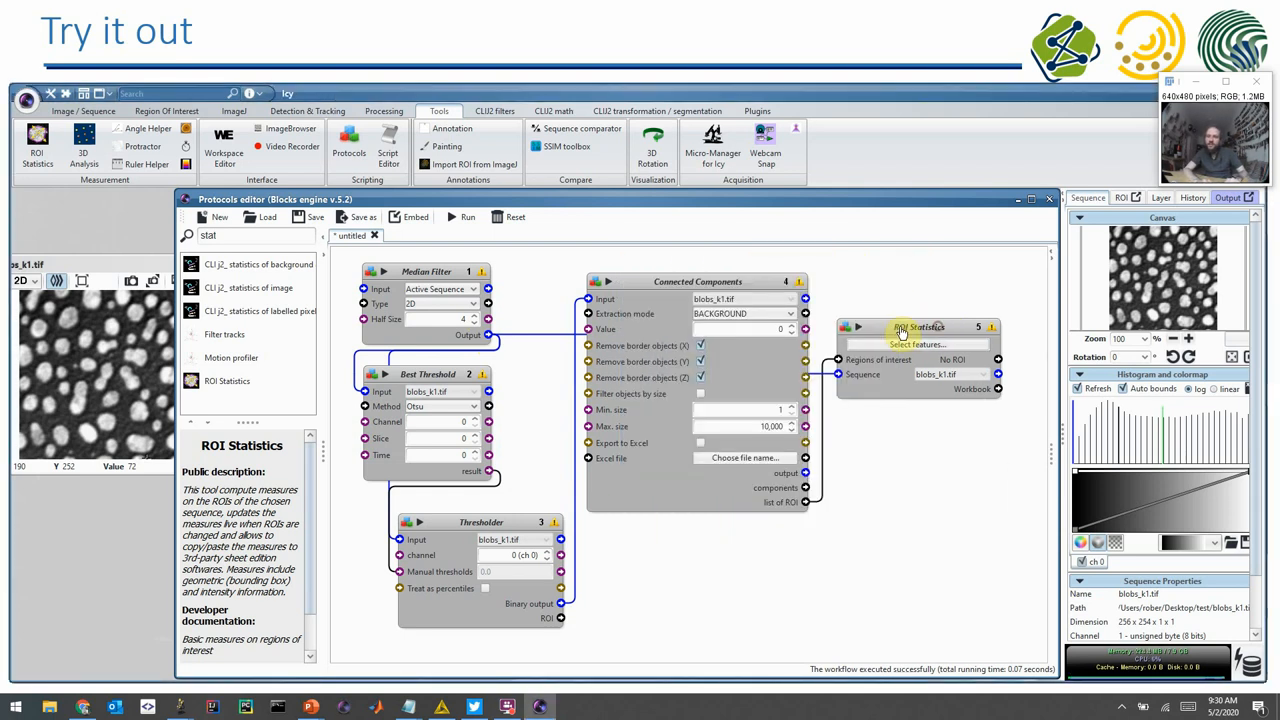
mouse_move(1023, 397)
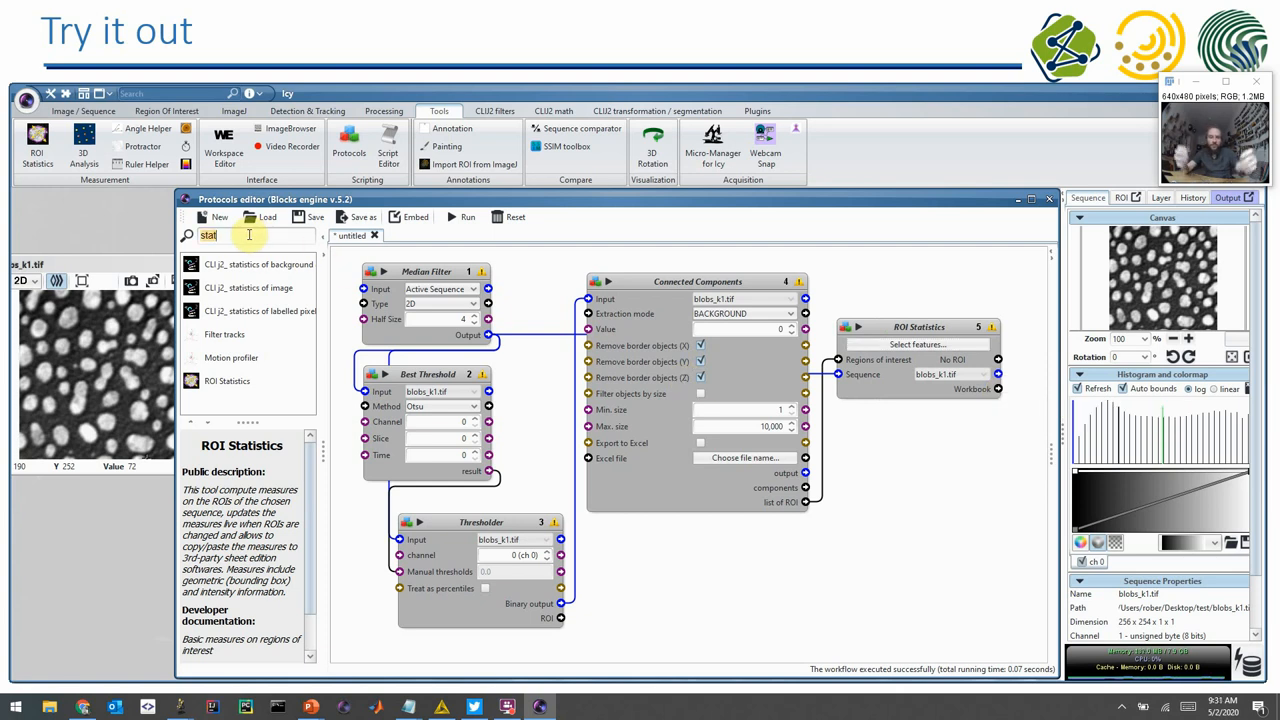
- Add a Workbook to file block receiving the ROI Statistics workbook
type("workboo")
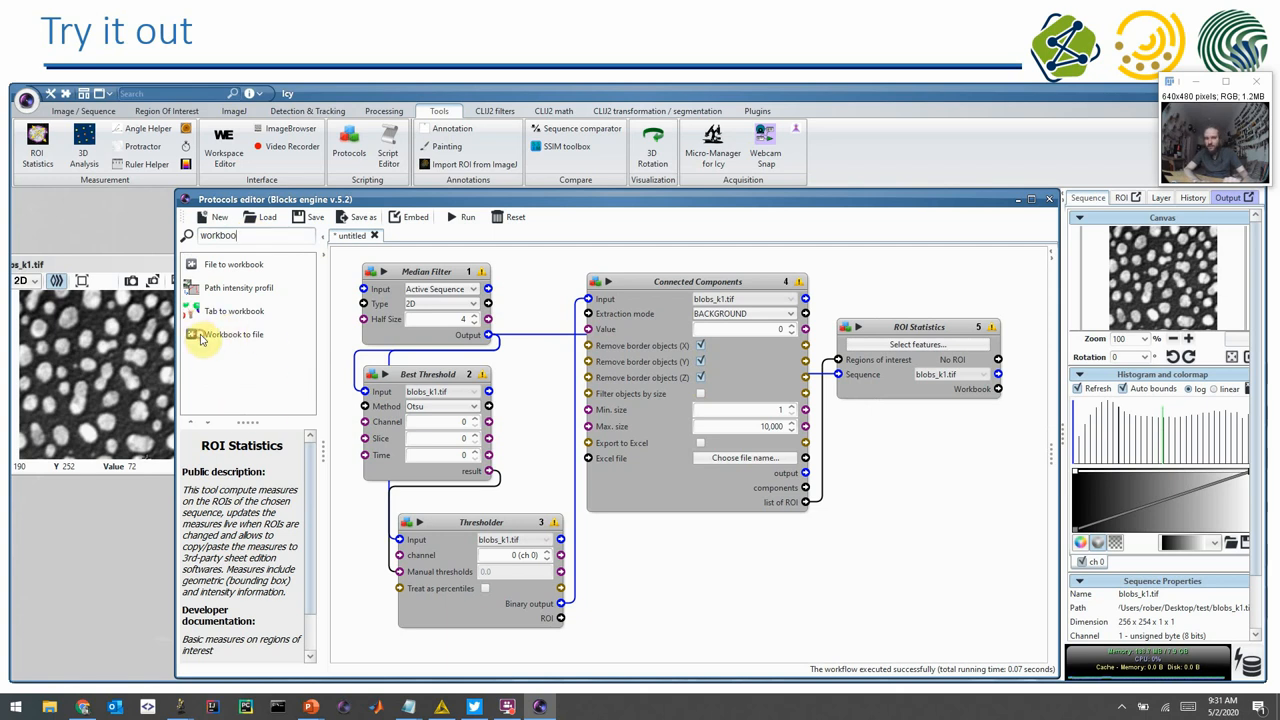
left_click(233, 334)
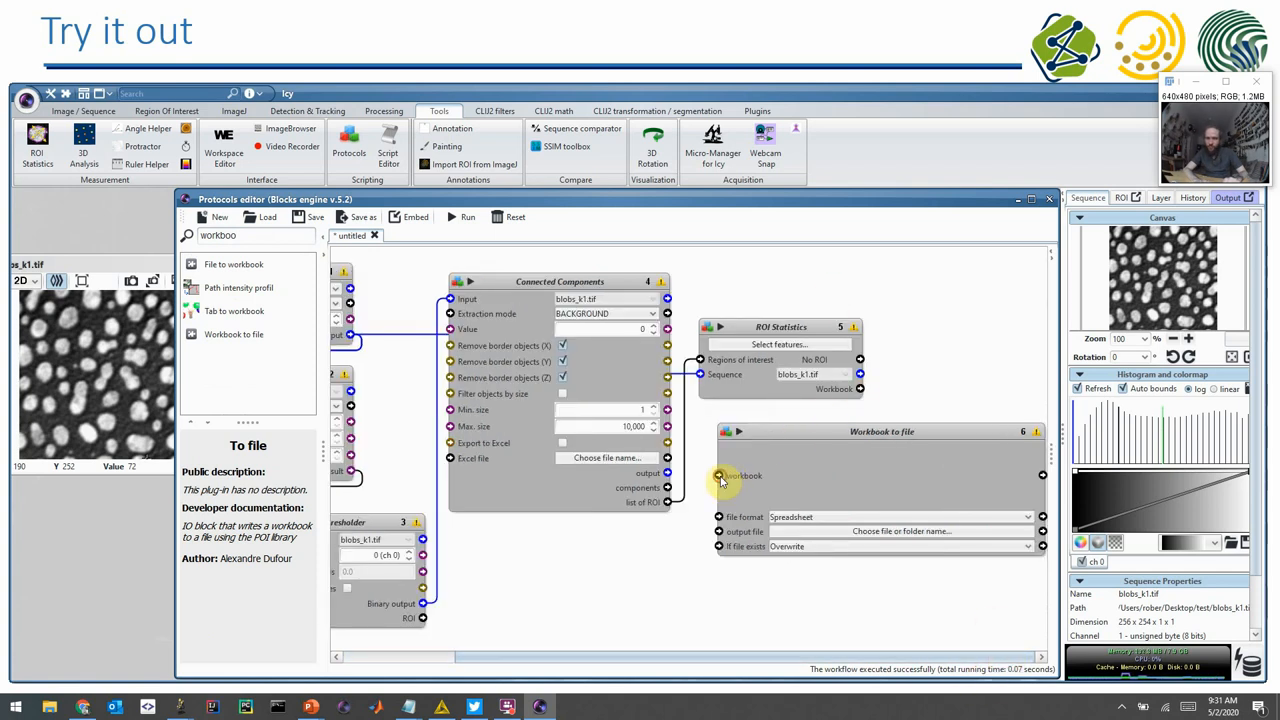
left_click_drag(863, 388, 718, 475)
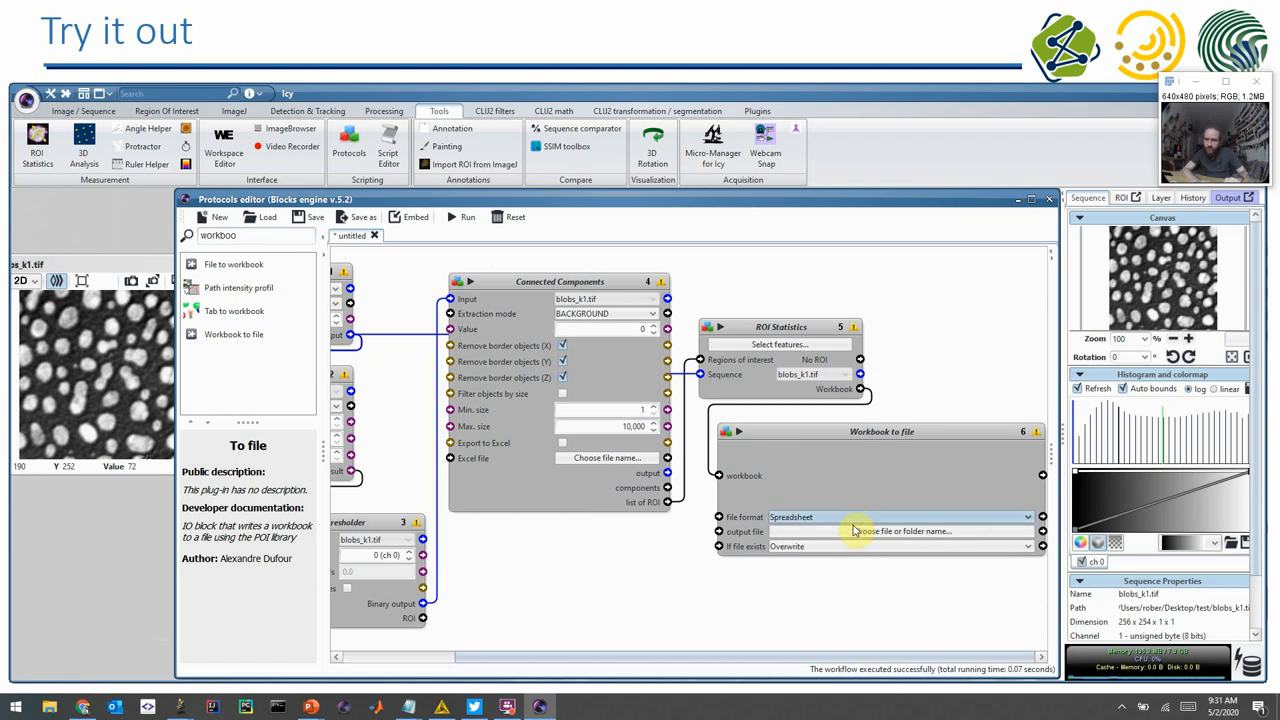
- Set the workbook output file to icy_result on the Desktop
left_click(899, 531)
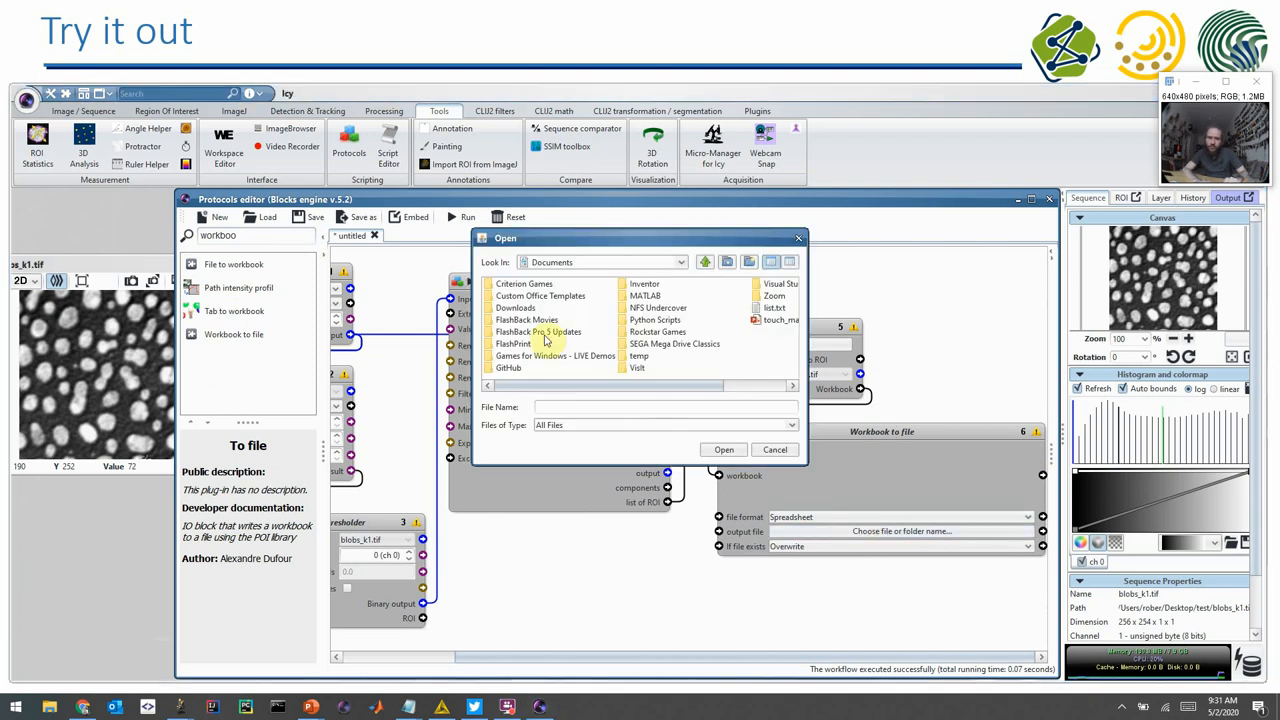
left_click(681, 262)
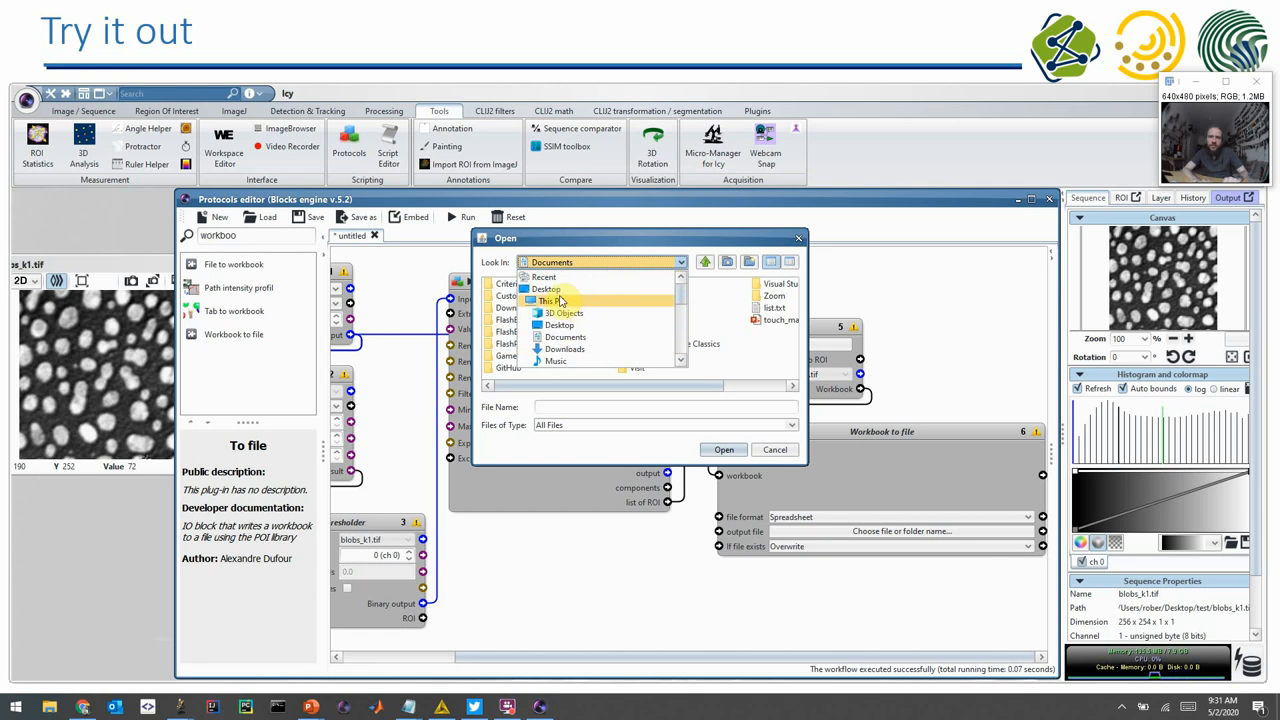
left_click(546, 289)
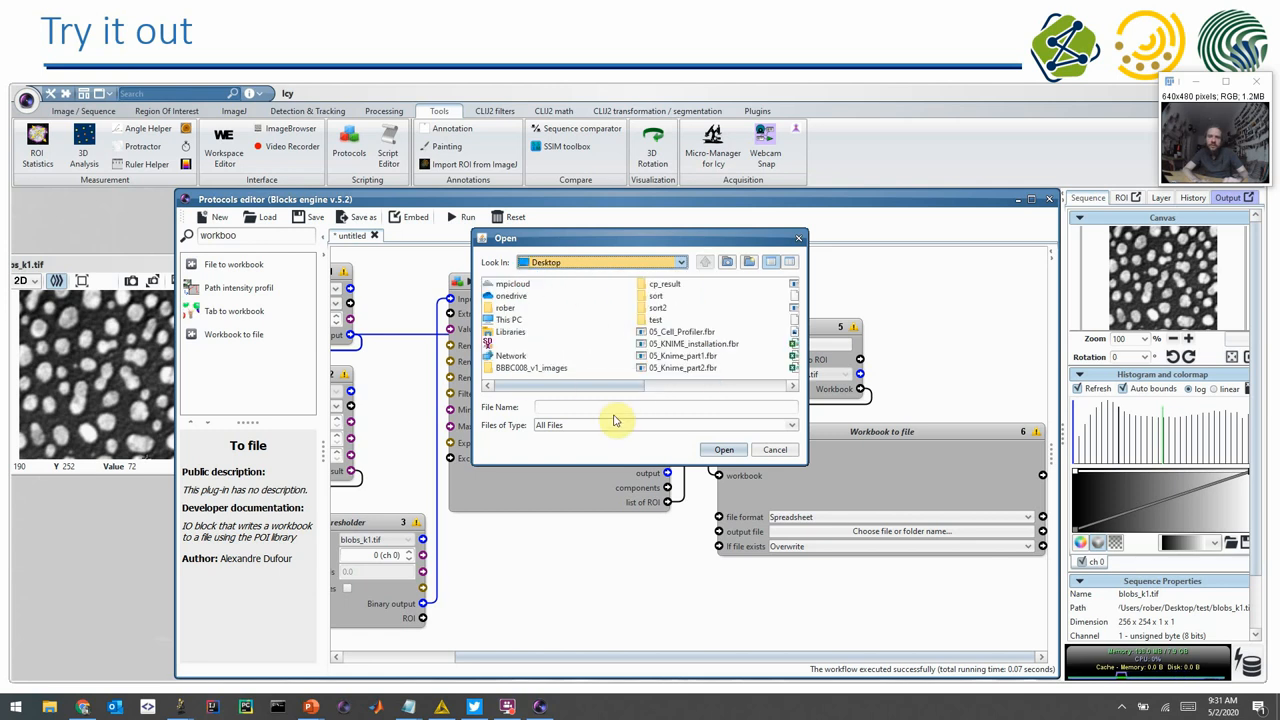
left_click(614, 407)
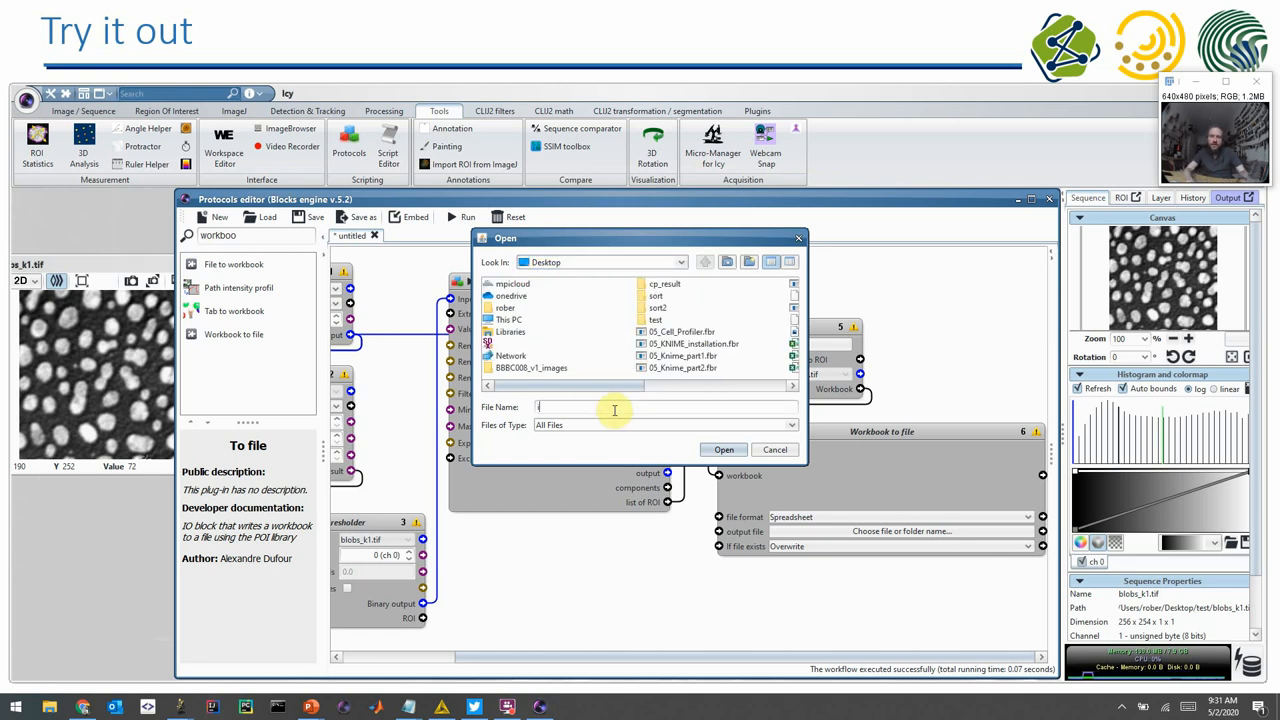
type("icy_result")
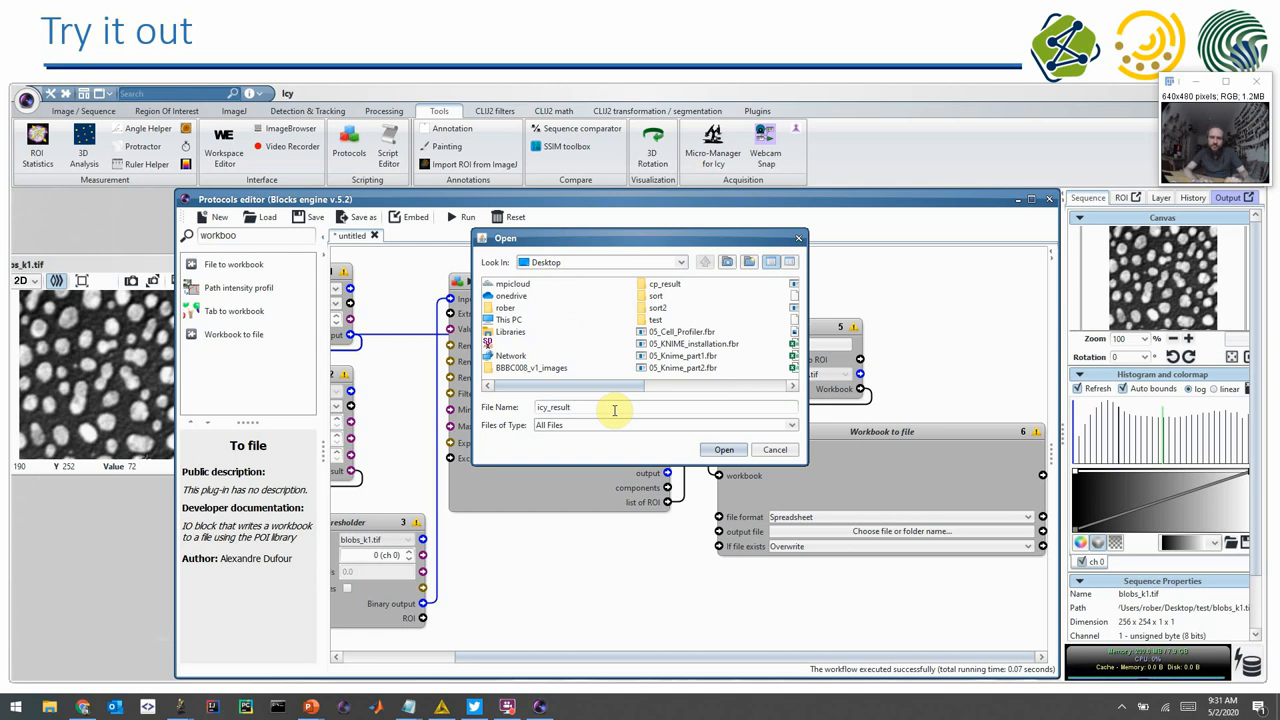
left_click(723, 449)
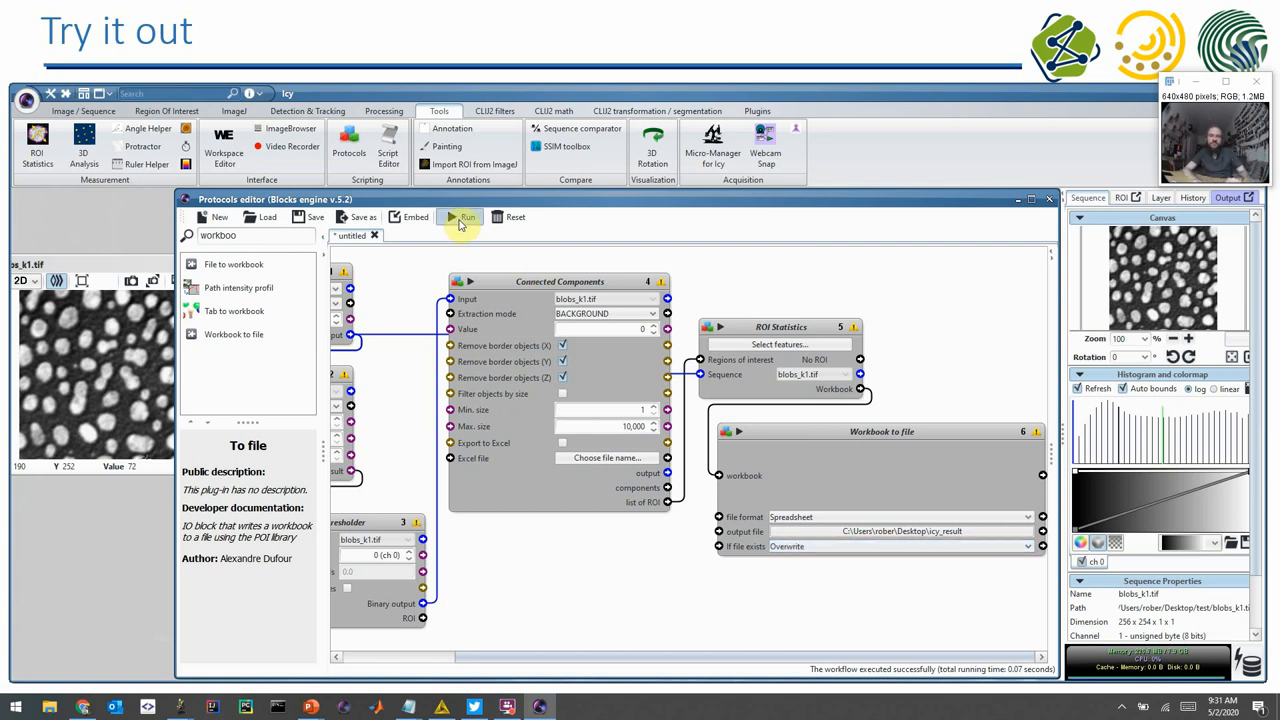
- Run the protocol on the blob image to produce the ROI statistics table
left_click(465, 217)
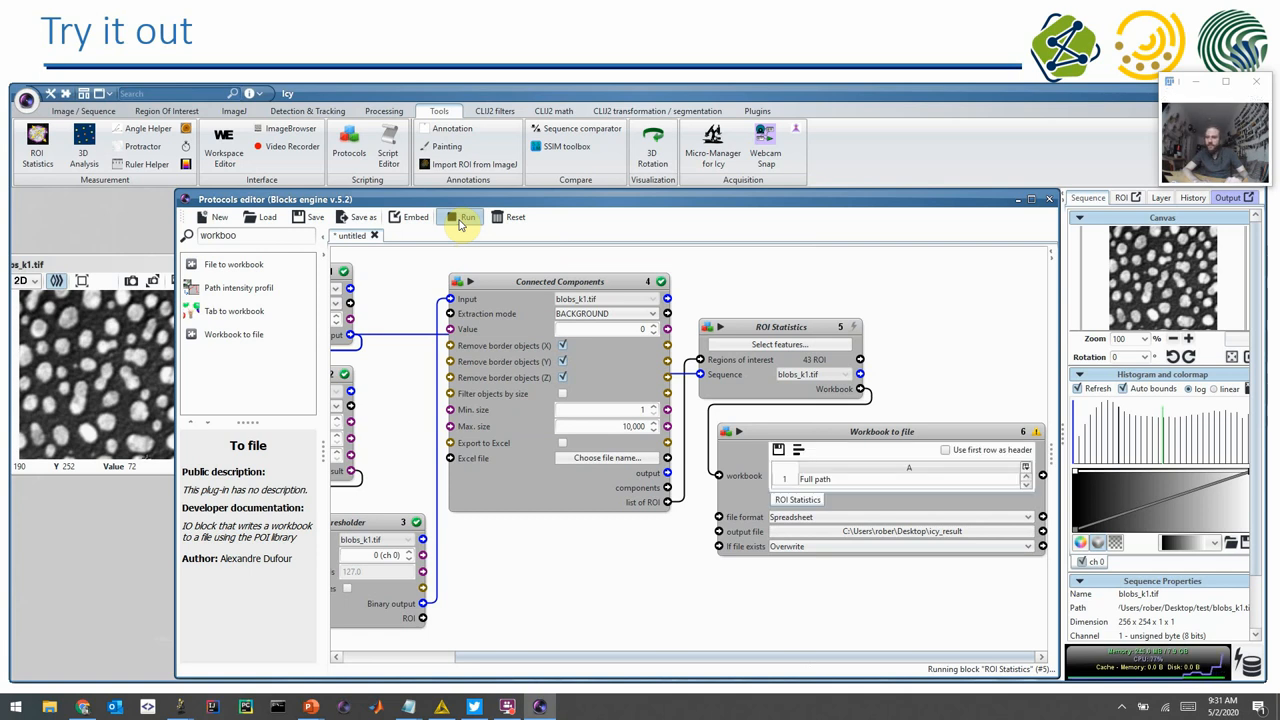
left_click(466, 217)
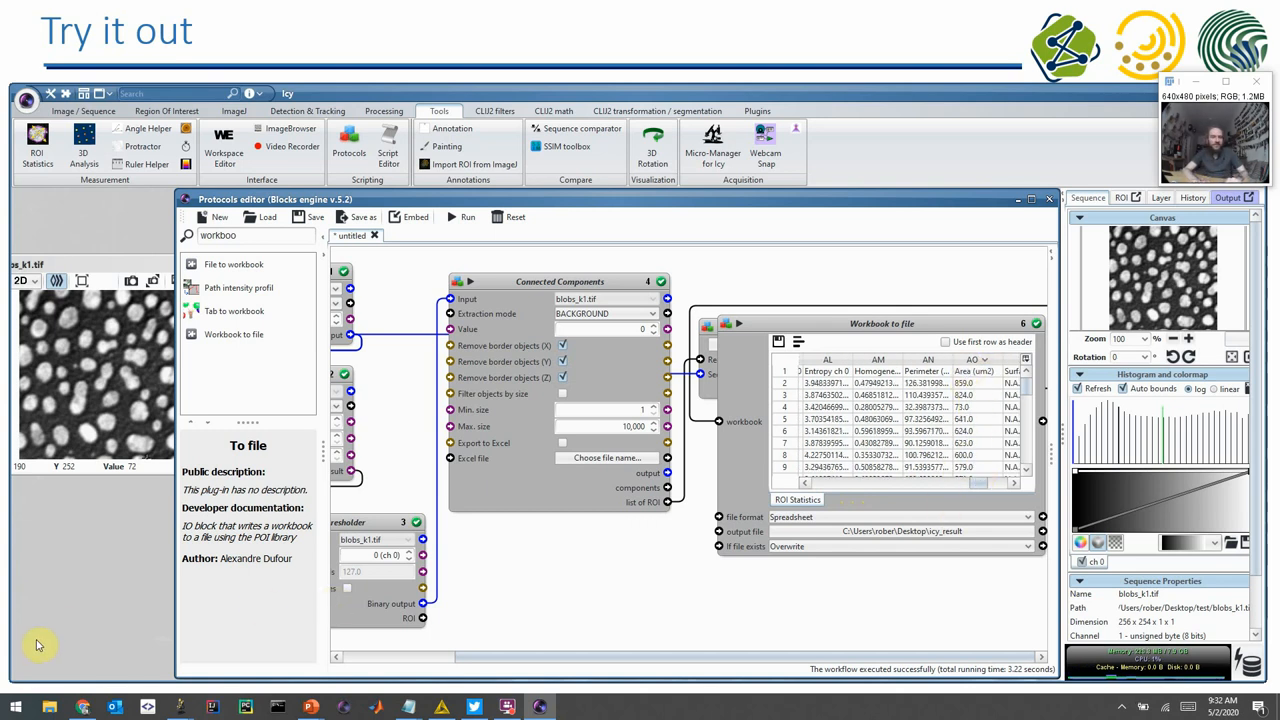
- Open icy_result.xlsx from the Desktop and scroll across its statistics columns
left_click(607, 457)
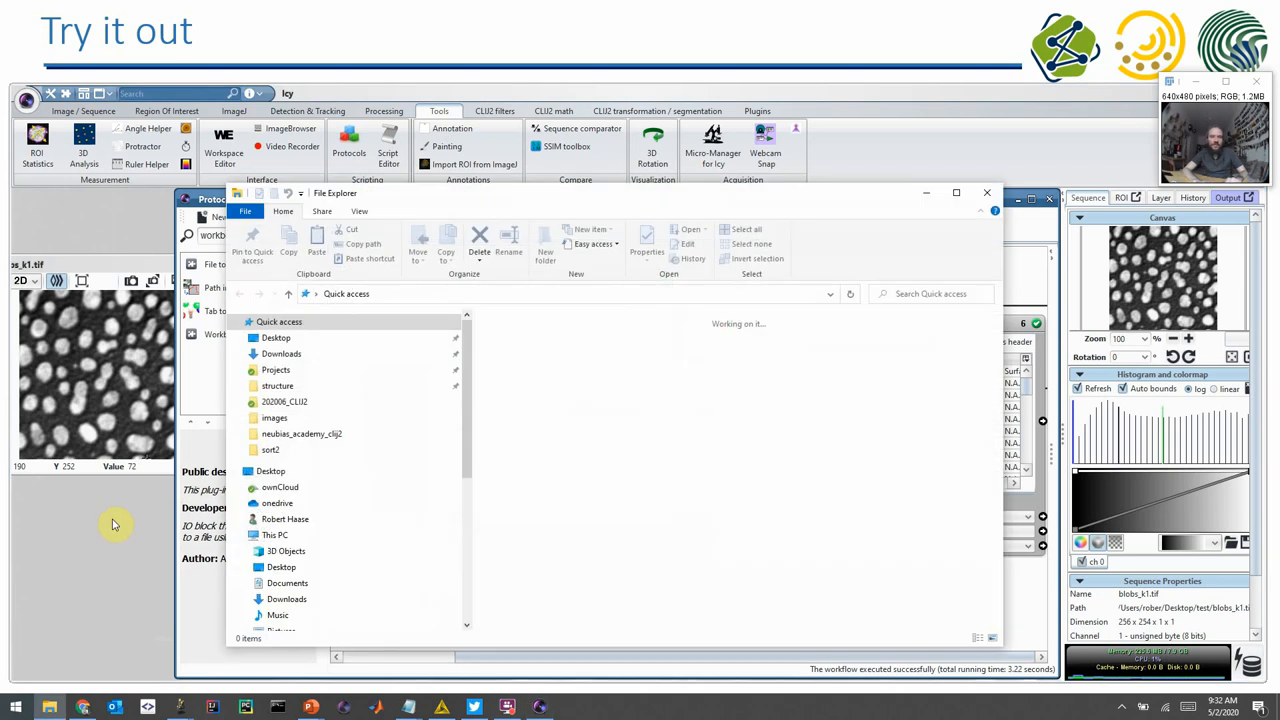
left_click(278, 321)
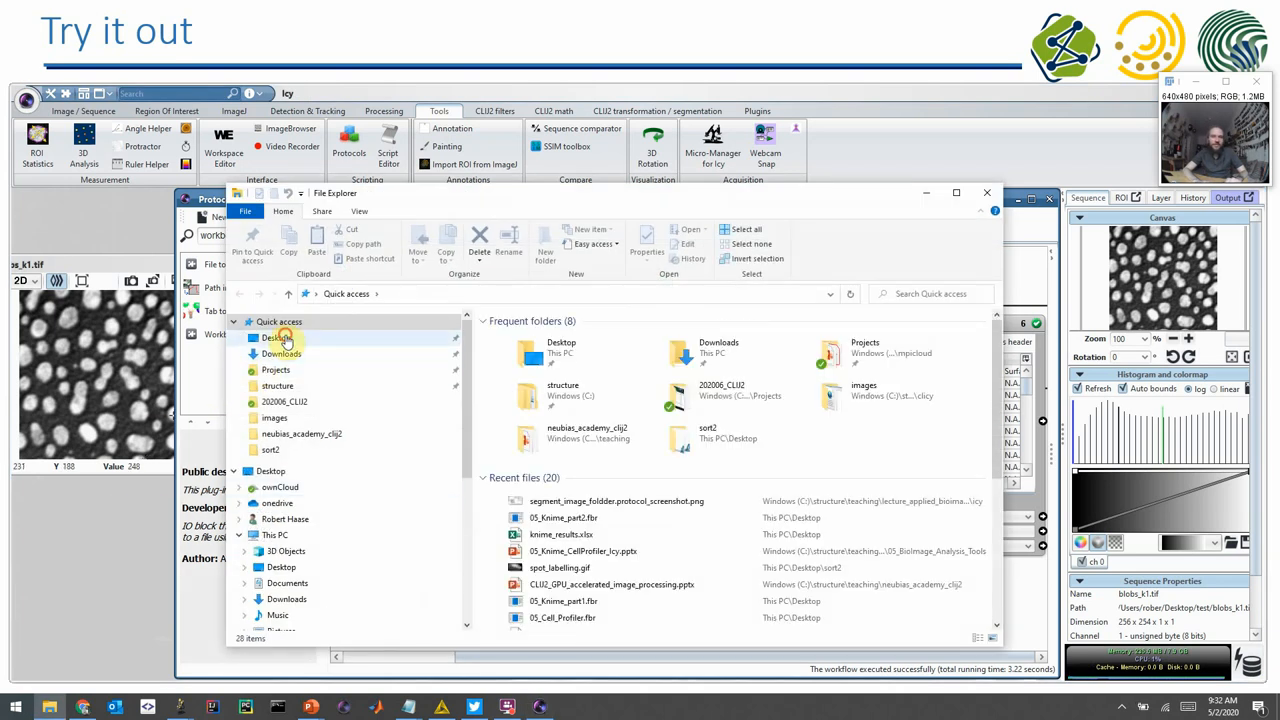
double_click(276, 337)
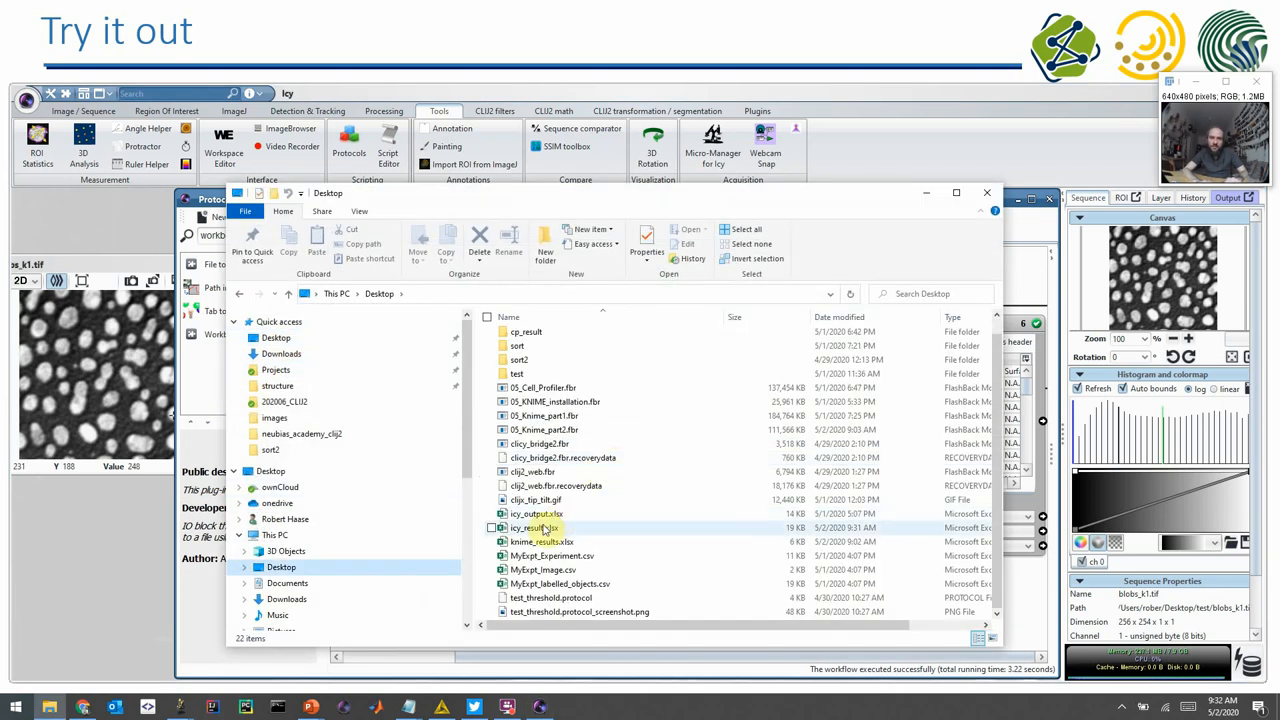
double_click(540, 527)
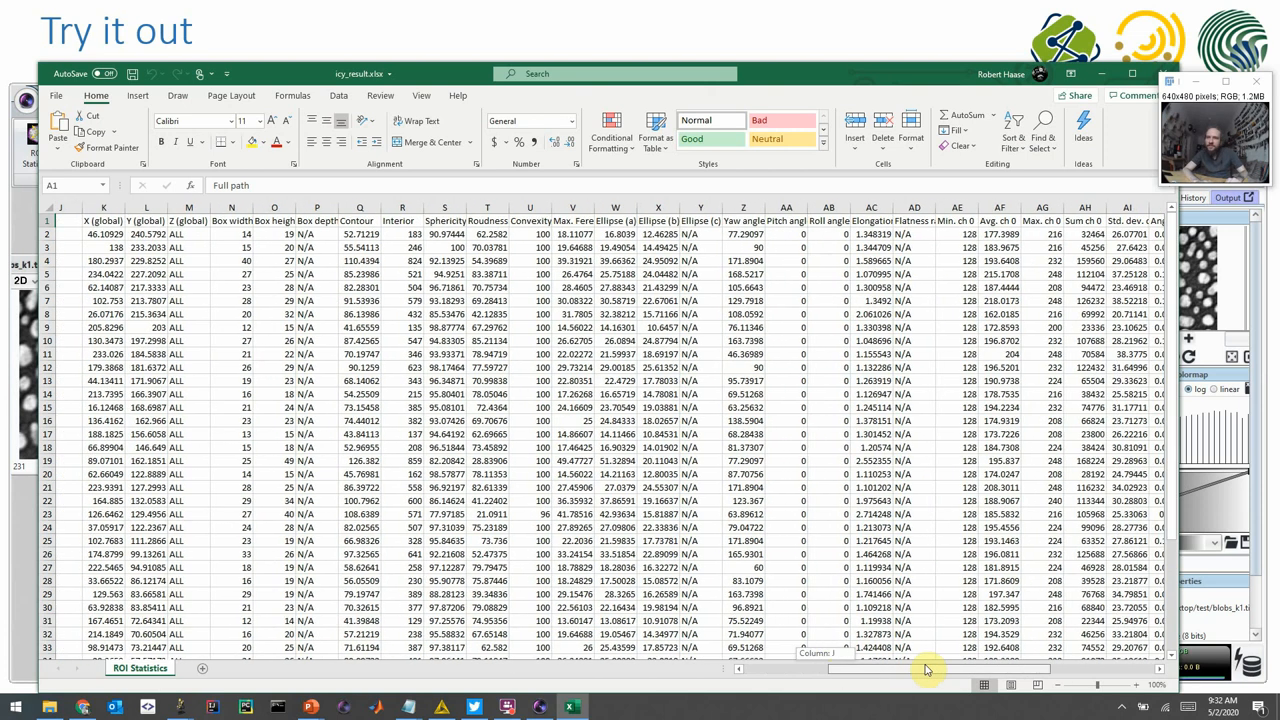
scroll("right", 3)
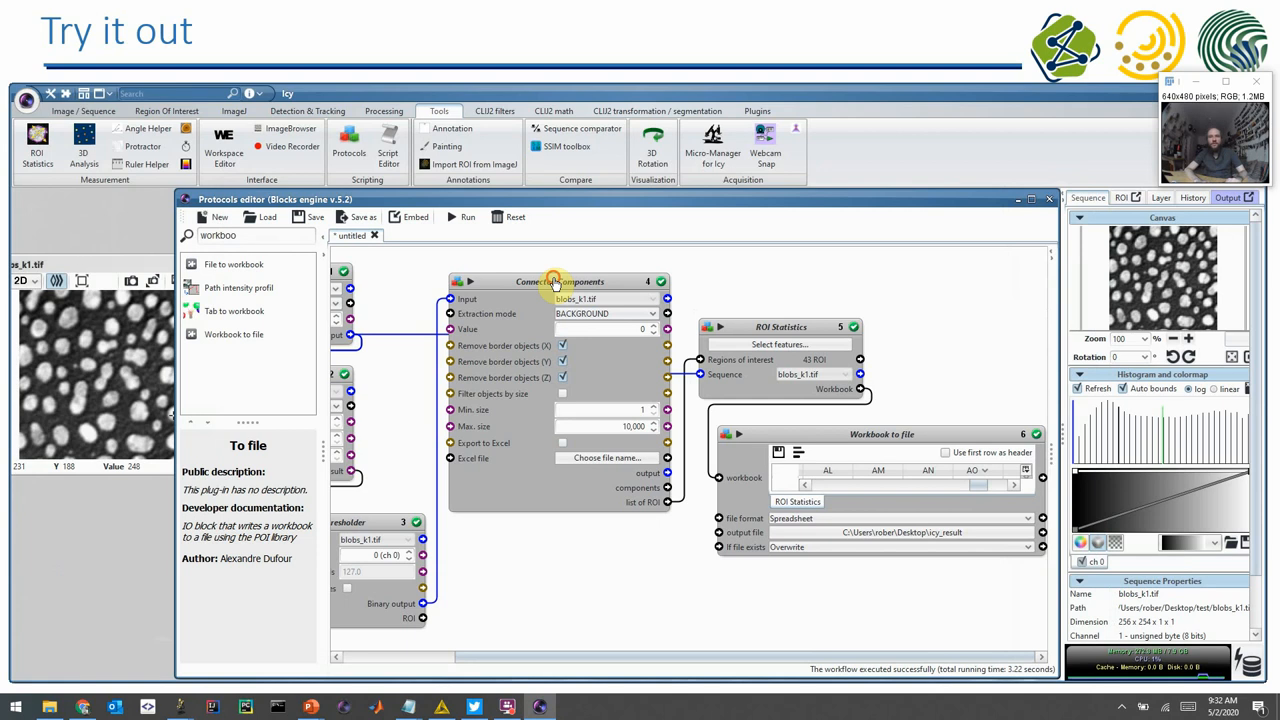
- Rearrange the protocol blocks so all six pipeline blocks are visible
left_click_drag(555, 281, 565, 405)
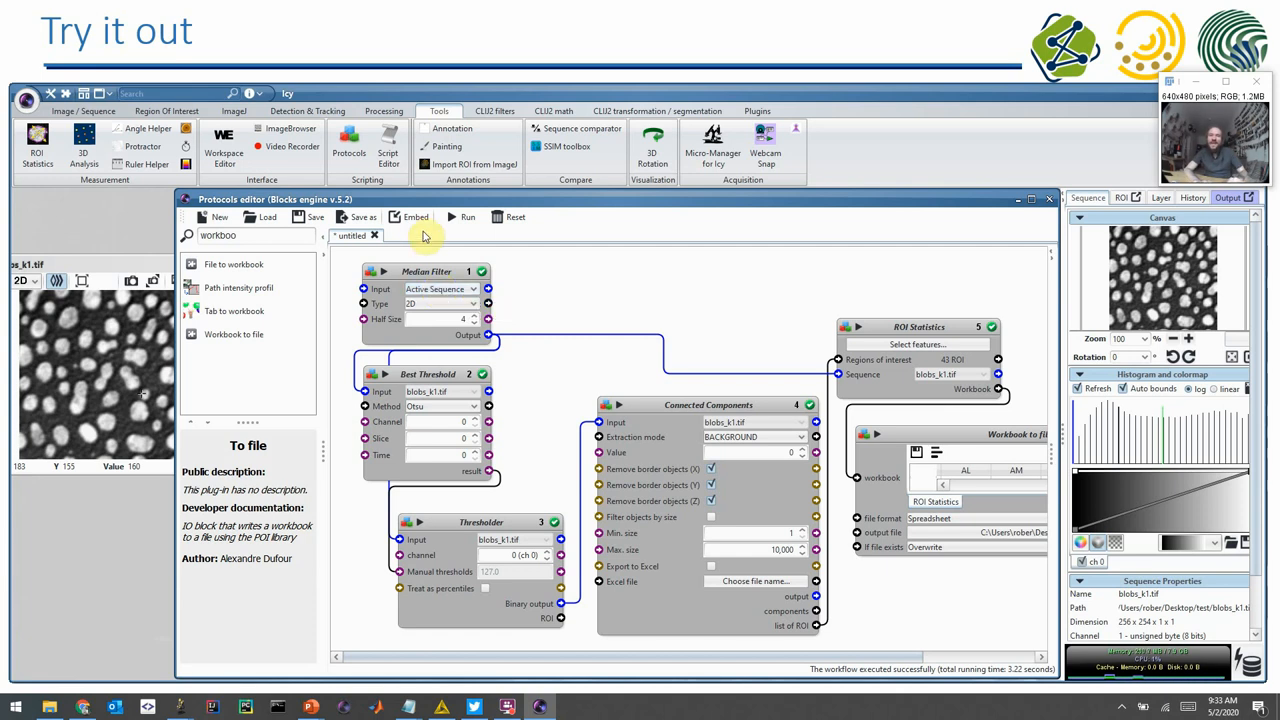
mouse_move(411, 217)
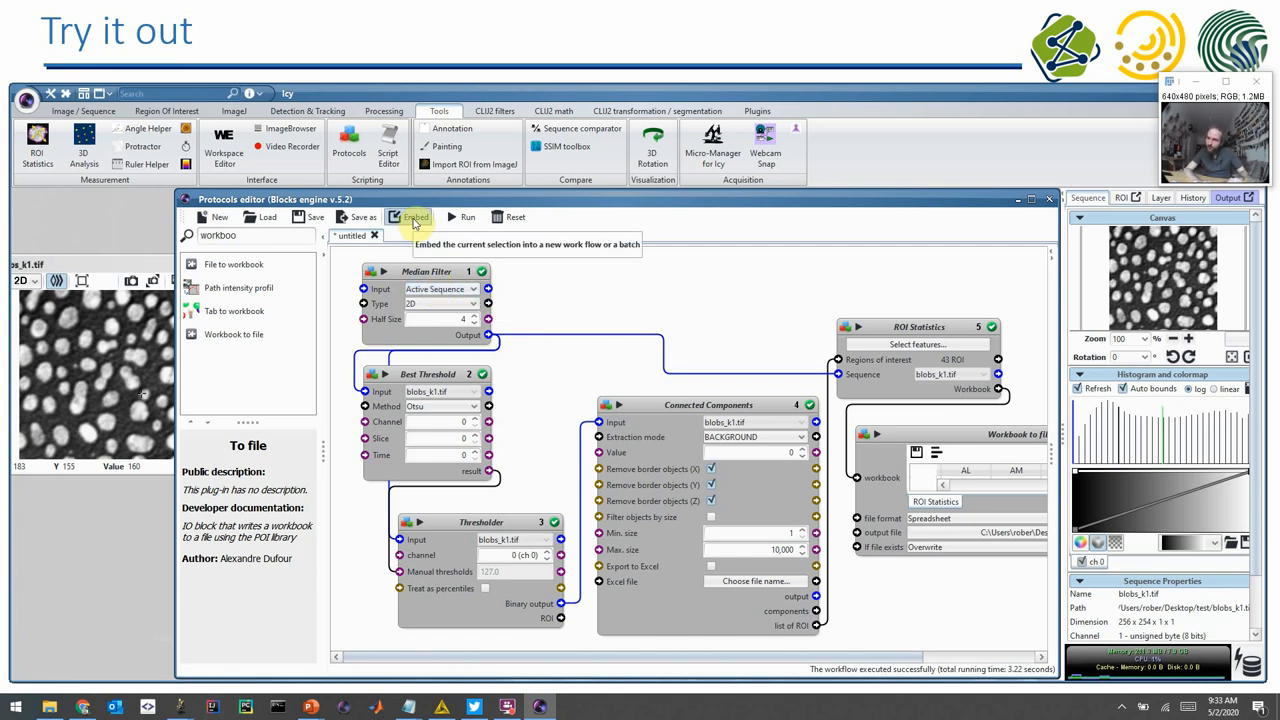
- Embed the entire workflow in a Sequence file batch block
left_click(414, 217)
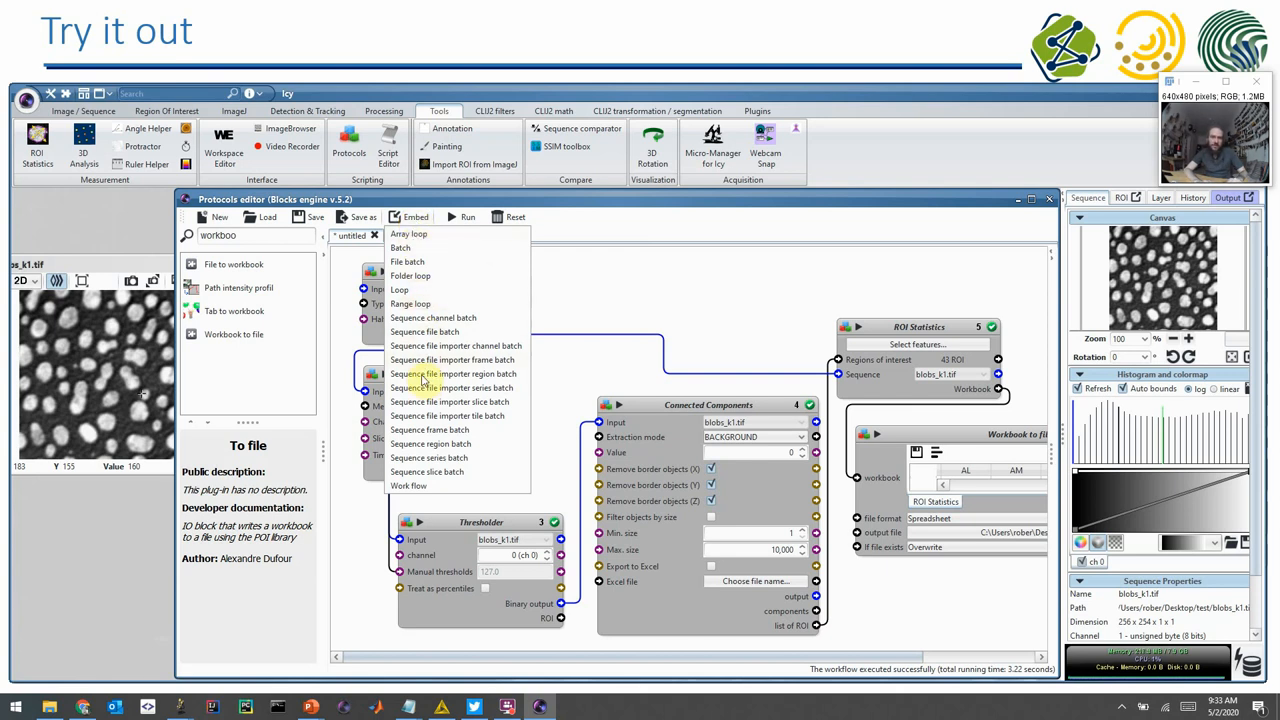
mouse_move(450, 387)
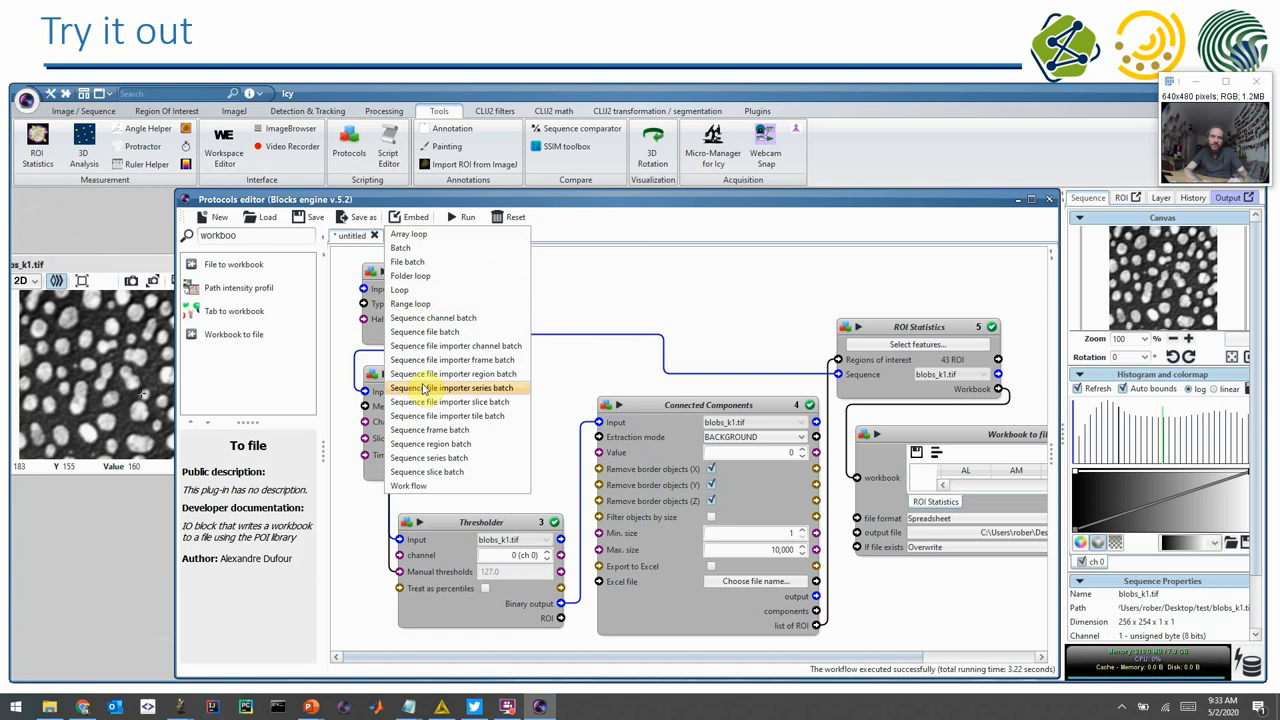
mouse_move(424, 331)
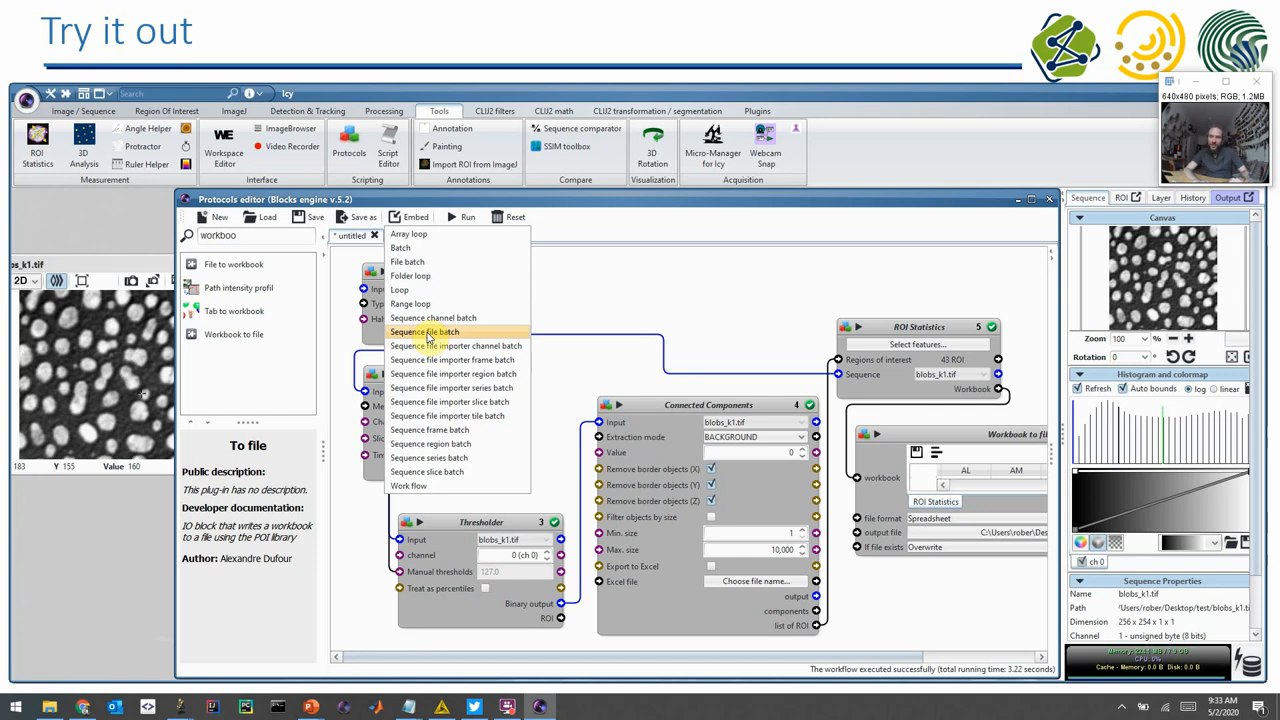
left_click(425, 331)
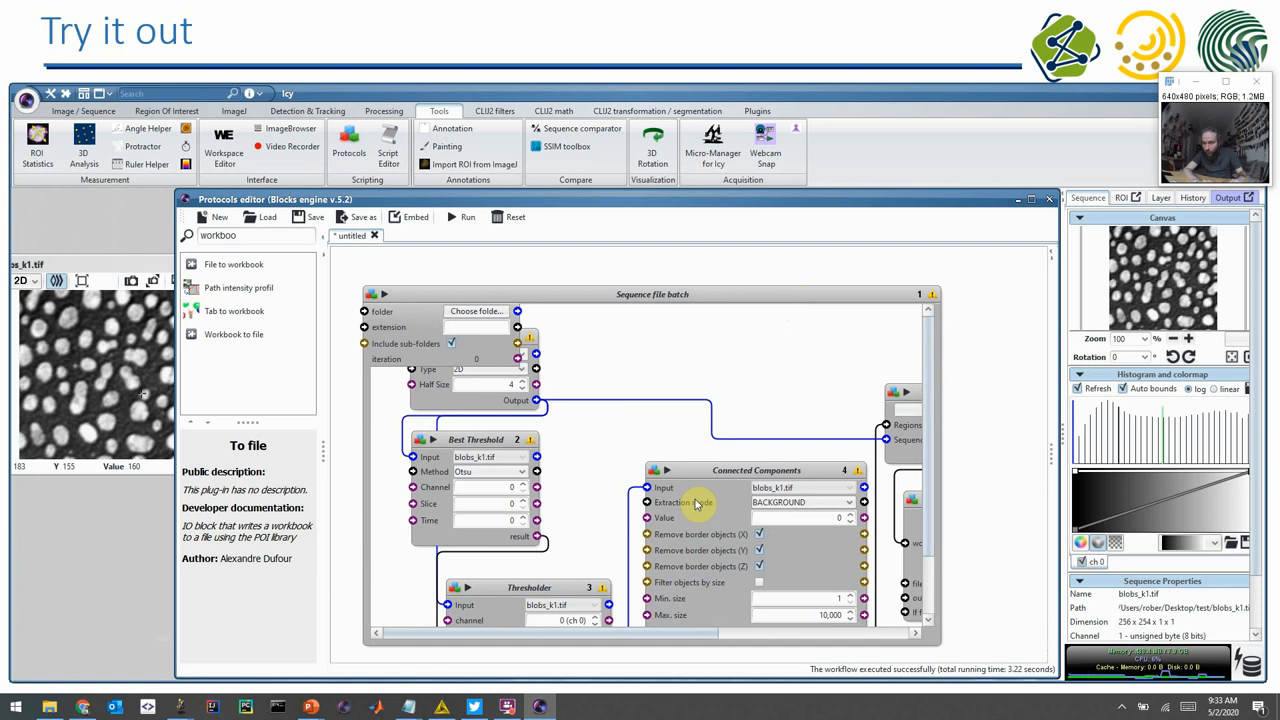
mouse_move(617, 428)
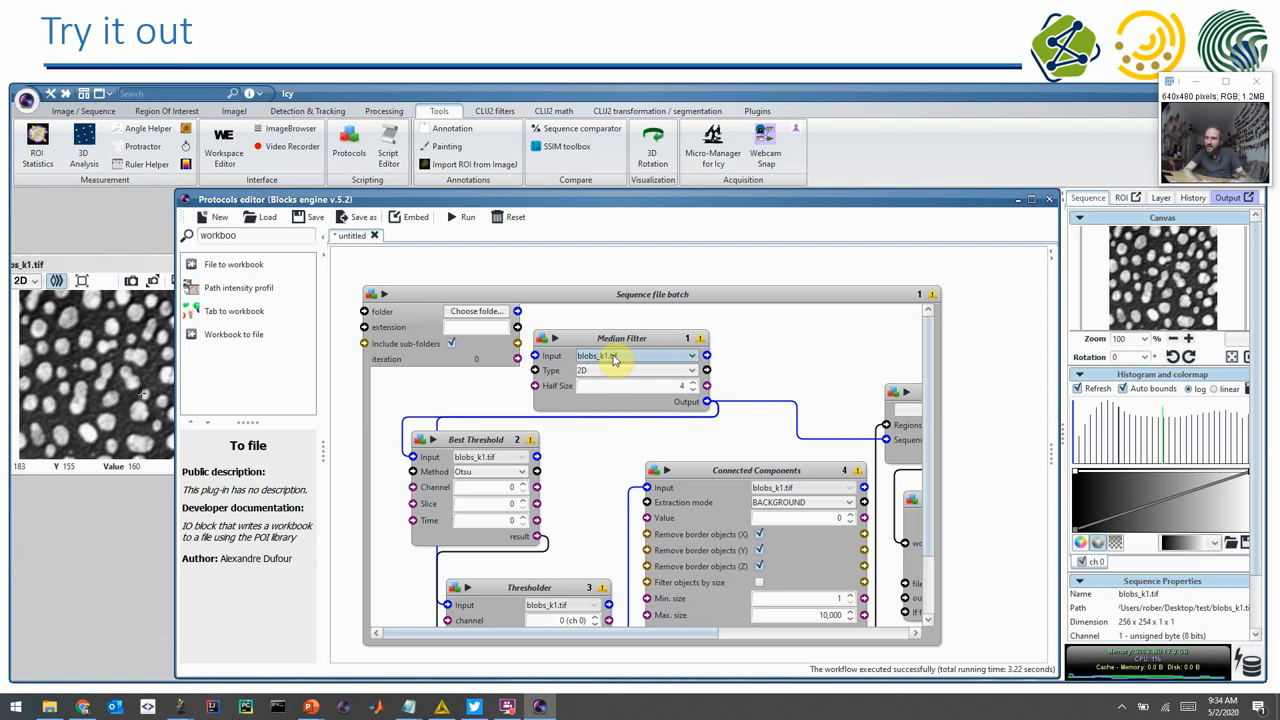
mouse_move(618, 356)
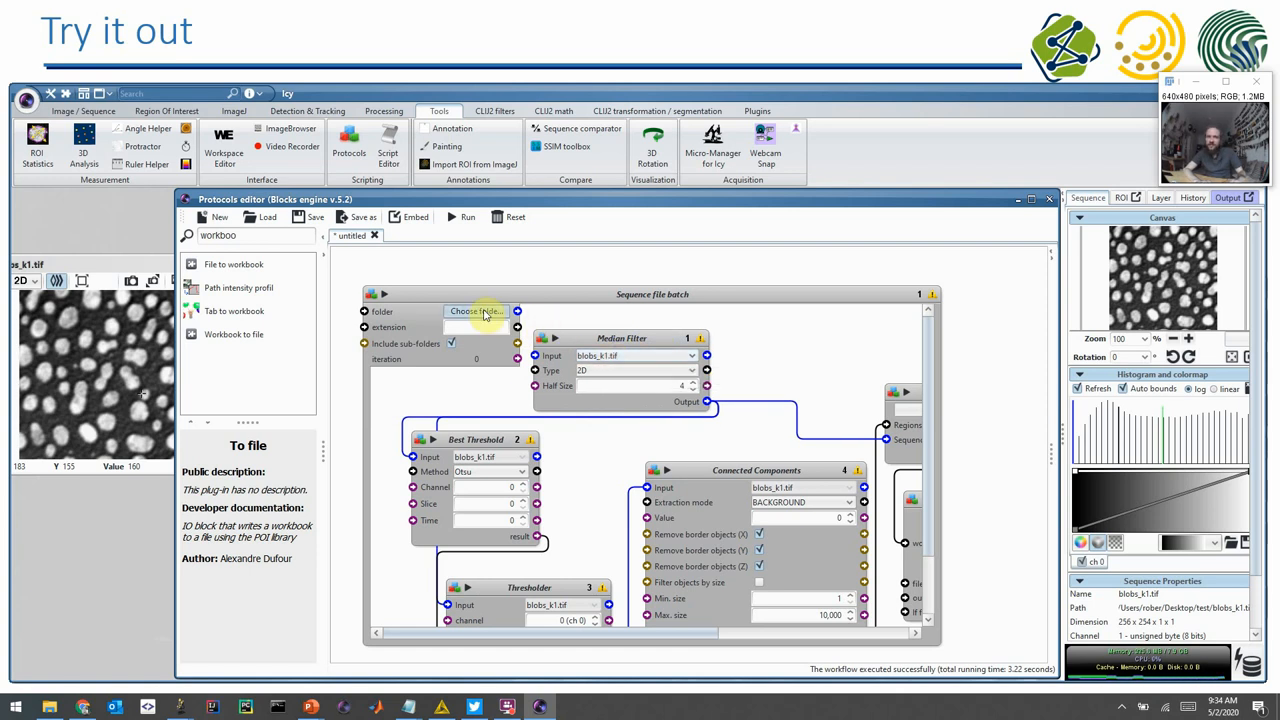
- Point the Sequence file batch at the test folder on the Desktop
left_click(476, 311)
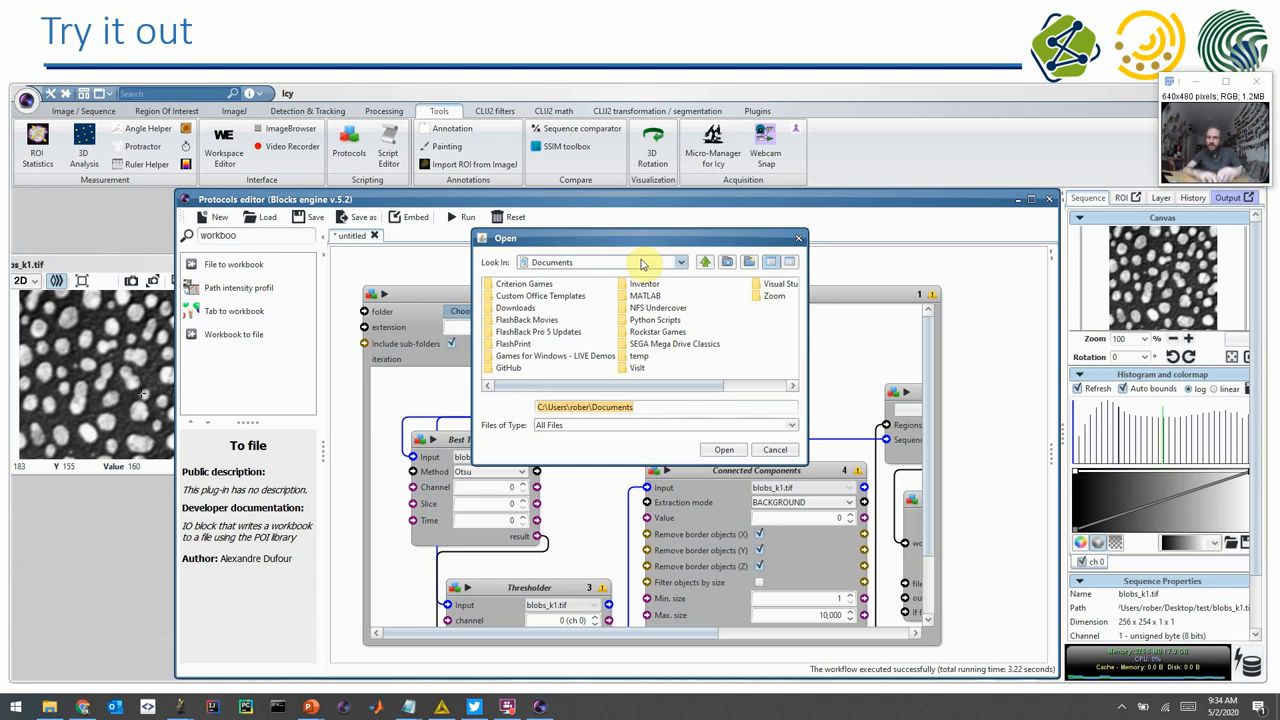
left_click(680, 262)
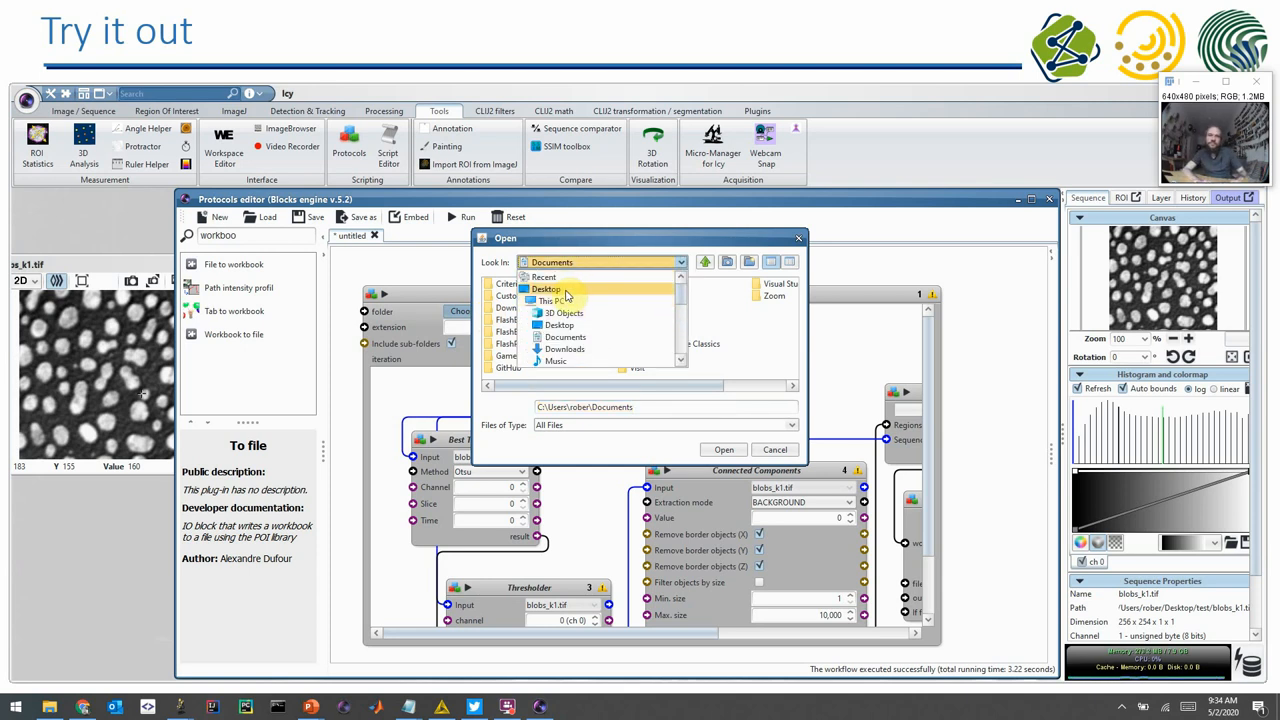
left_click(560, 289)
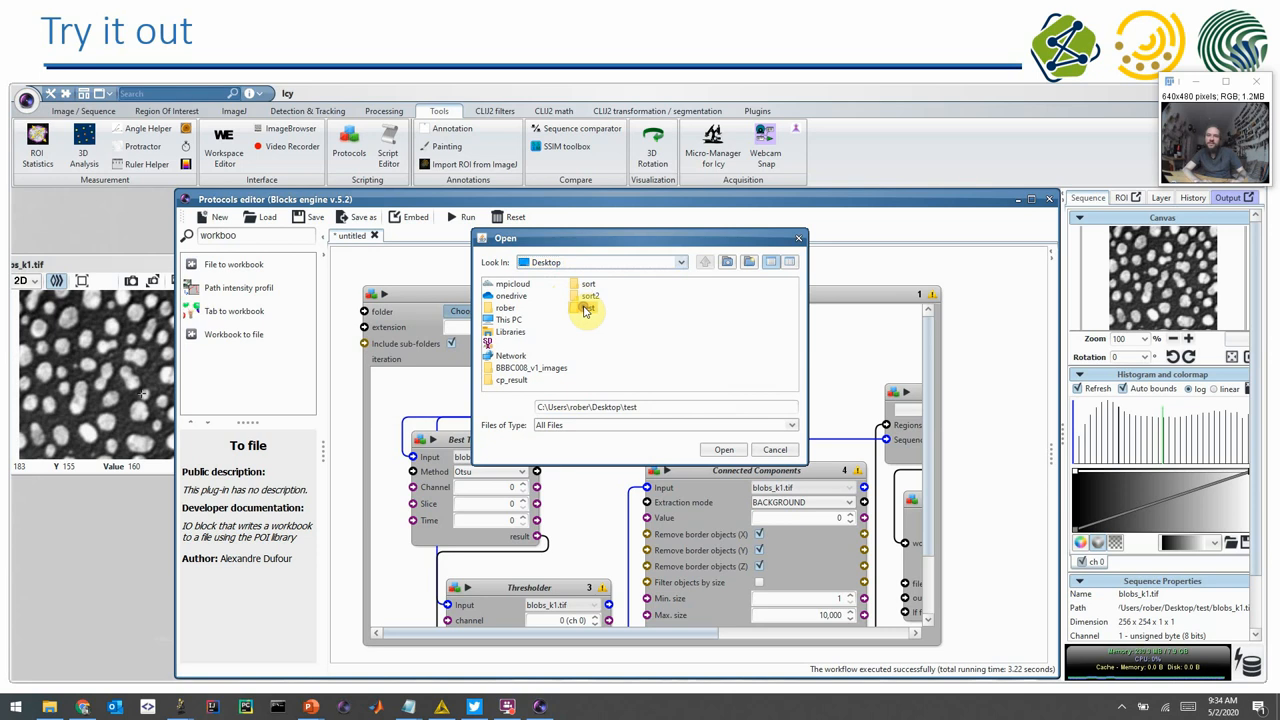
left_click(724, 449)
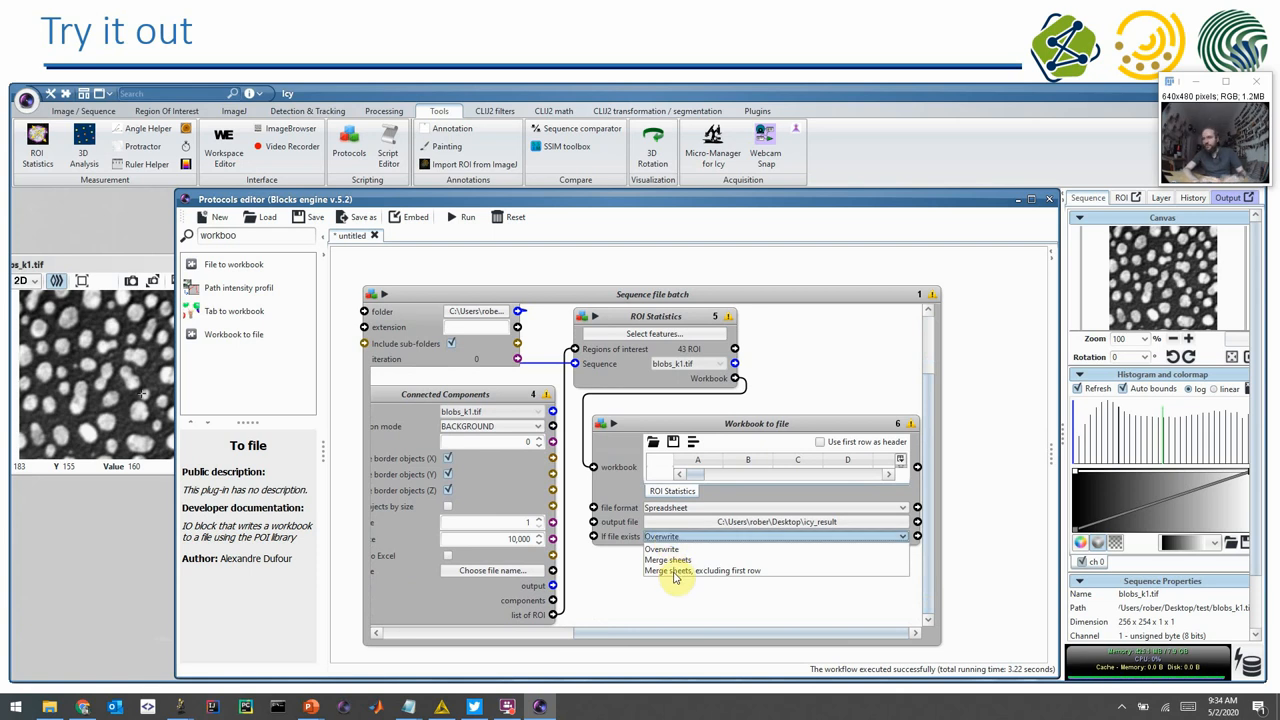
- Set the export to Merge sheets excluding first row, then run the batch
left_click(701, 570)
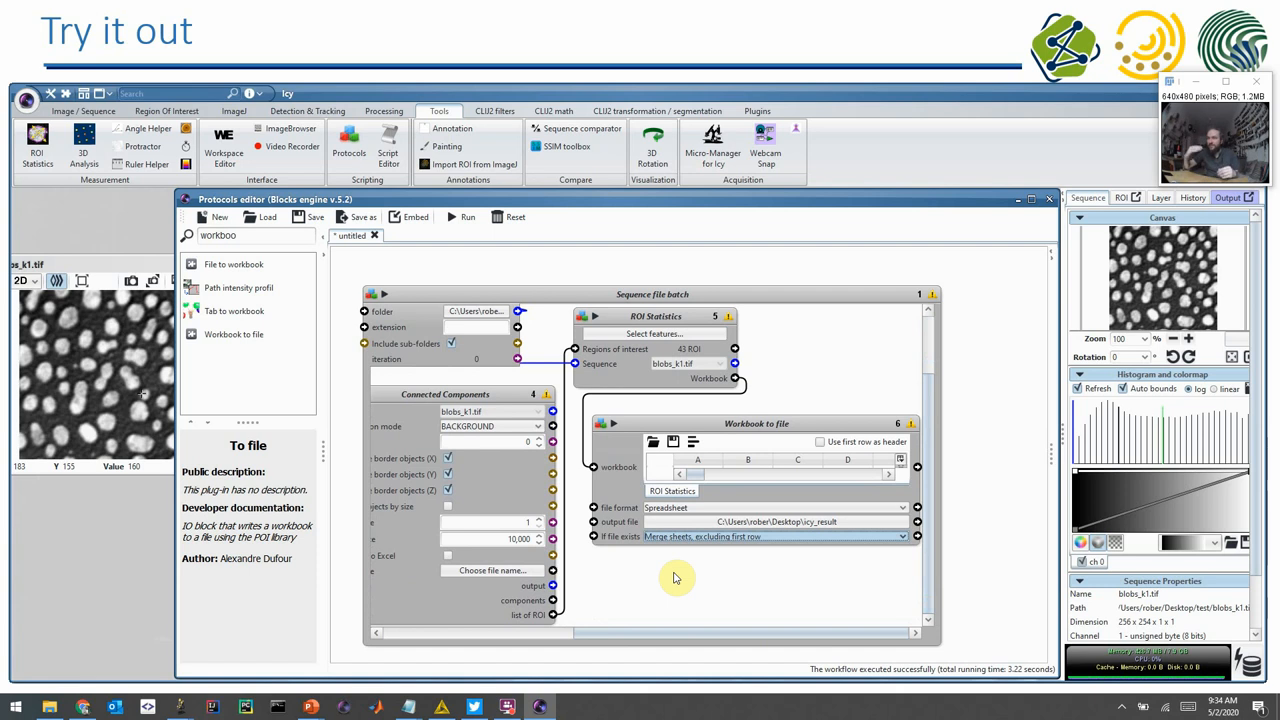
mouse_move(413, 363)
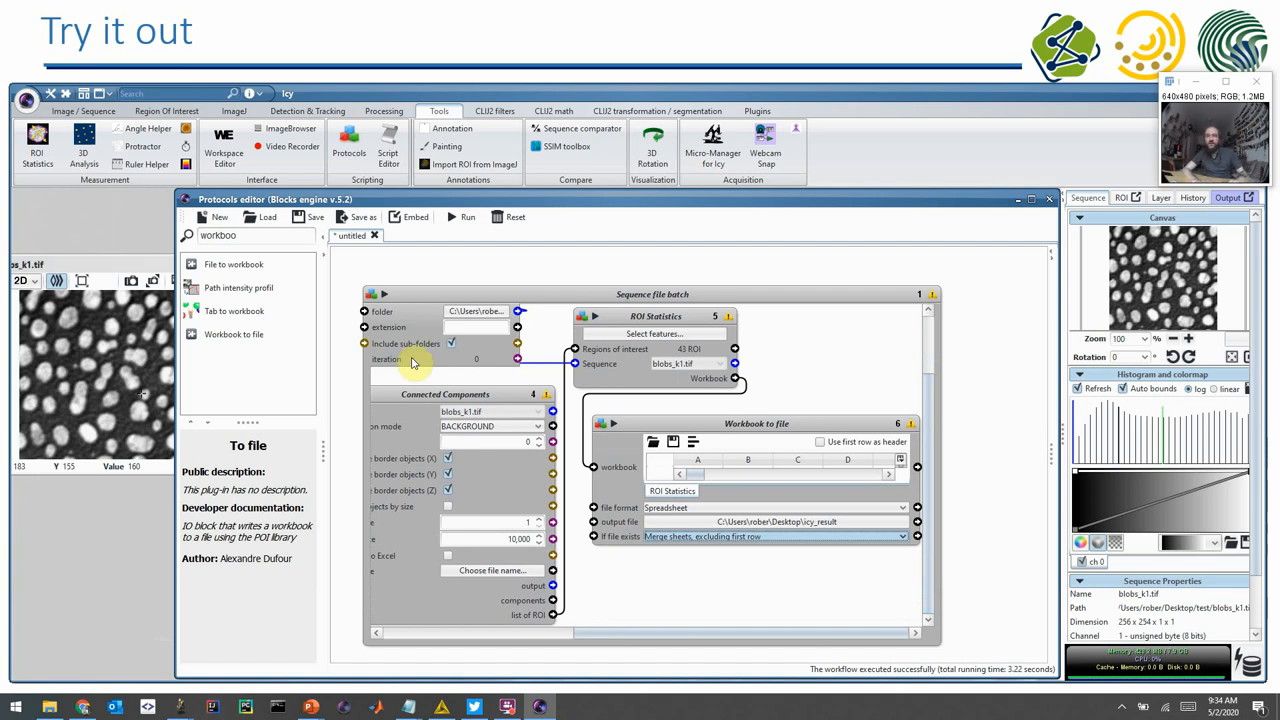
mouse_move(573, 587)
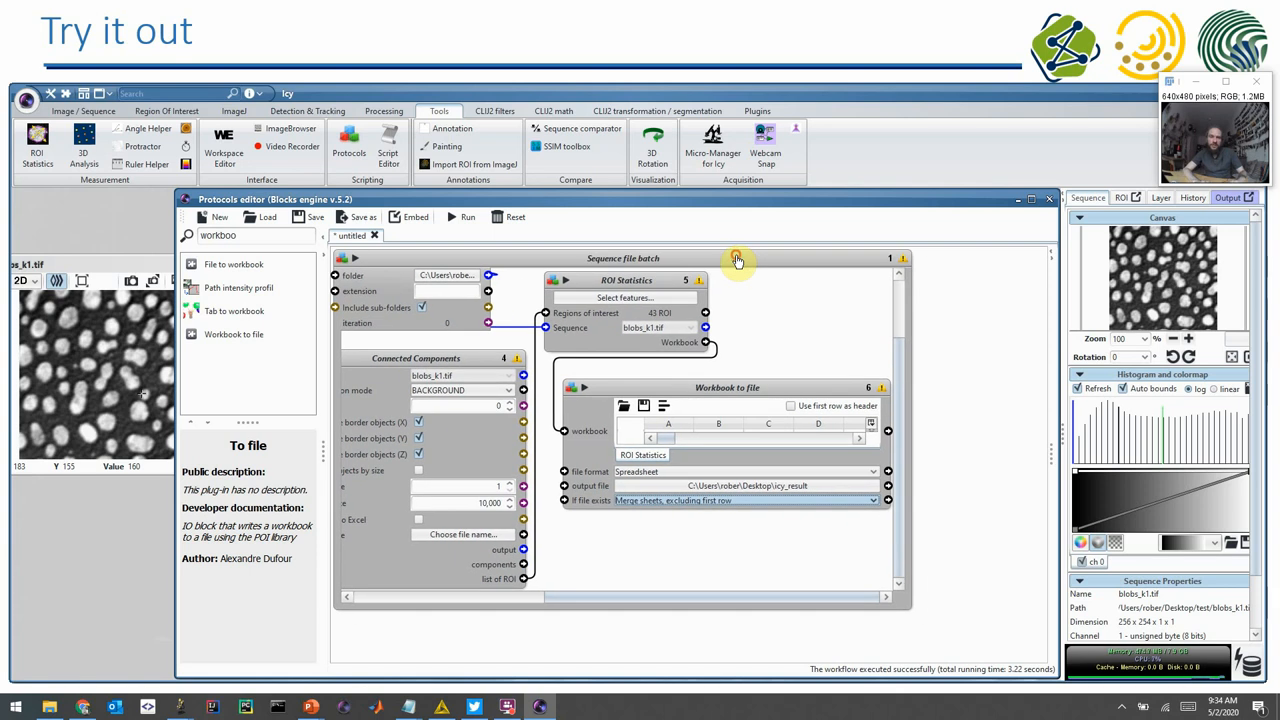
mouse_move(930, 617)
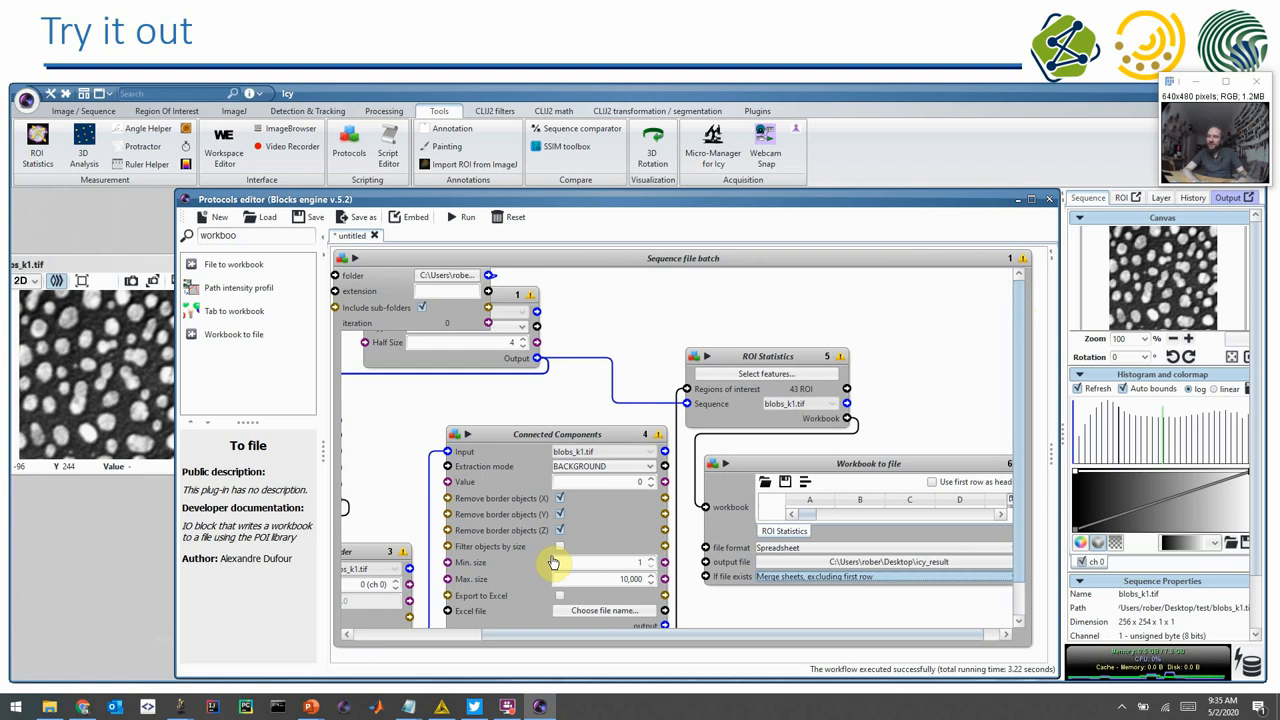
left_click(463, 217)
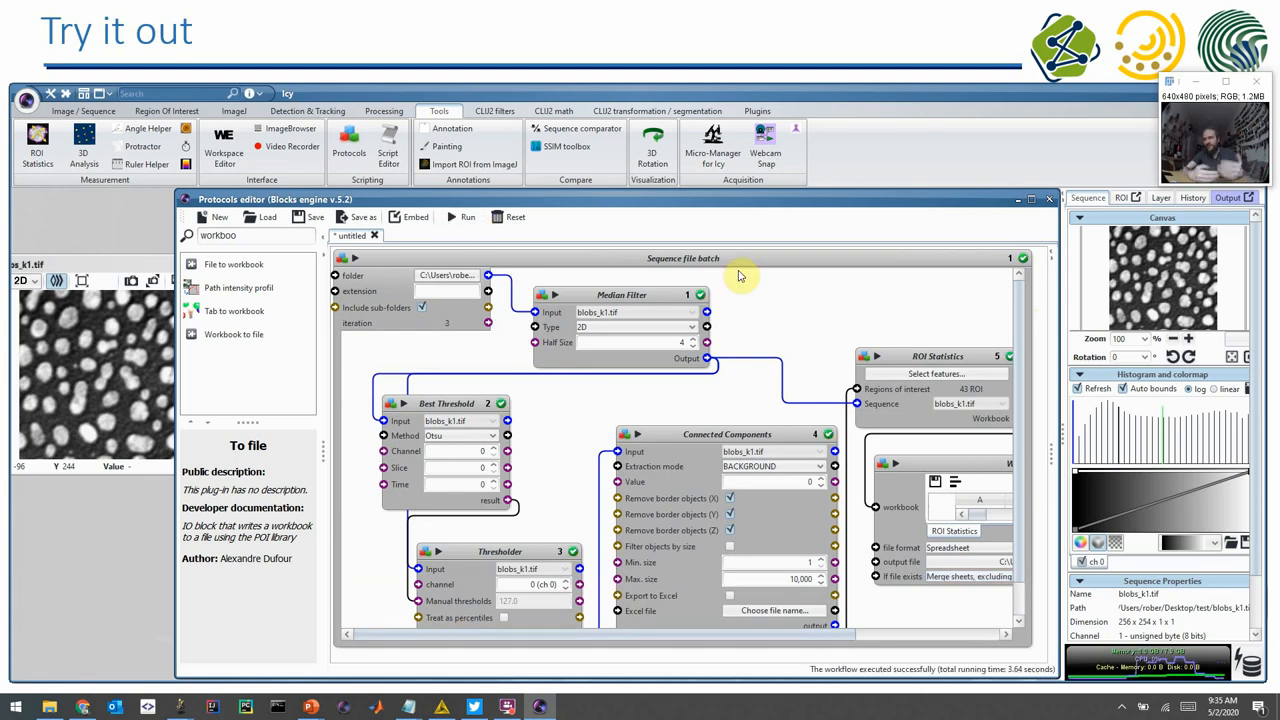
mouse_move(448, 327)
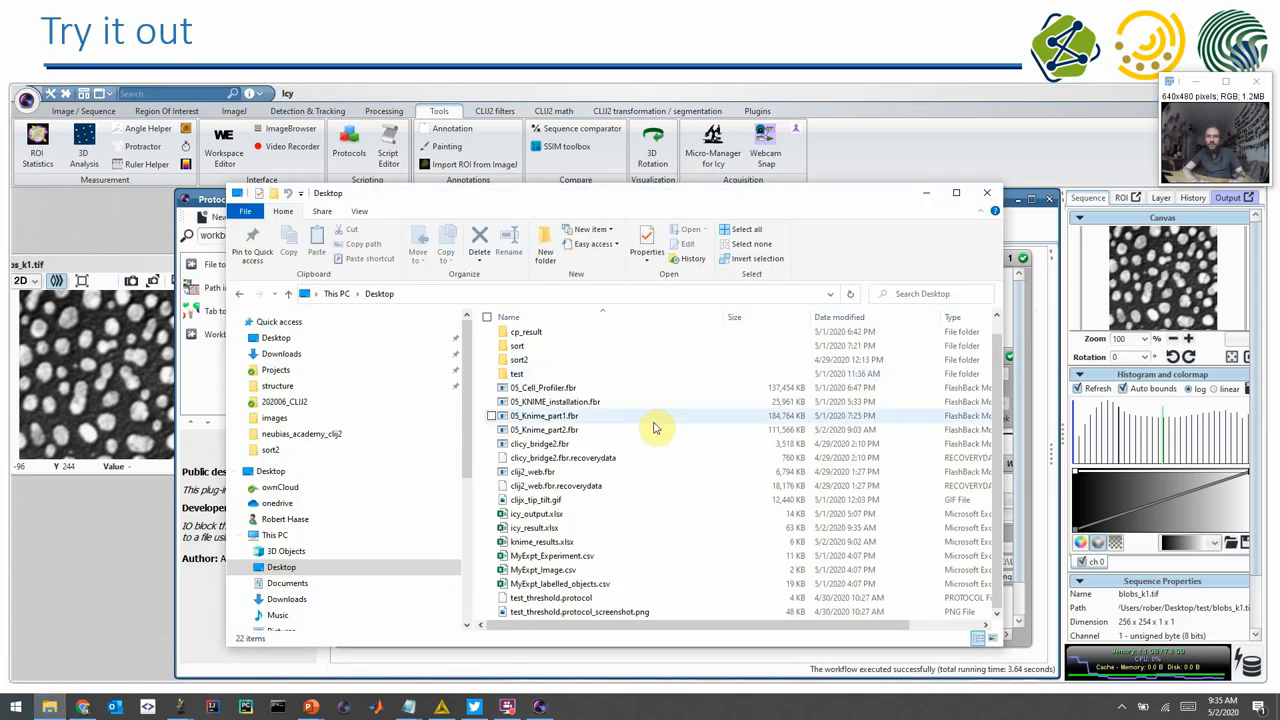
- Open the updated icy_result.xlsx from the Desktop folder
double_click(535, 527)
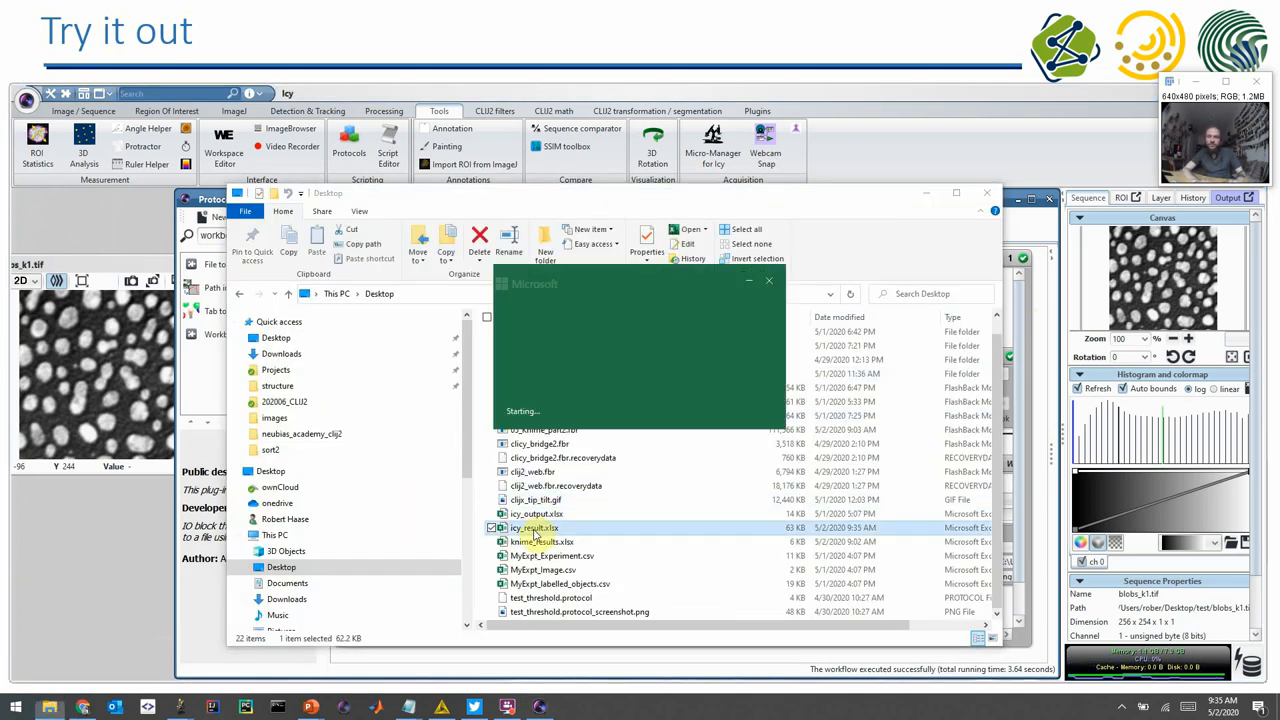
double_click(535, 527)
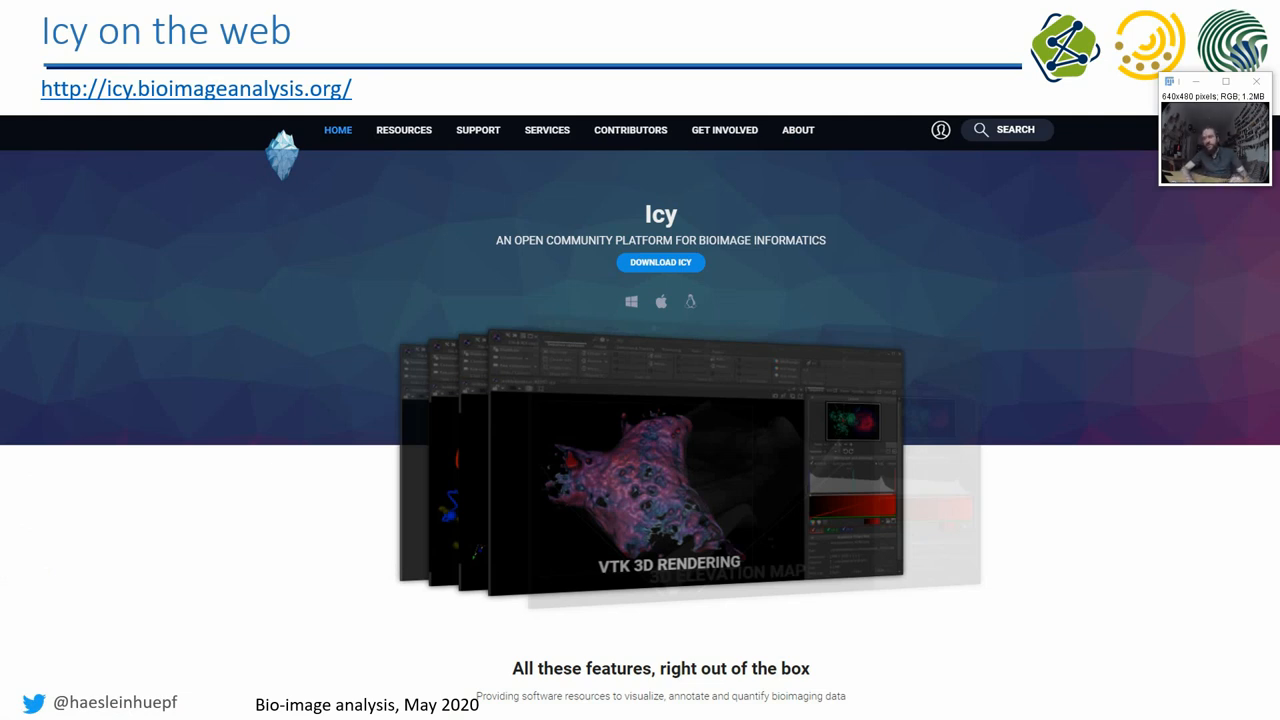
- Advance the slideshow to slide 62, the two-condition blob image analysis exercise
key("Right")
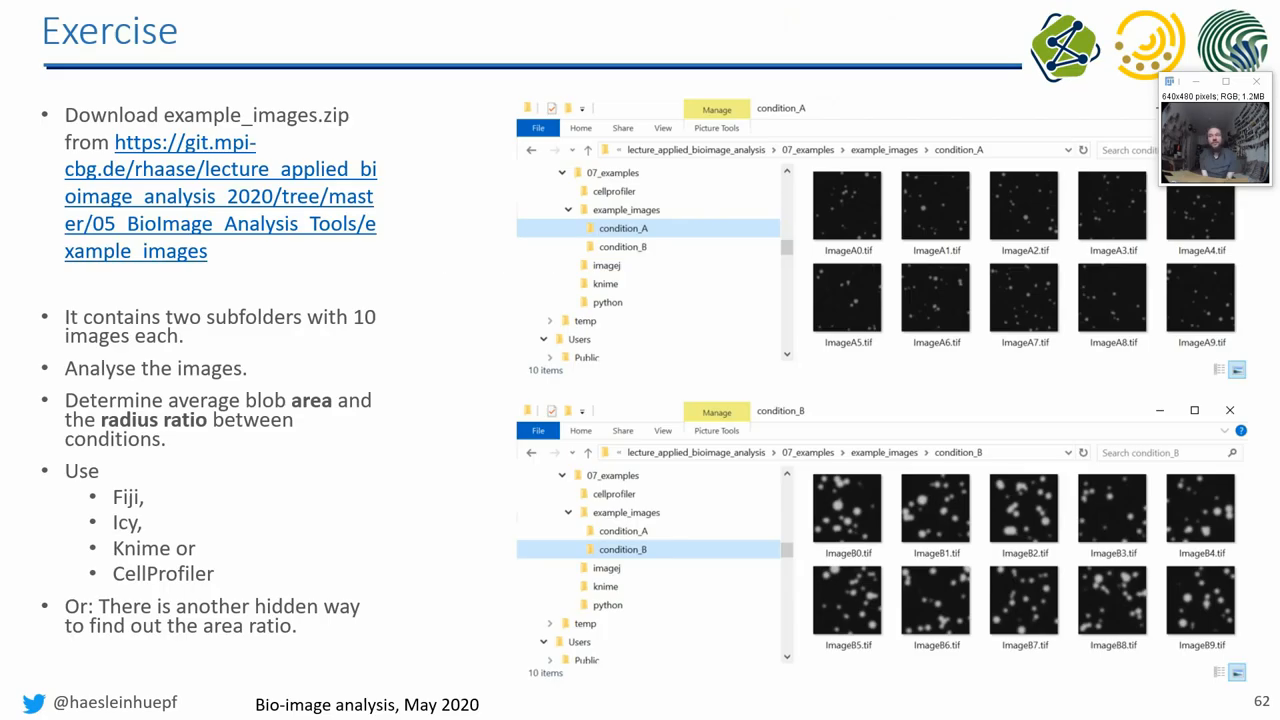